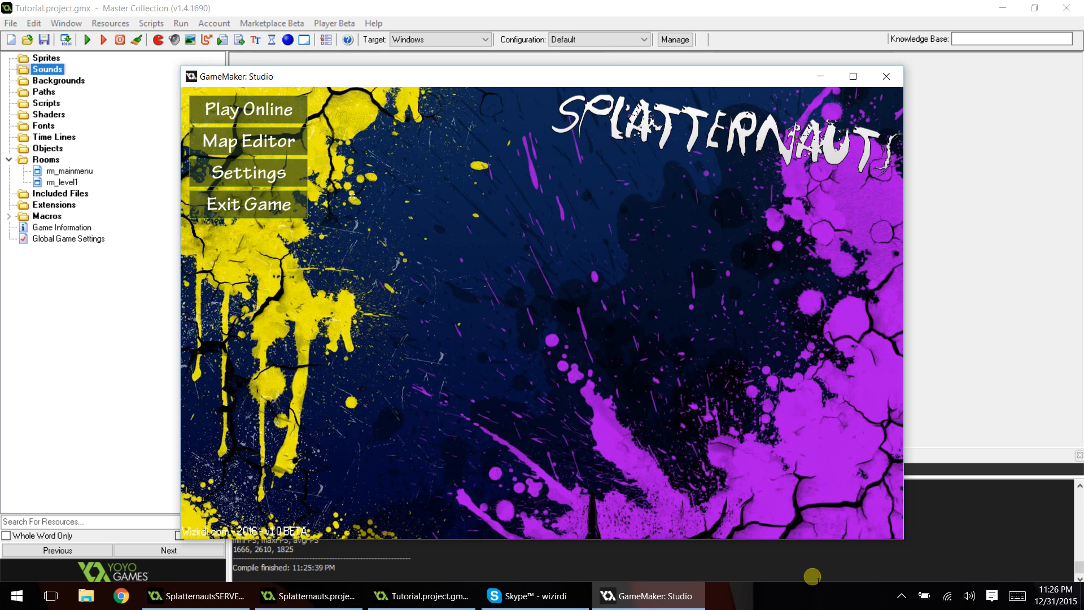
mouse_move(469, 74)
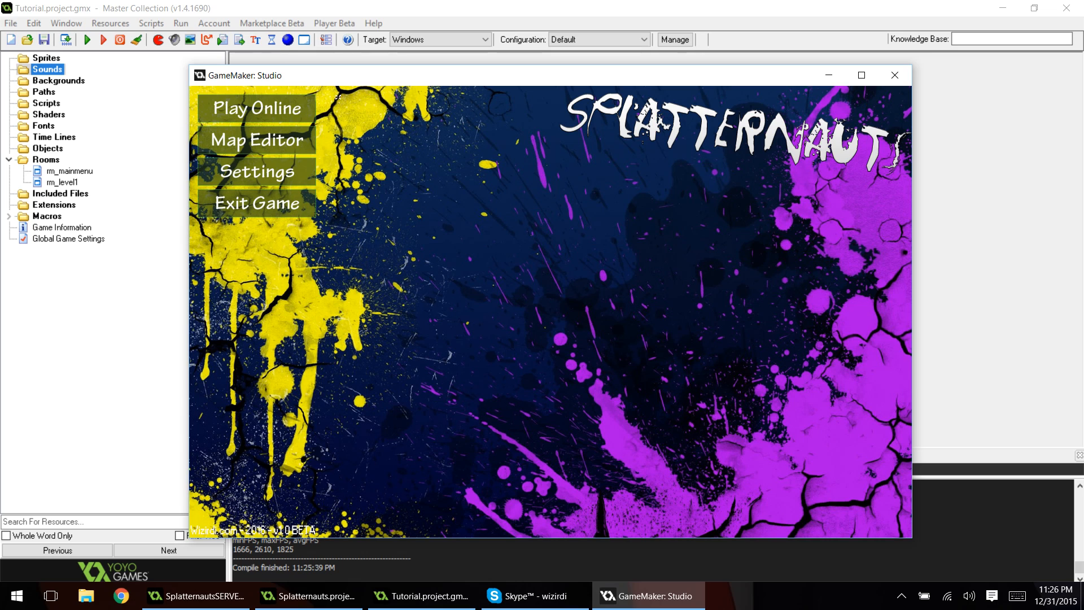
mouse_move(290, 121)
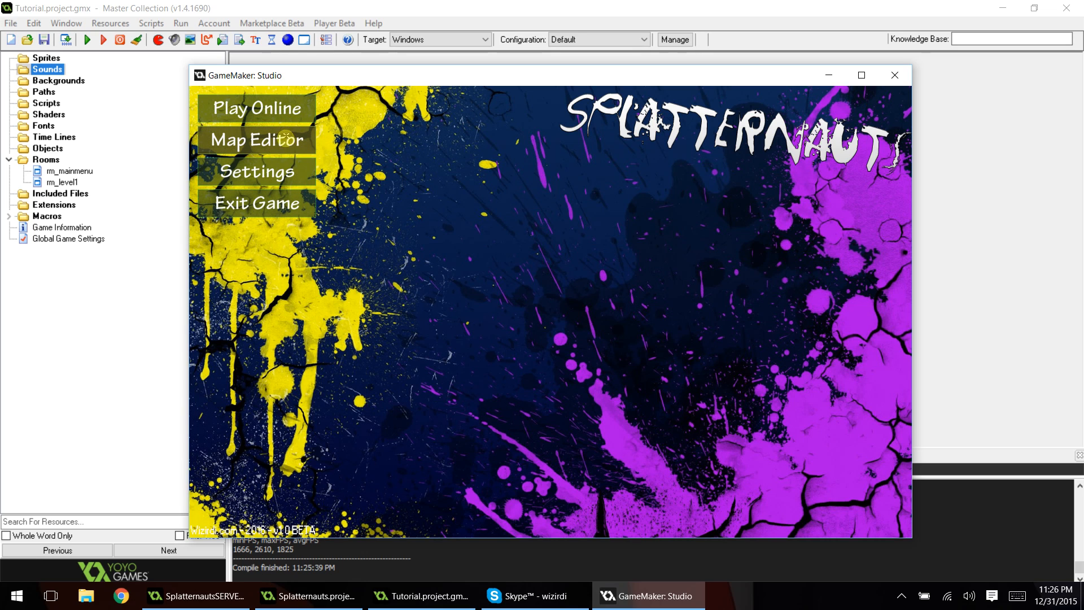
mouse_move(893, 74)
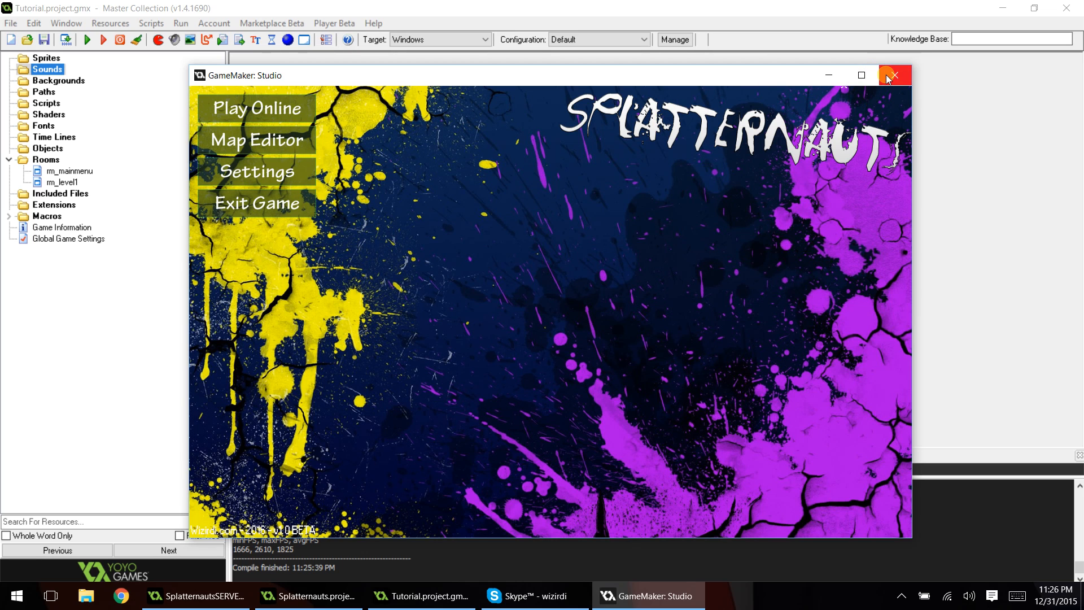
Close the game, create sprite spr_button, and start a new 200 by 40 image
click(894, 74)
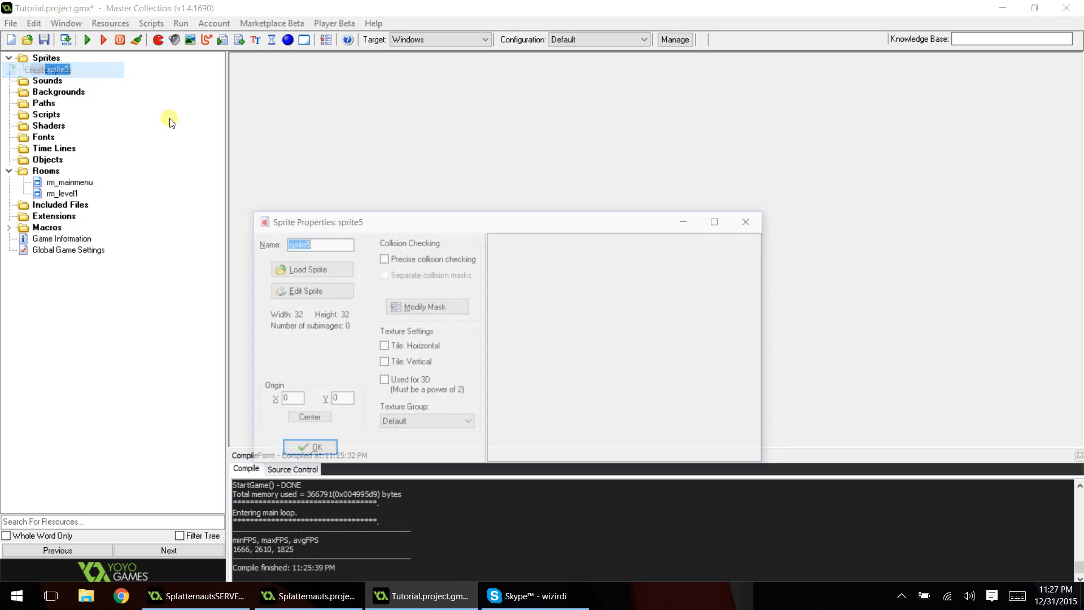
text(spr_bu)
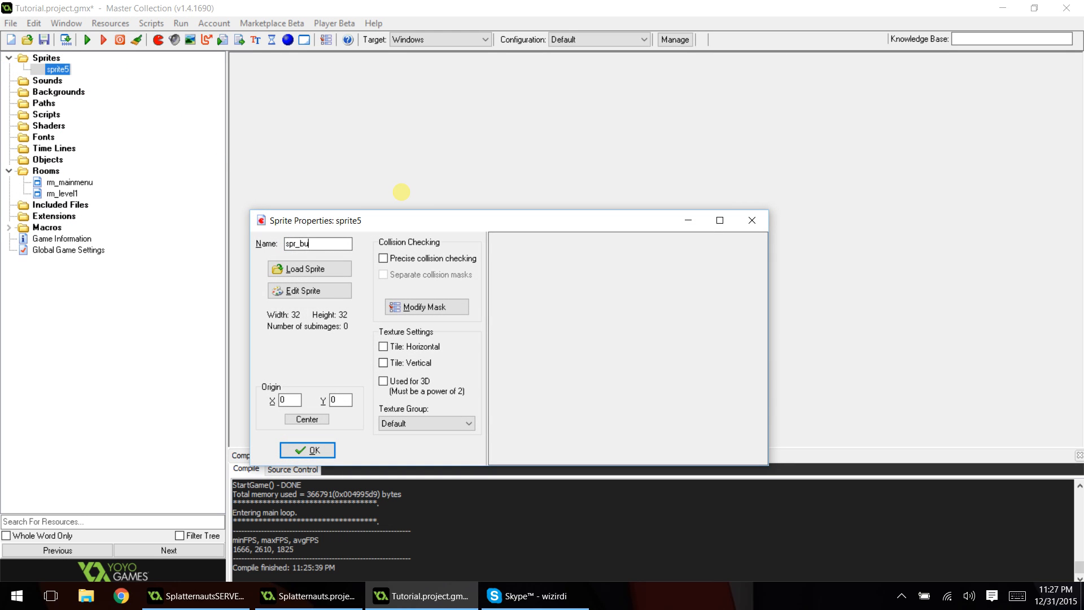
click(307, 290)
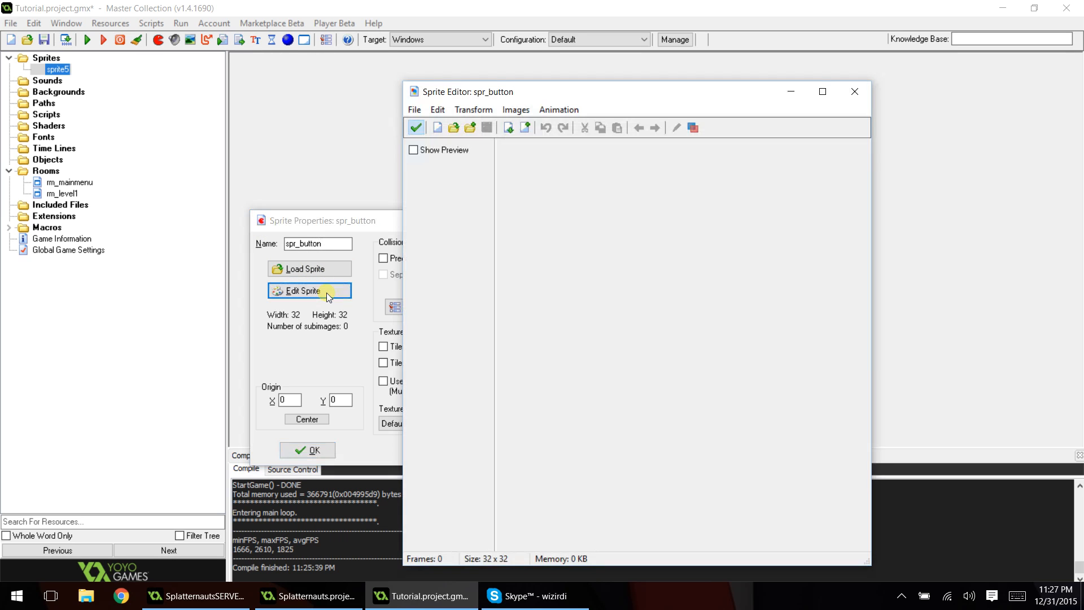
mouse_move(430, 108)
text(40)
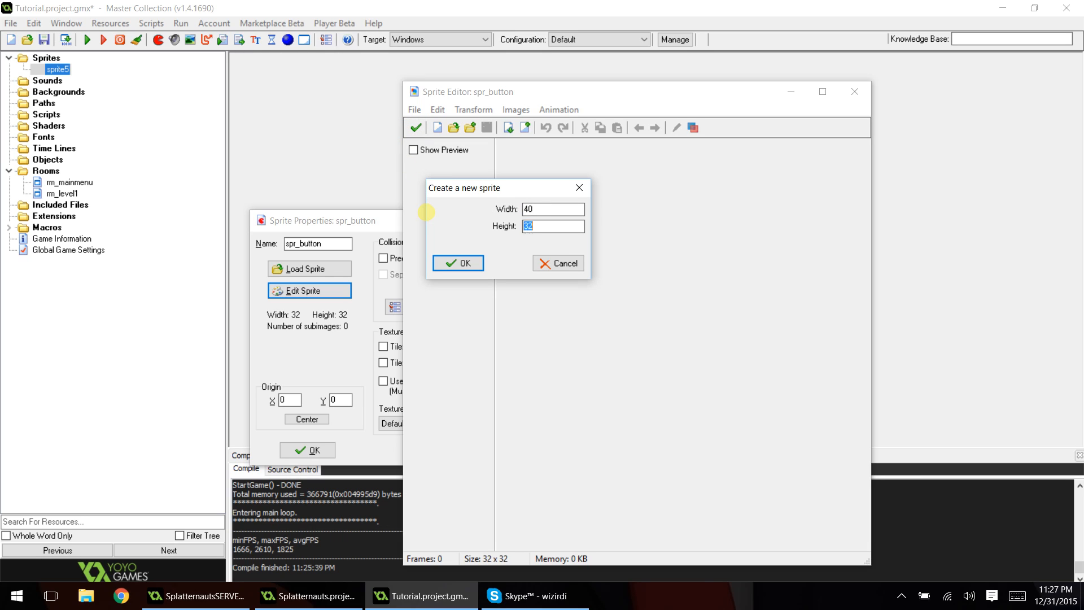
text(200)
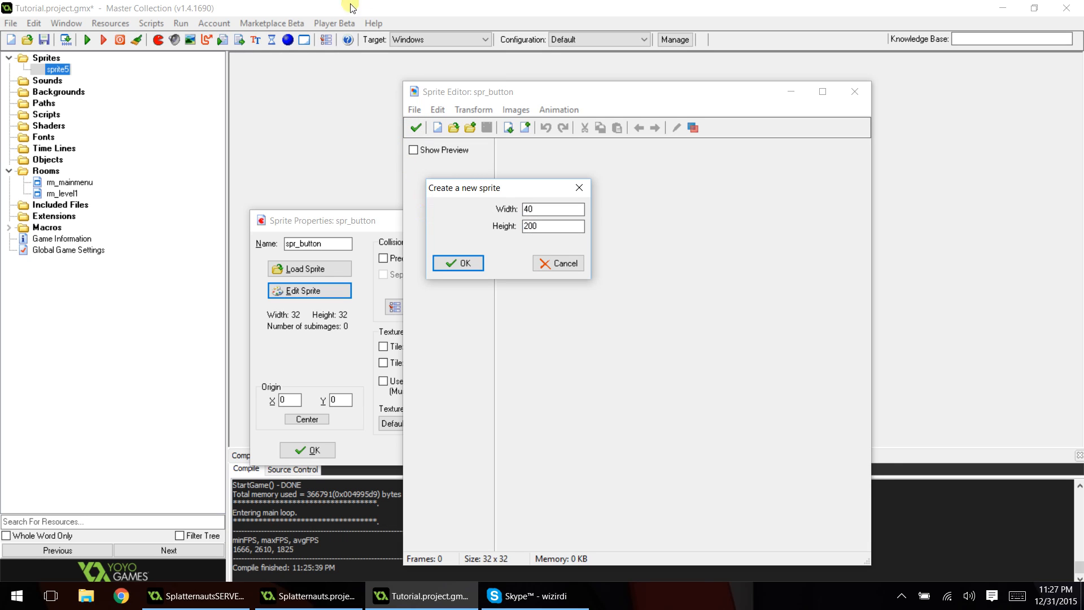
mouse_move(433, 205)
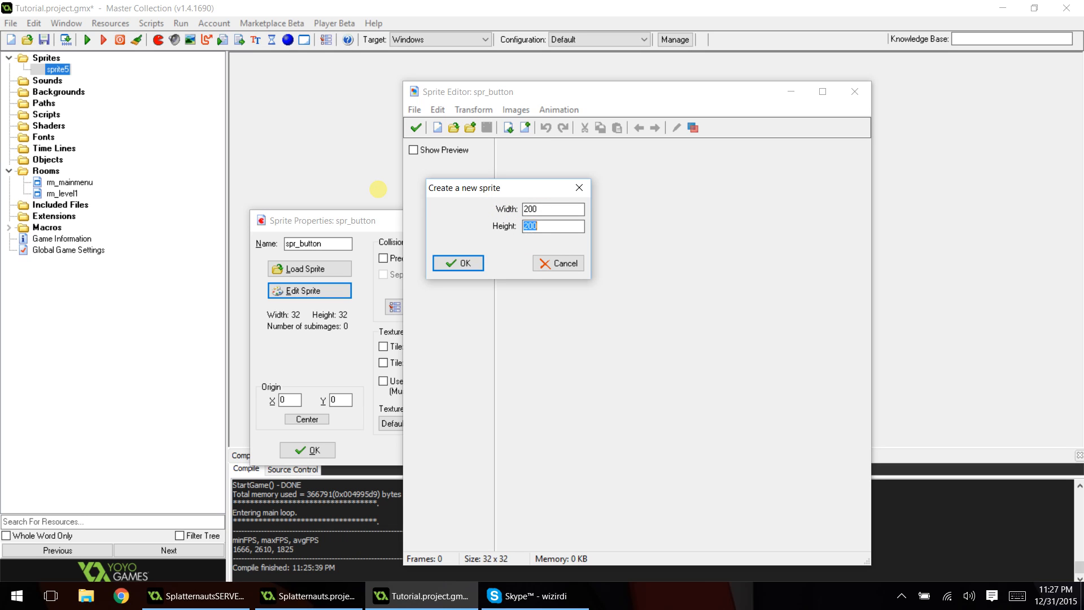
text(40)
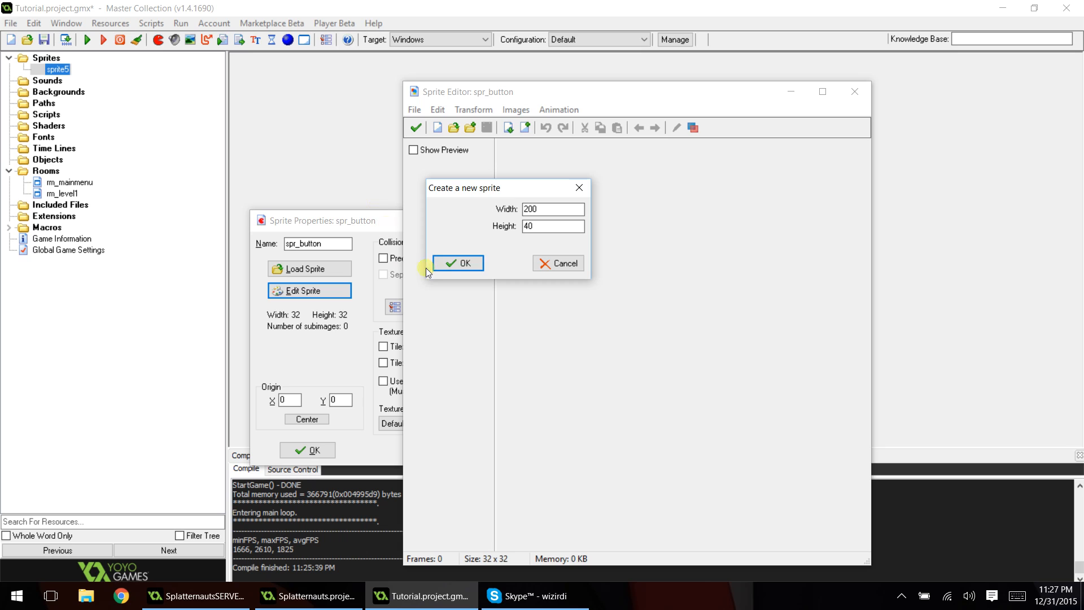
Confirm the 200×40 size, fill the image light blue, and apply Buttonize
click(457, 262)
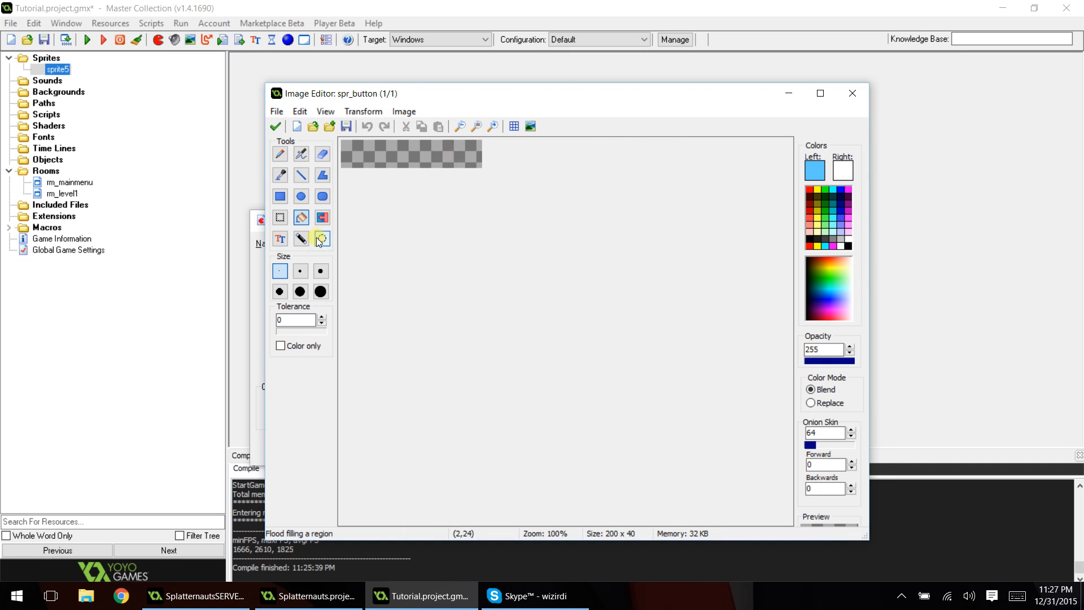
mouse_move(403, 167)
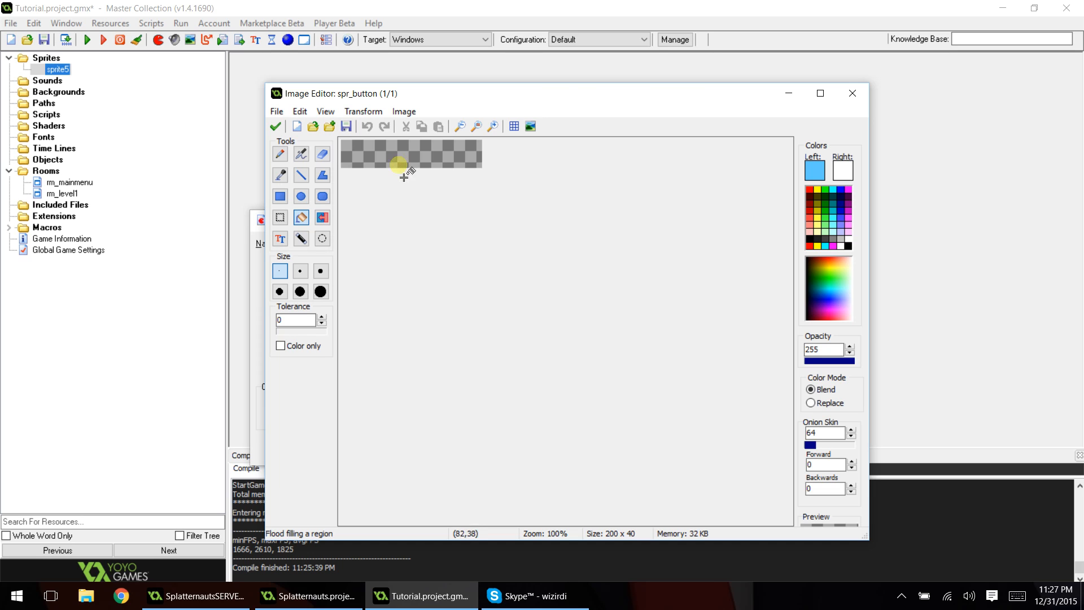
click(360, 156)
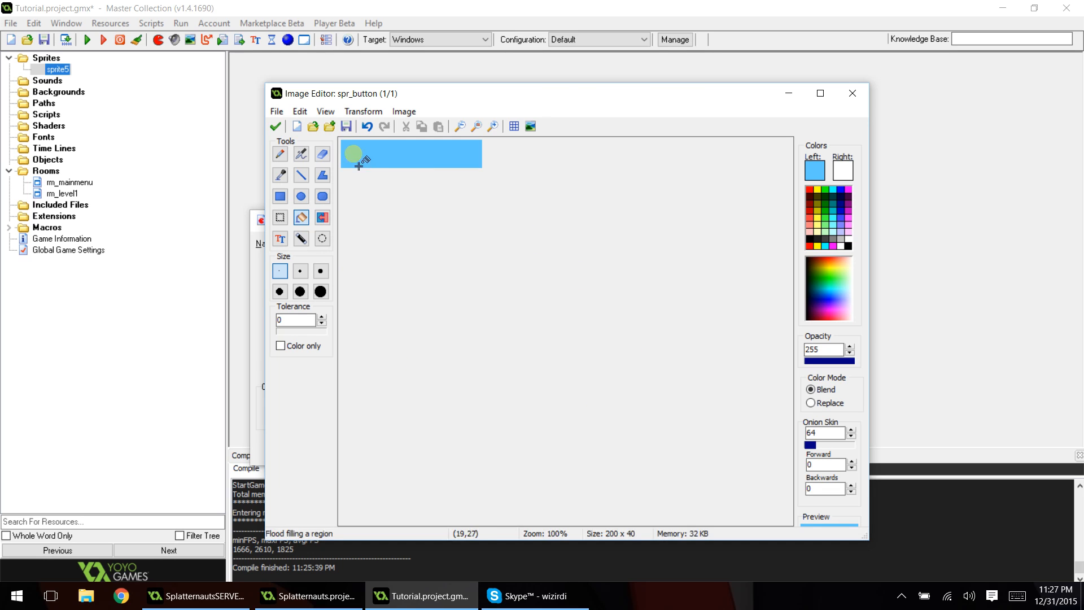
mouse_move(467, 157)
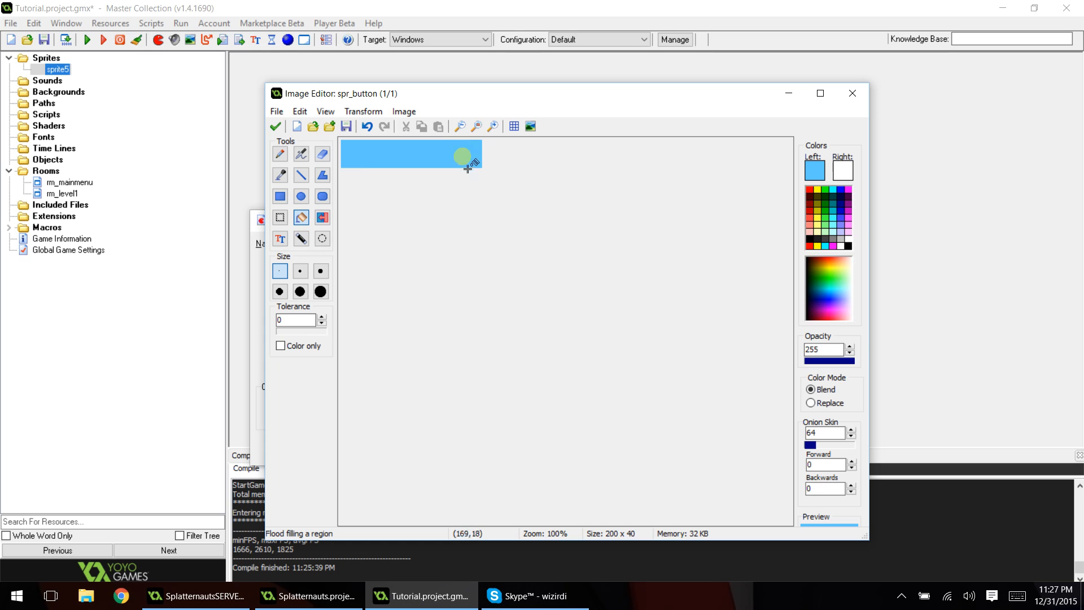
click(404, 111)
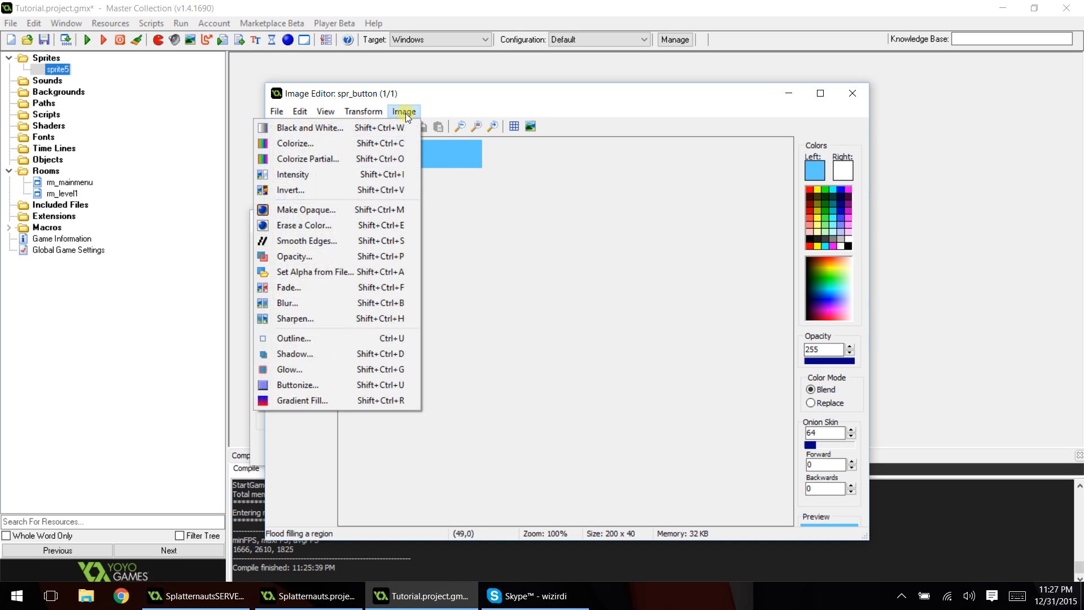
click(297, 384)
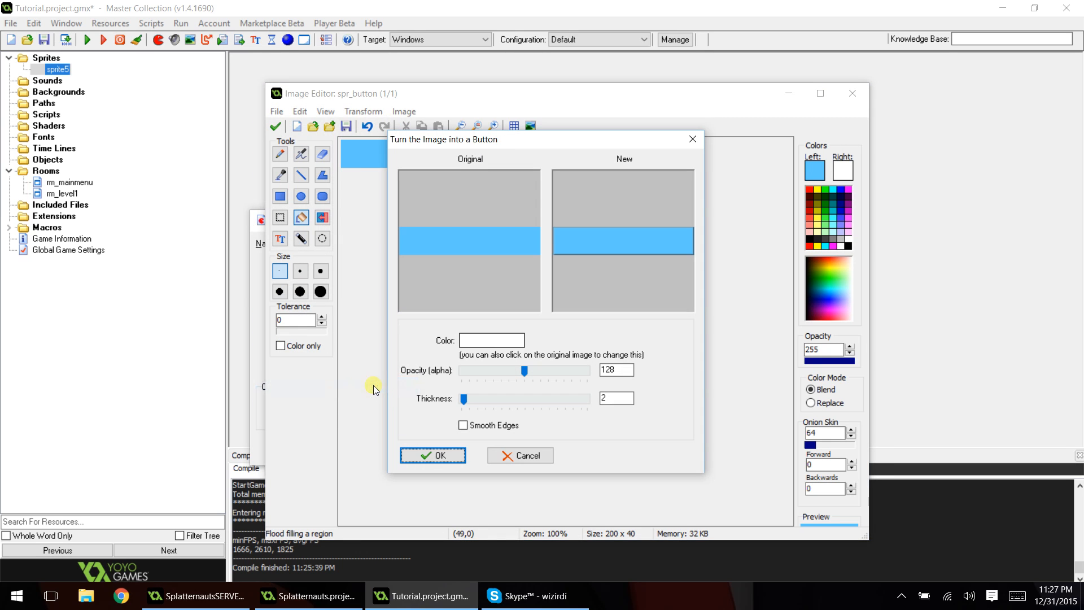
mouse_move(468, 404)
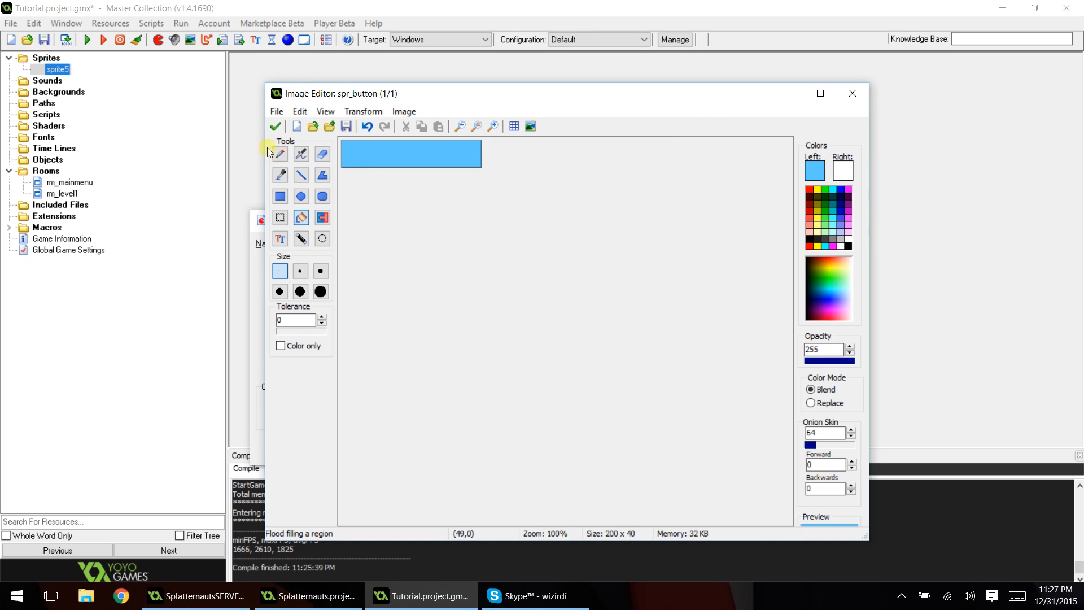
Keep the image edits and centre spr_button's origin at 100, 20
click(274, 126)
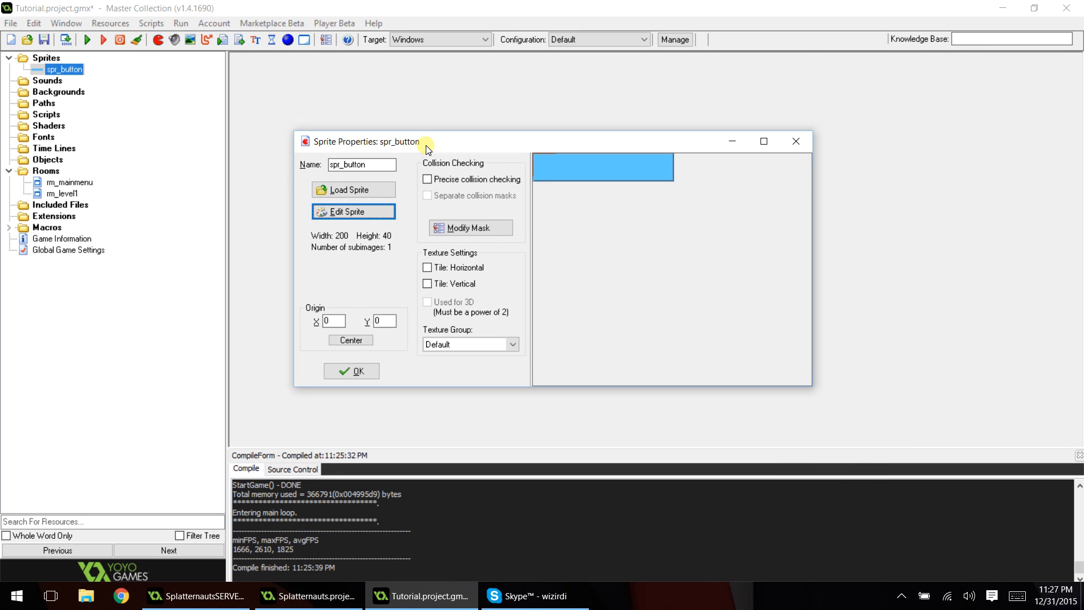
mouse_move(392, 148)
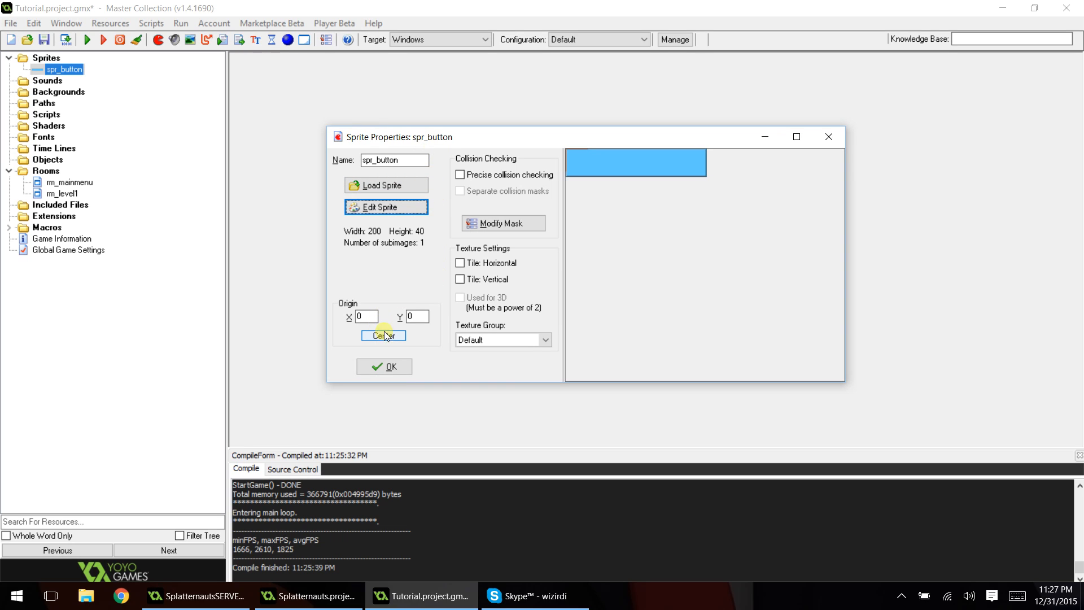
click(383, 336)
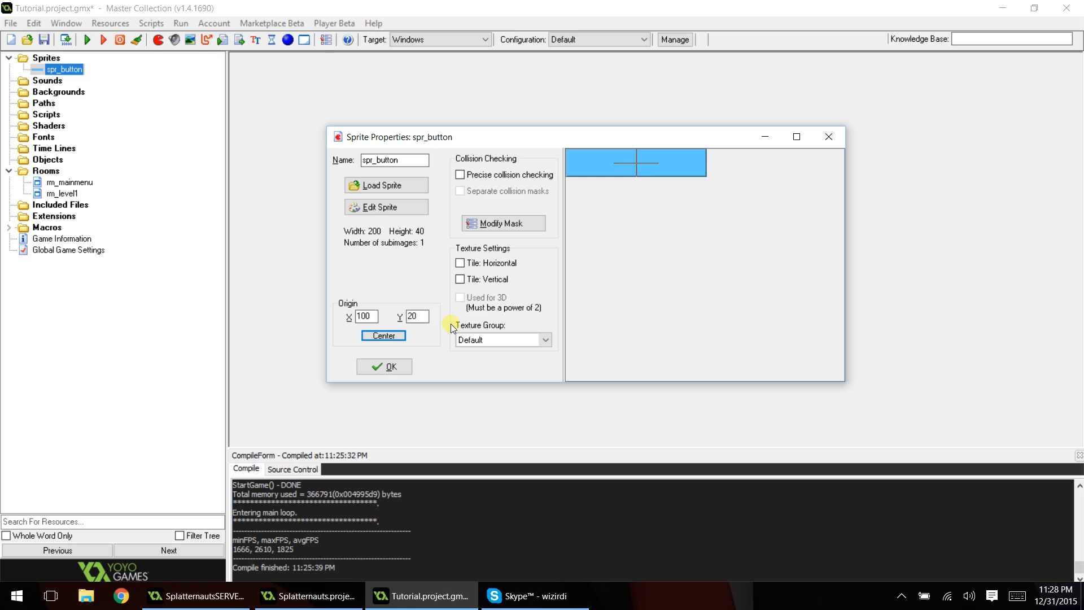
mouse_move(442, 340)
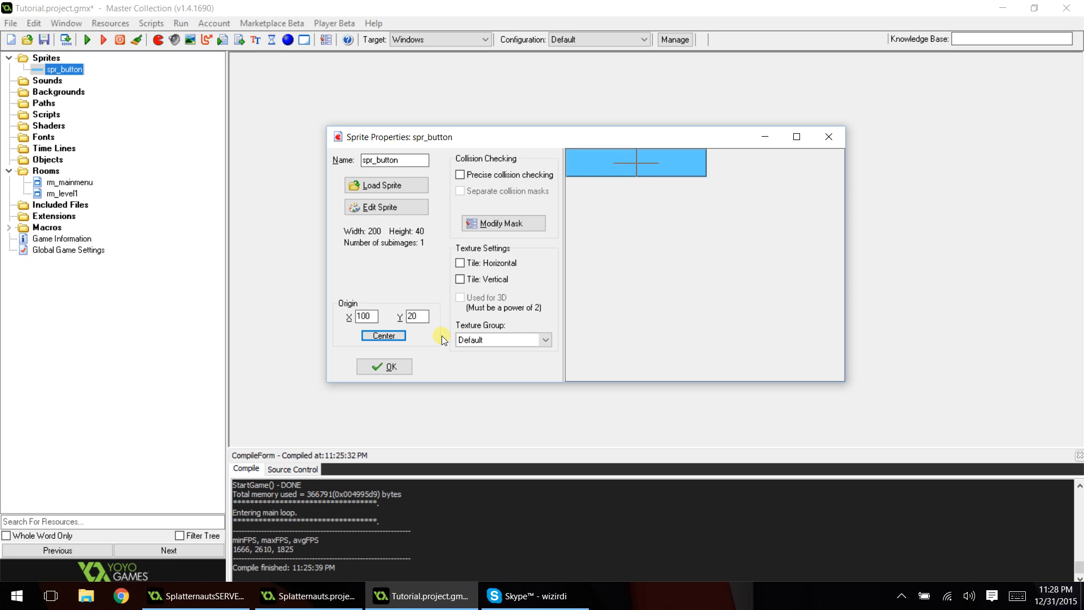
mouse_move(382, 336)
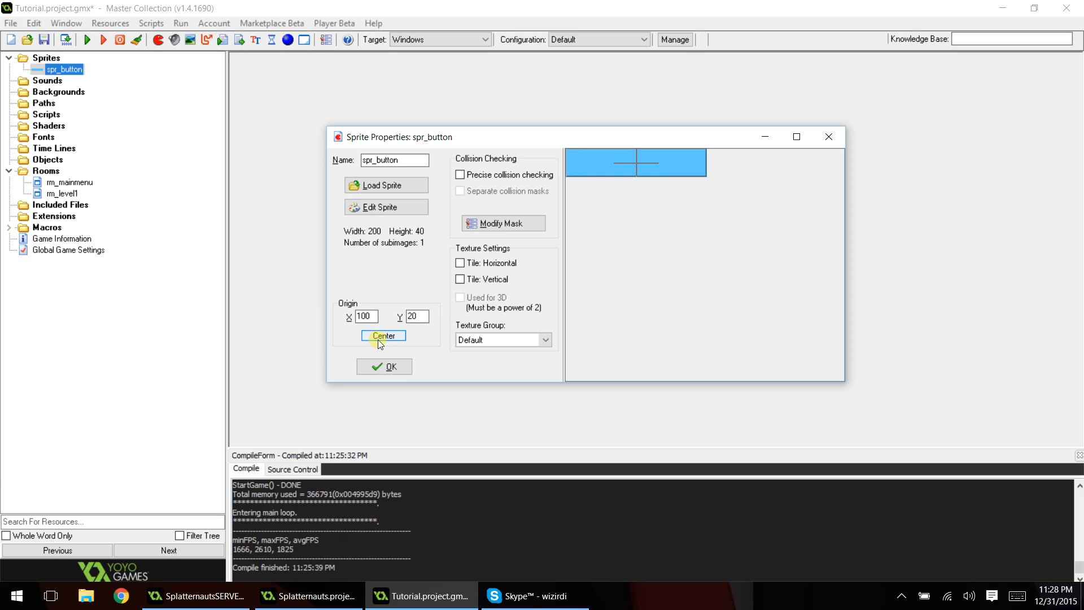
Create font fnt_button using bold Consolas at size 15
right_click(44, 136)
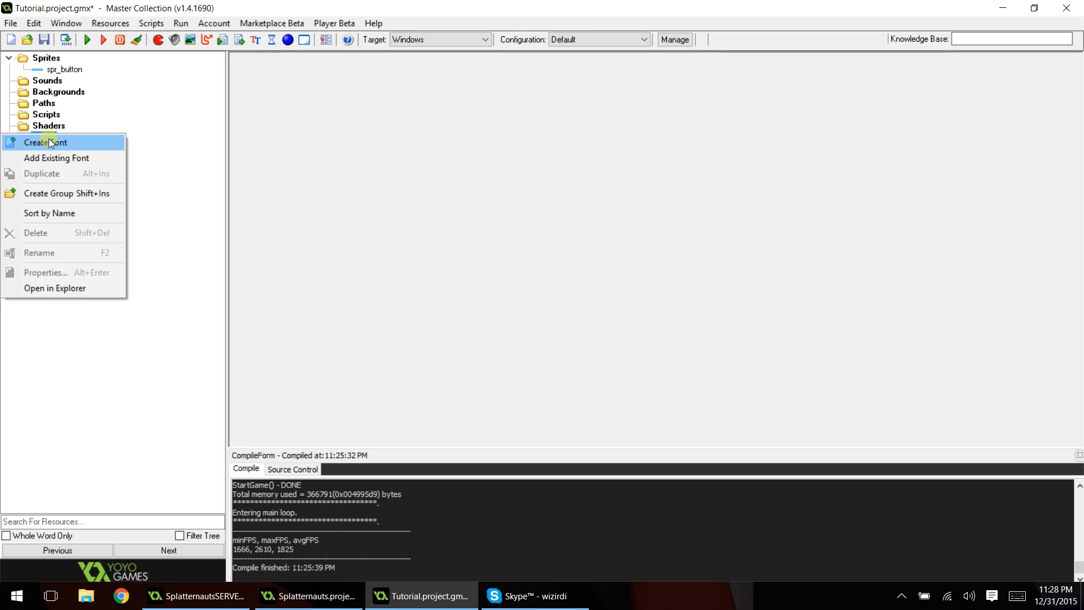
click(46, 142)
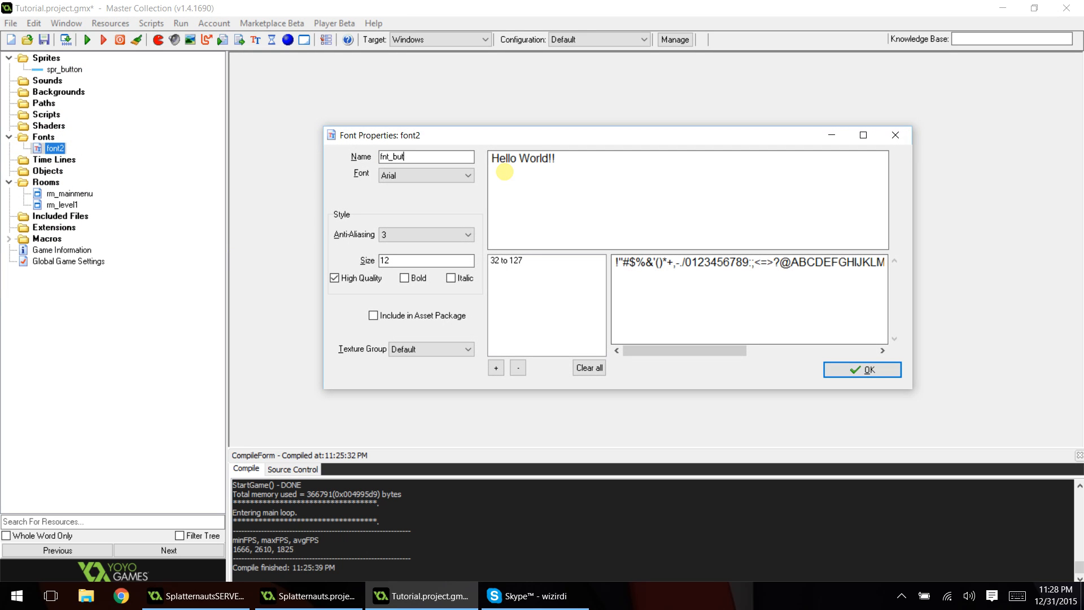
click(467, 175)
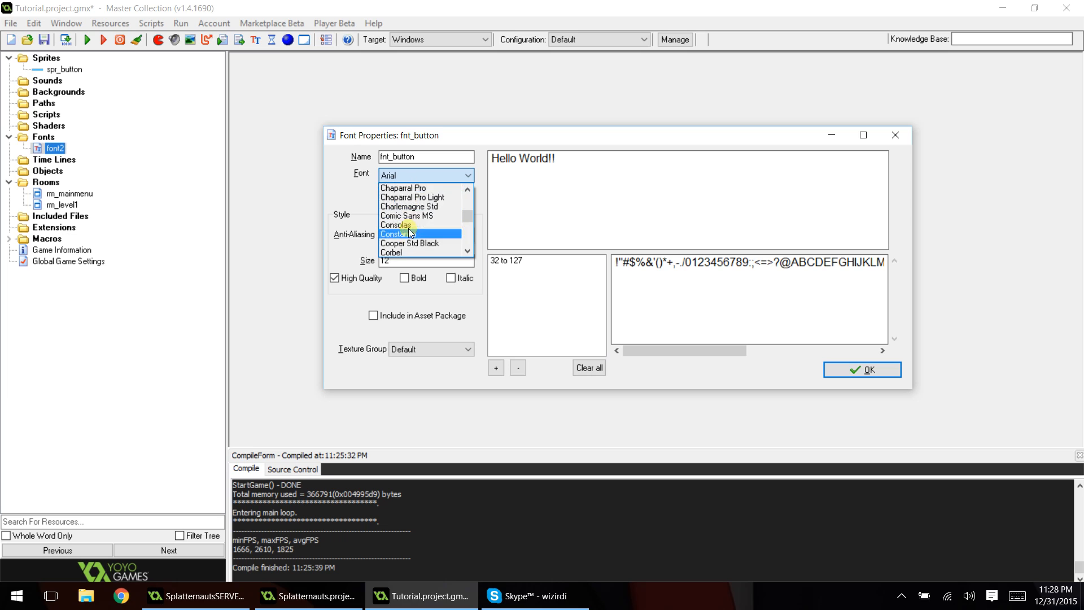
click(398, 225)
text(15)
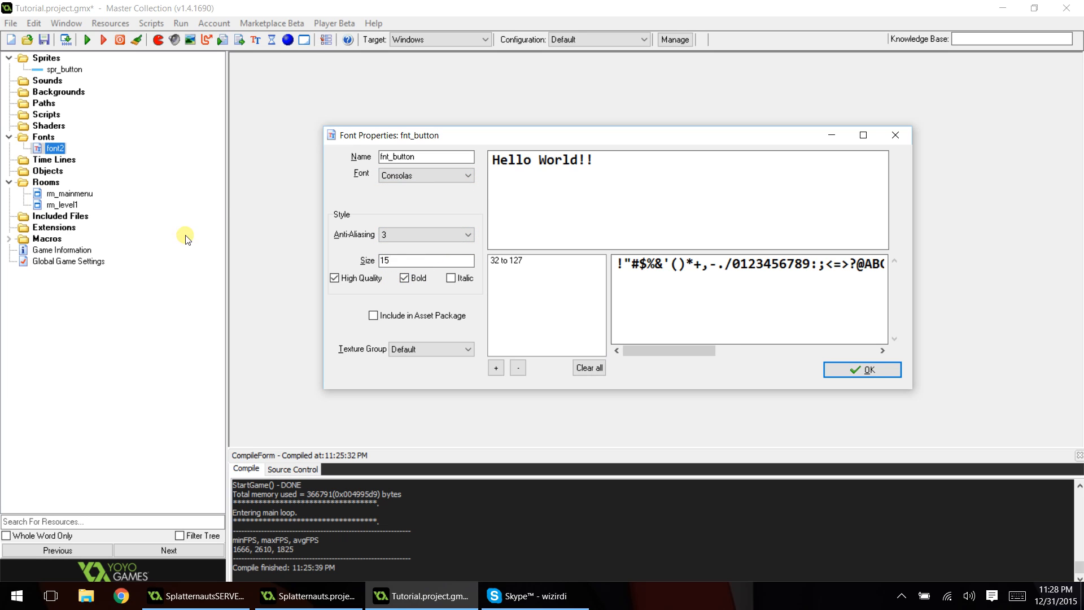
click(861, 369)
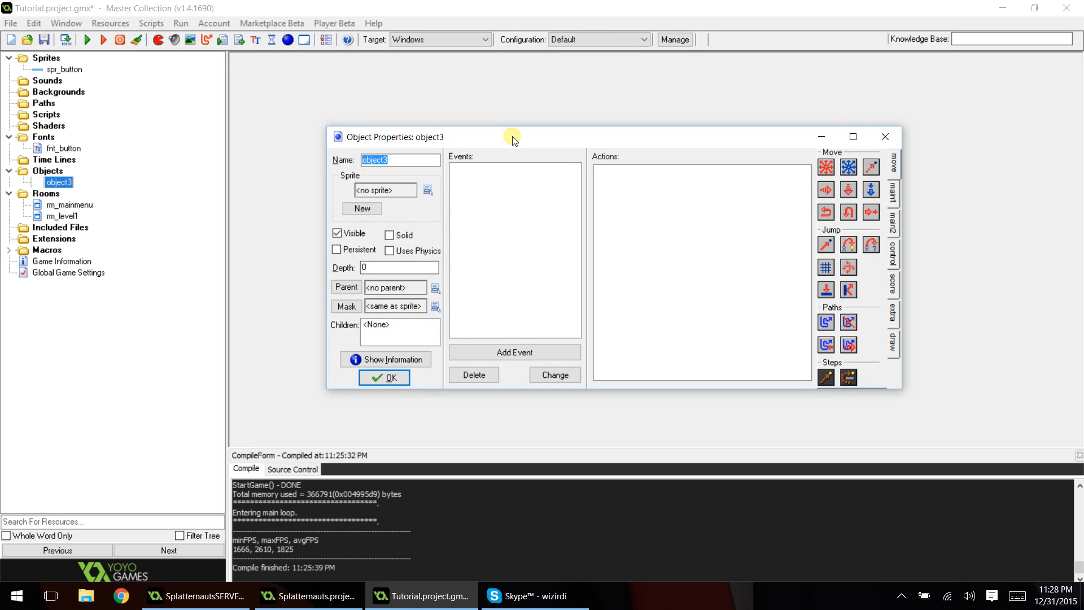
Rename object3 to obj_button, assign sprite spr_button, and add a Draw event
text(obj_butt)
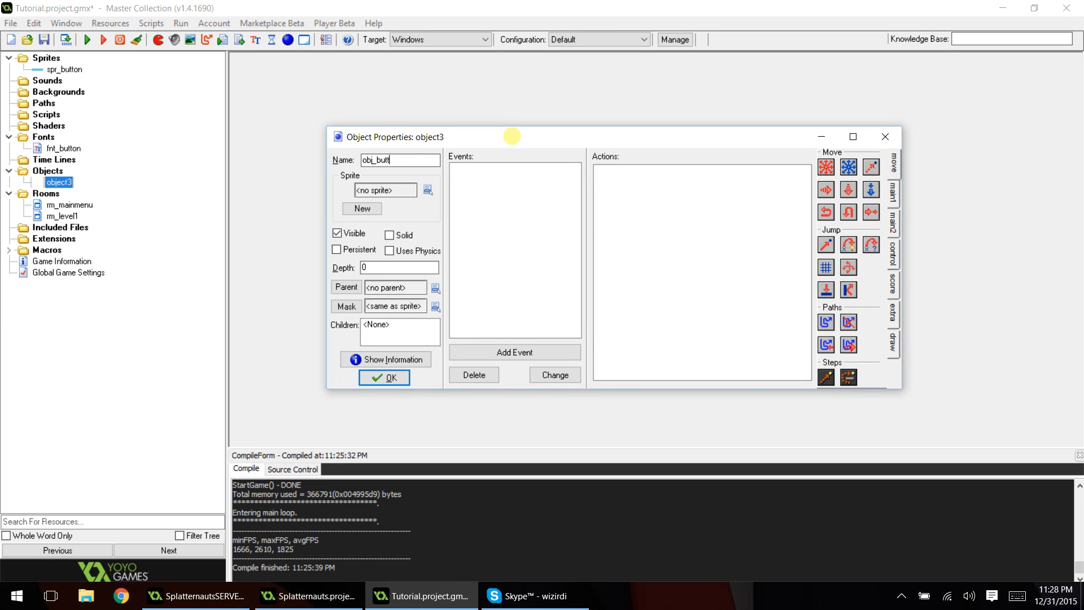
click(427, 190)
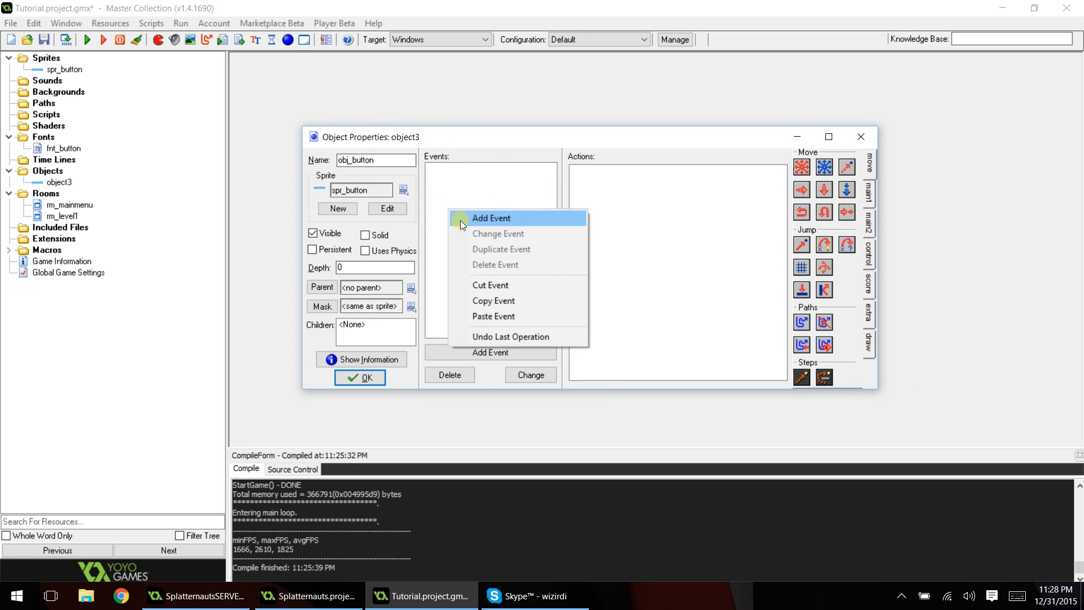
click(491, 218)
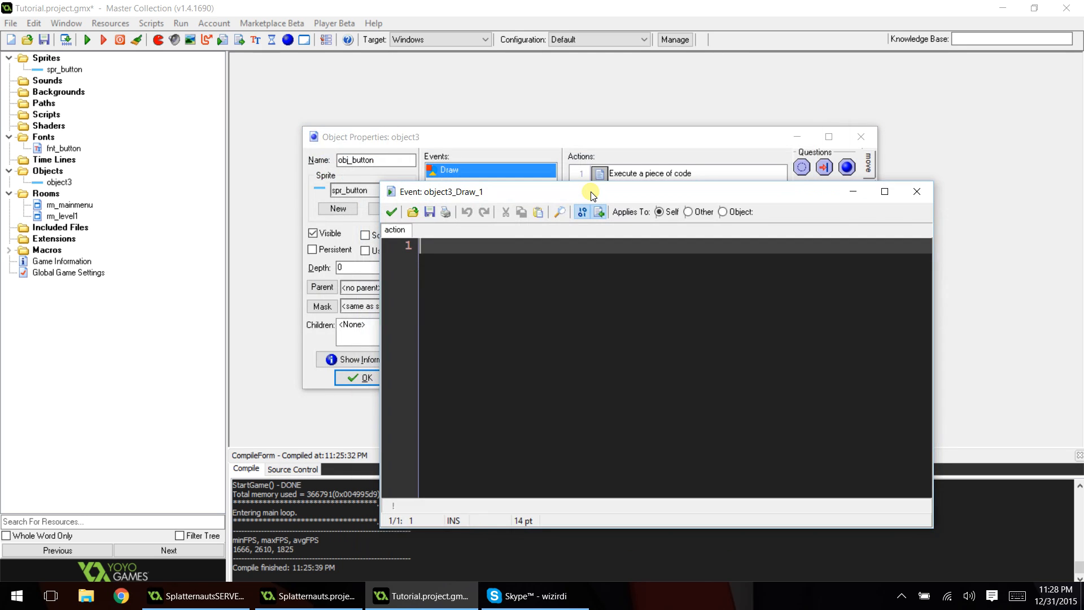
Write draw_self() plus fa_center horizontal and vertical text alignment in the Draw code
text(draw_)
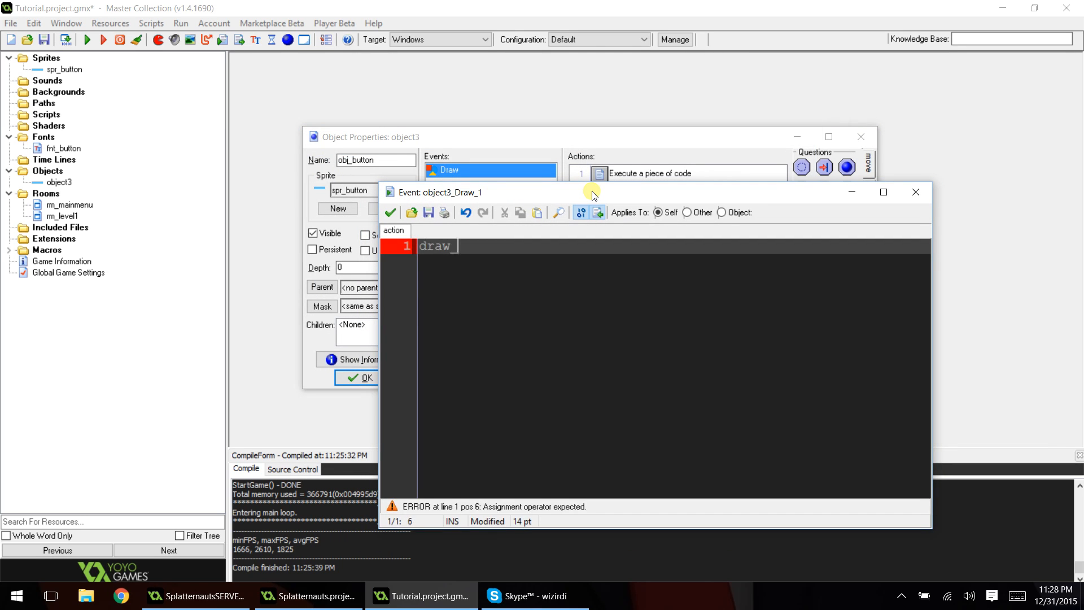
text(self();)
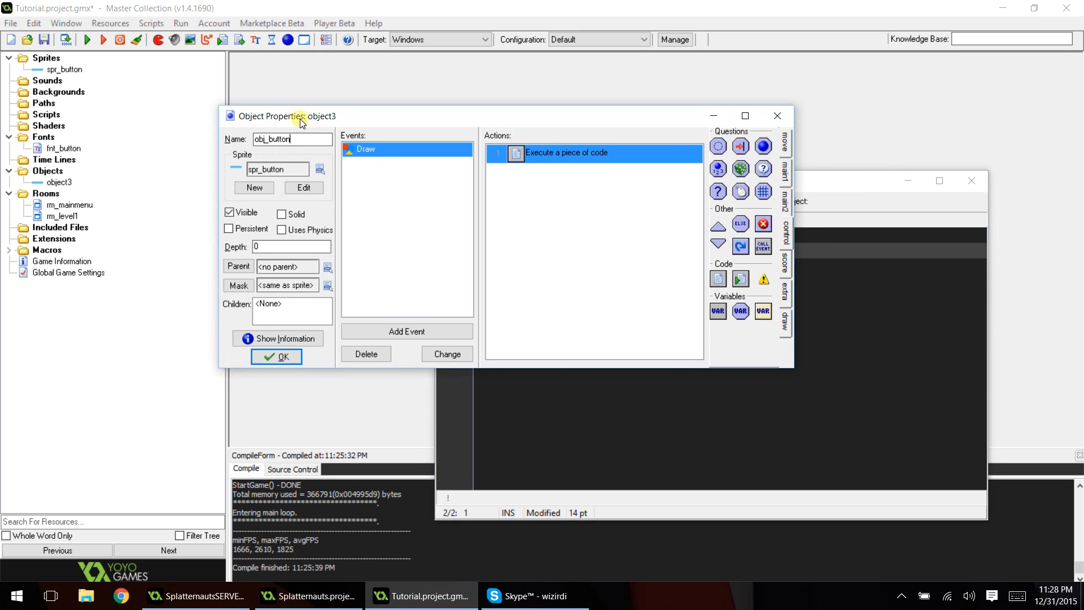
double_click(566, 152)
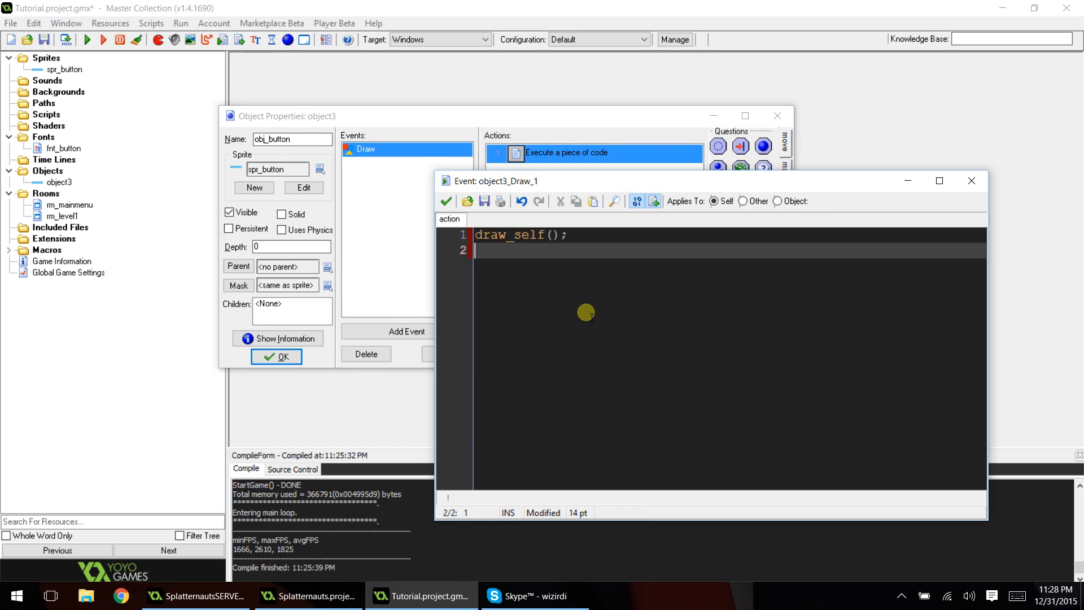
text(daw)
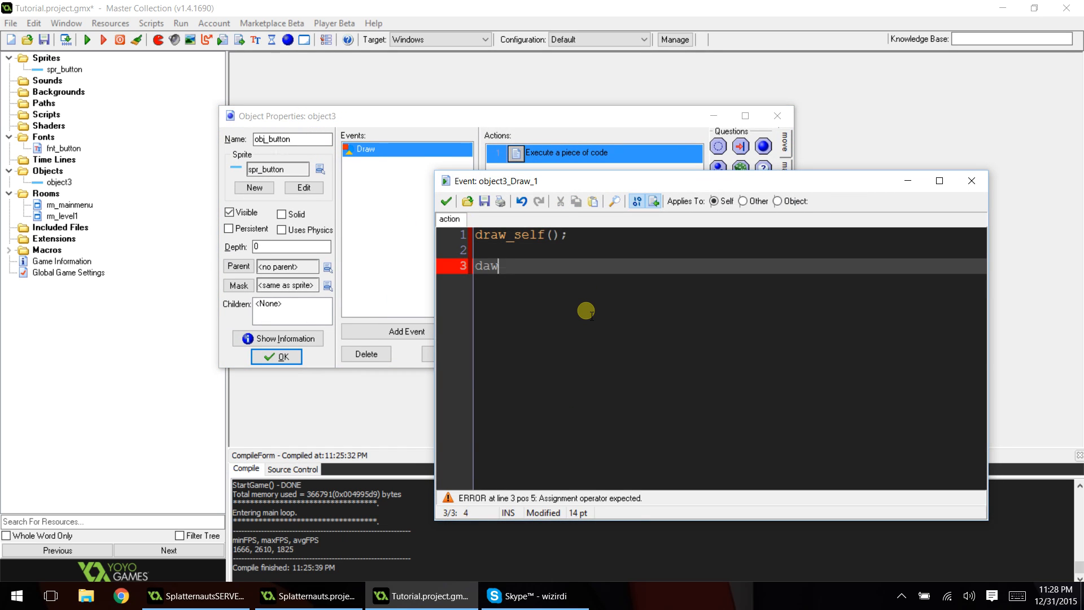
text(_set_halign)
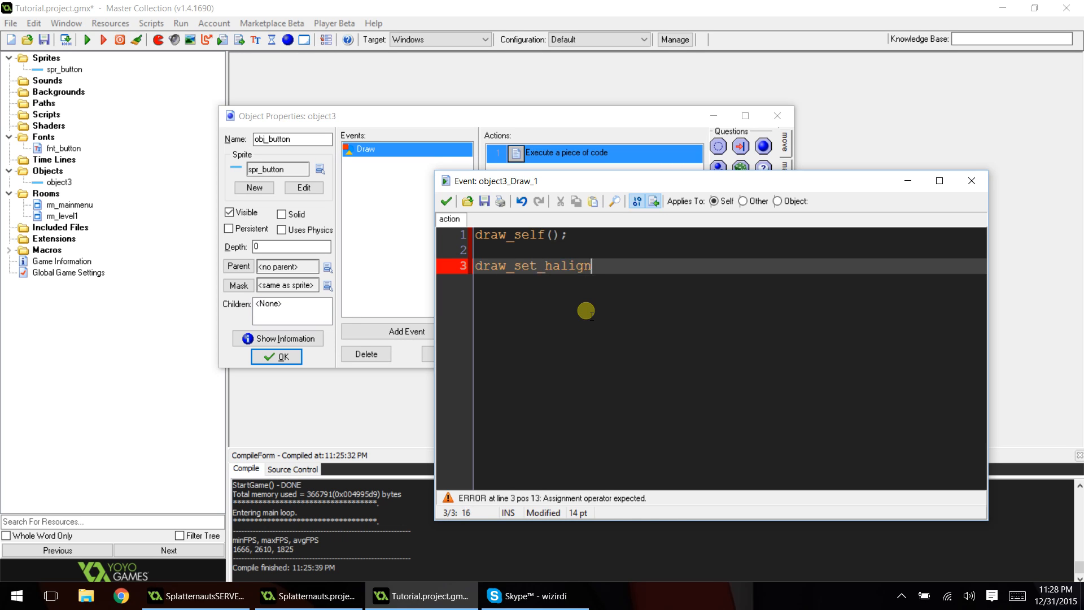
text((fa_center))
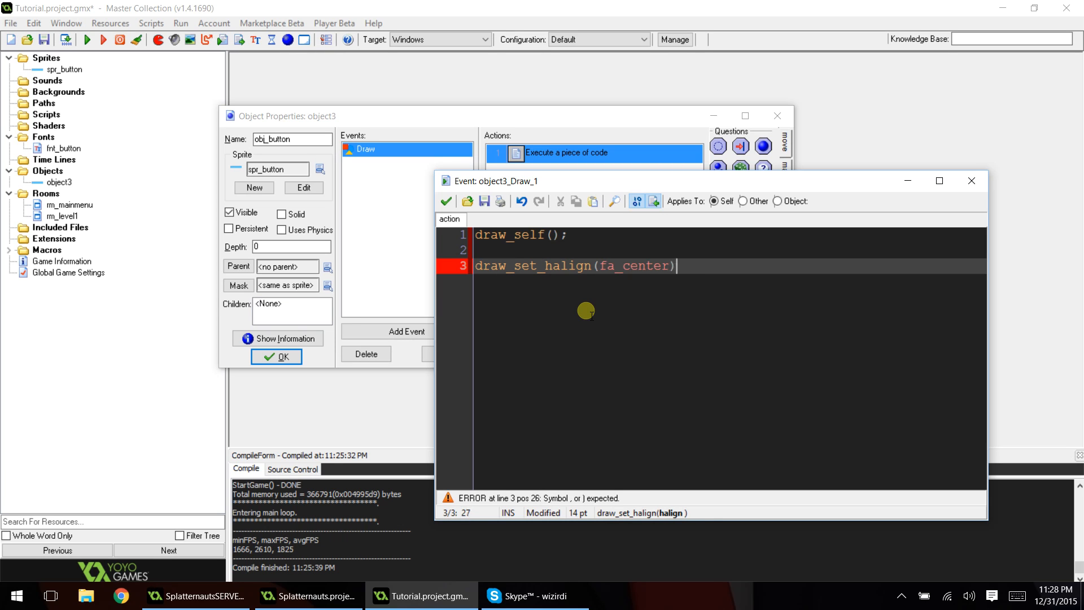
text(;)
text(draw_set_)
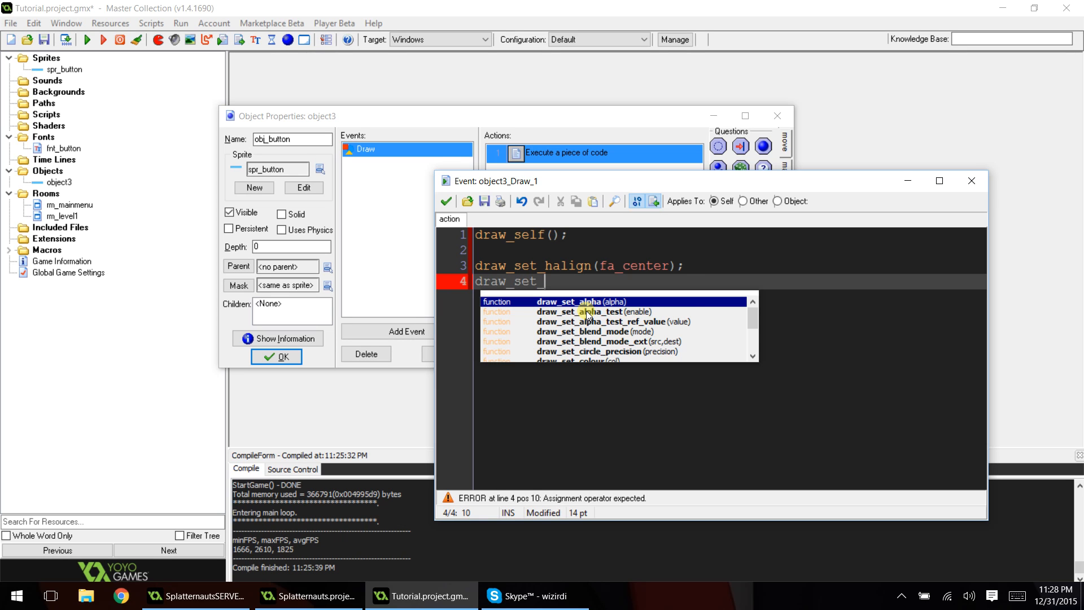
text(valign(fa_middle);)
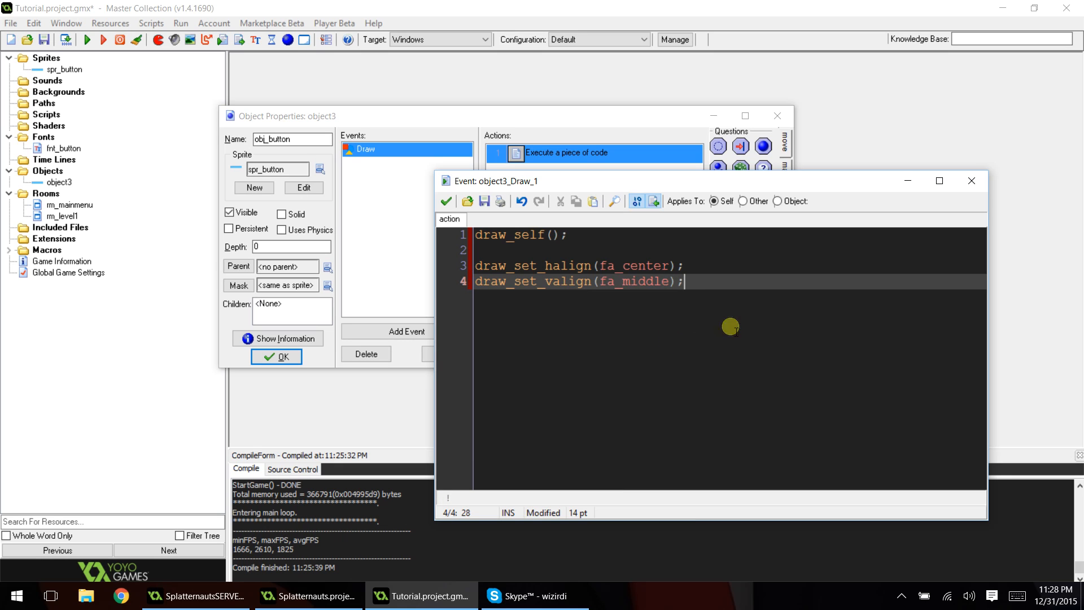
mouse_move(700, 306)
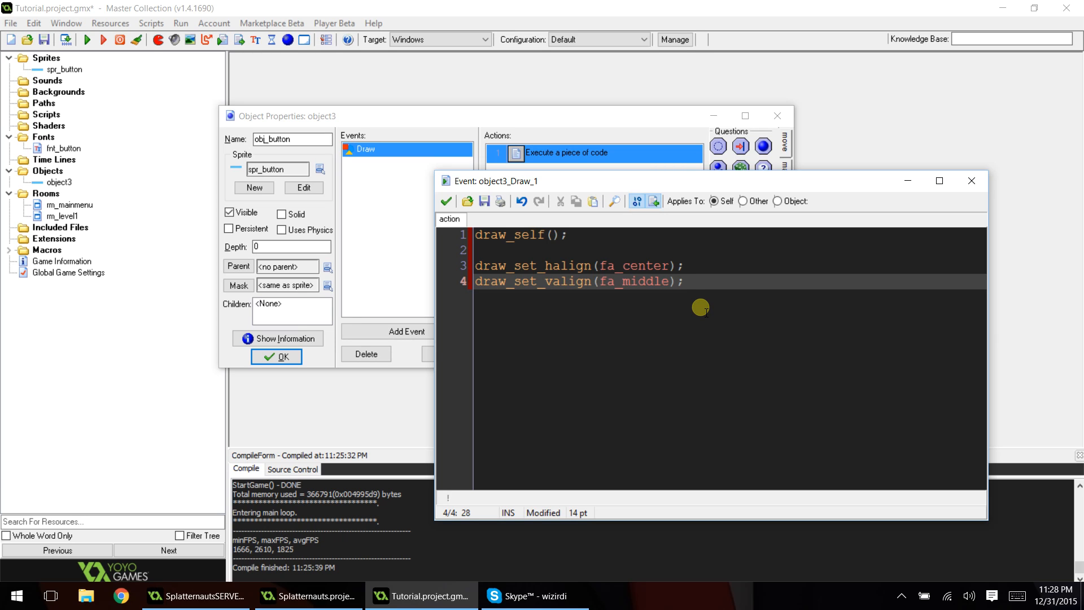
mouse_move(702, 259)
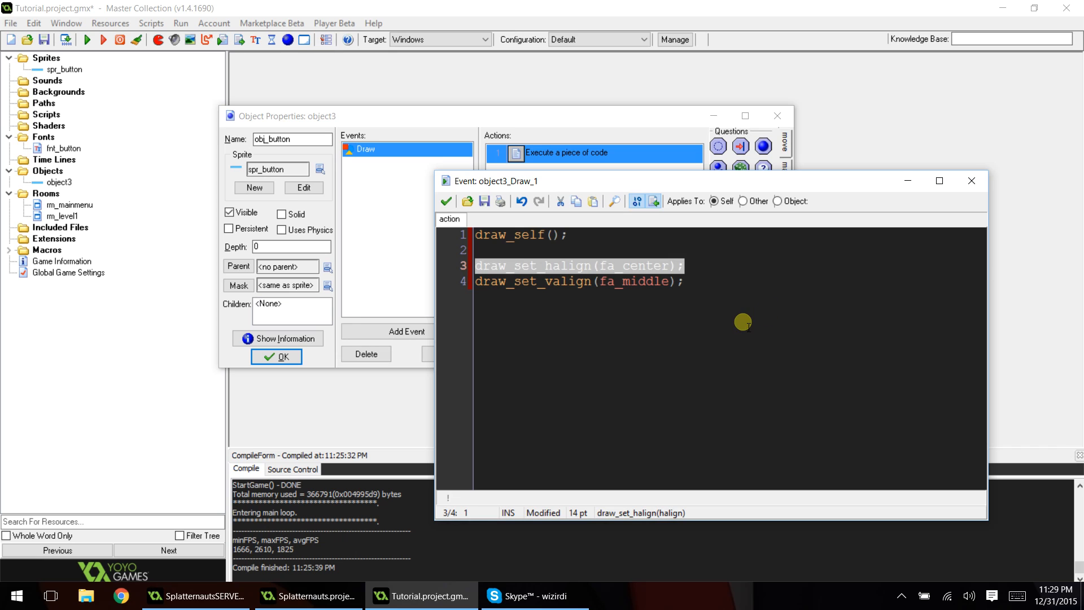
Set colour c_black and font fnt_button, then call draw_text(x,y,text)
click(683, 281)
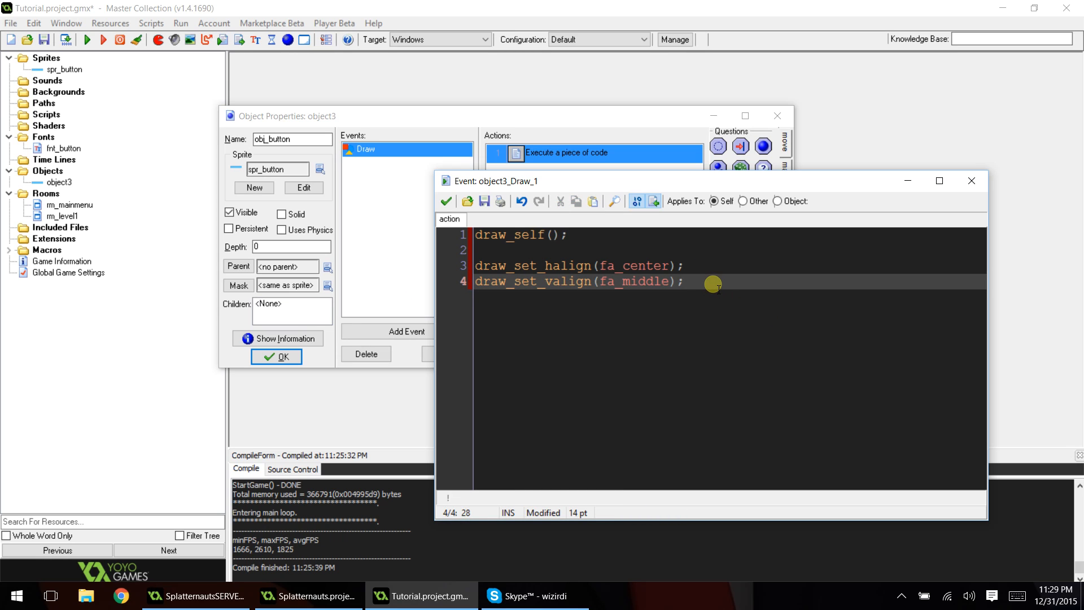
text(draw)
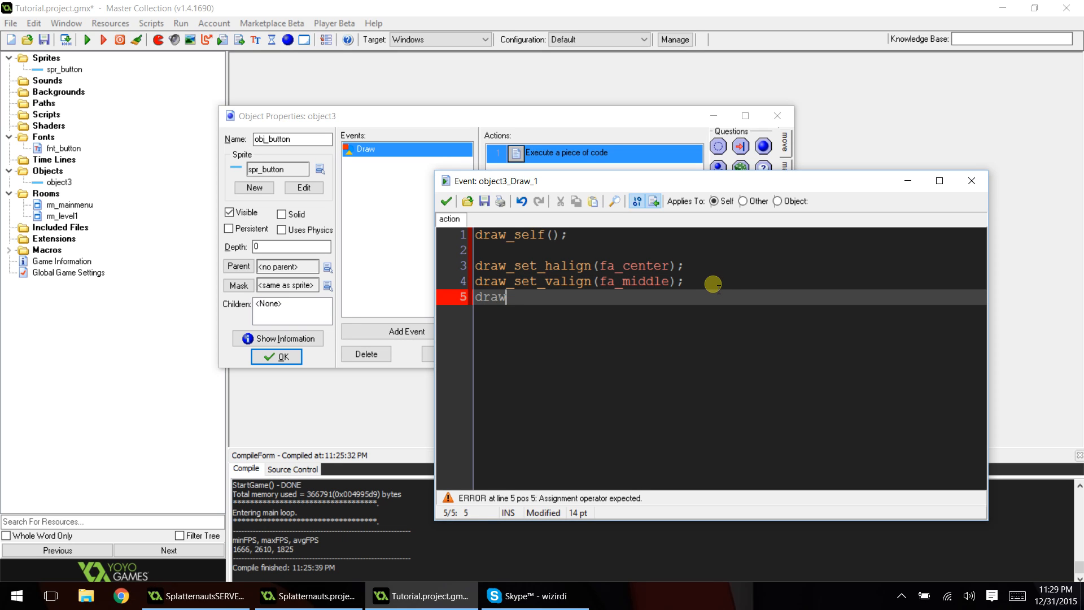
text(_set_color)
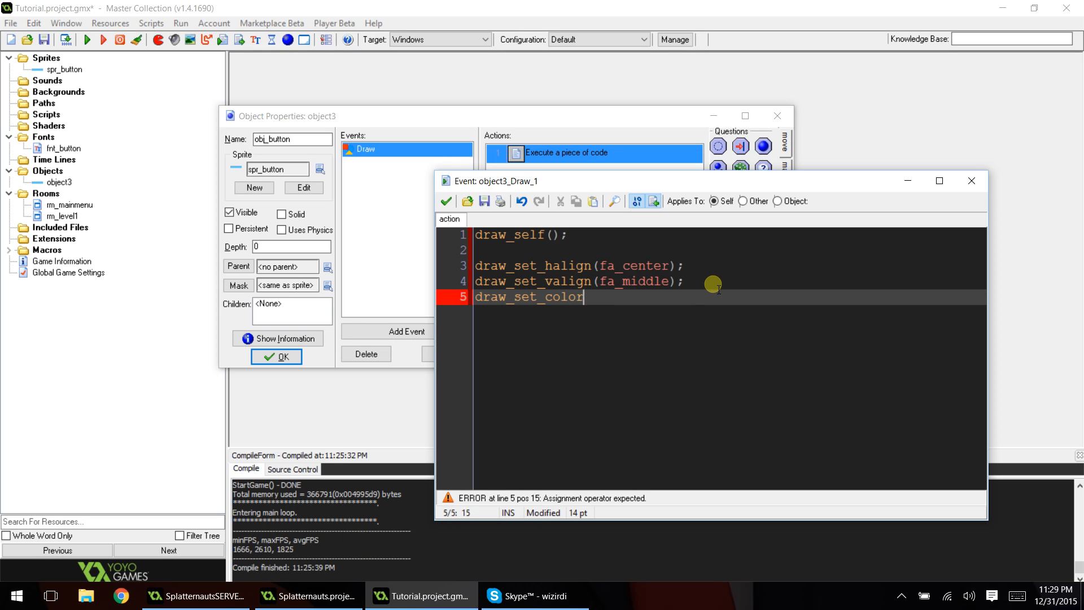
text((c_bla)
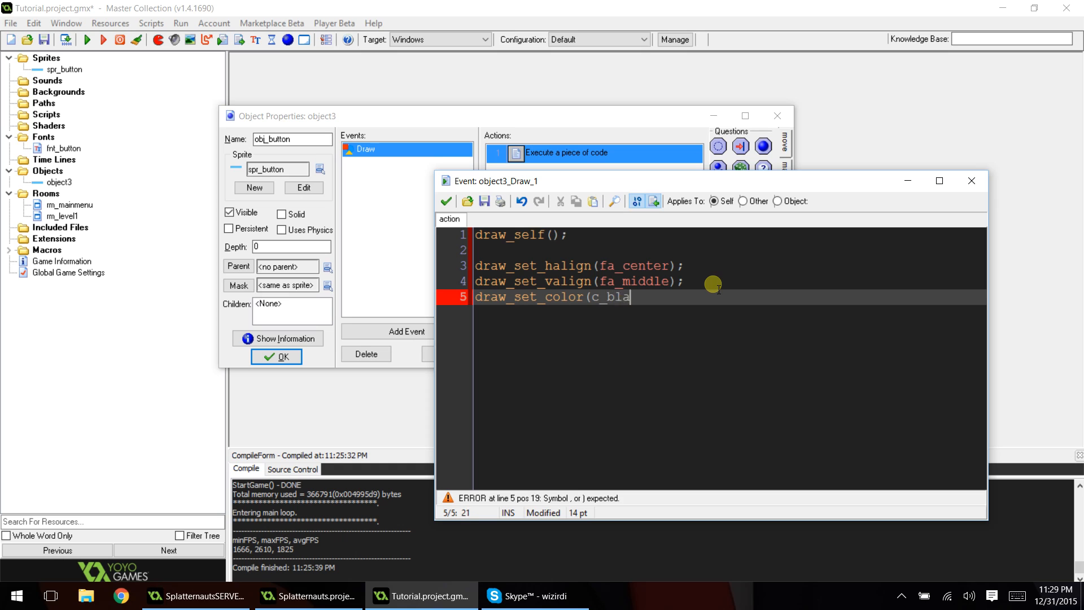
text(ck);)
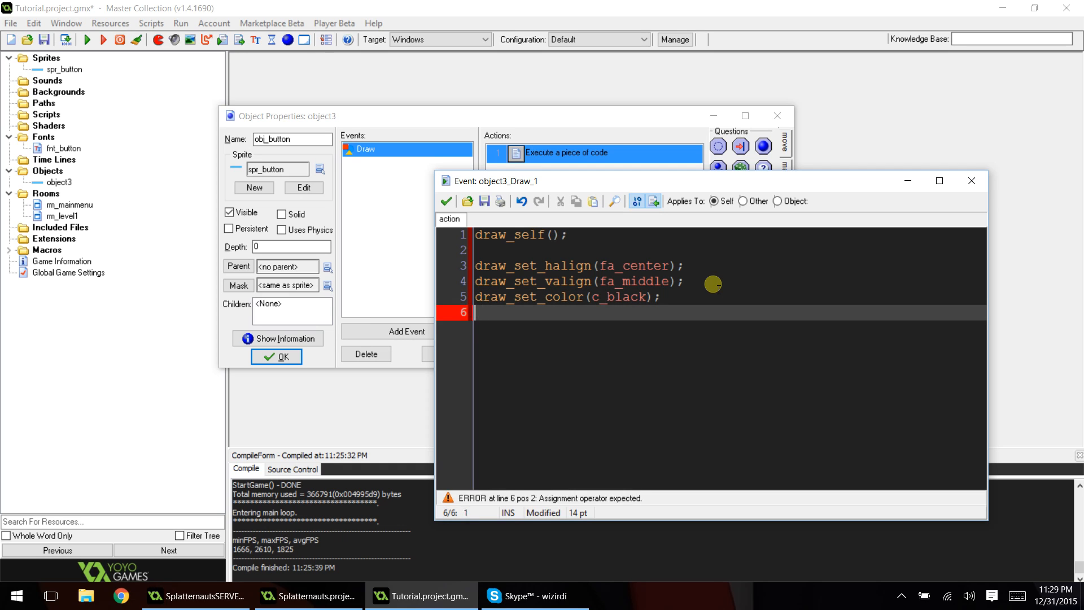
text(draw_set_font()
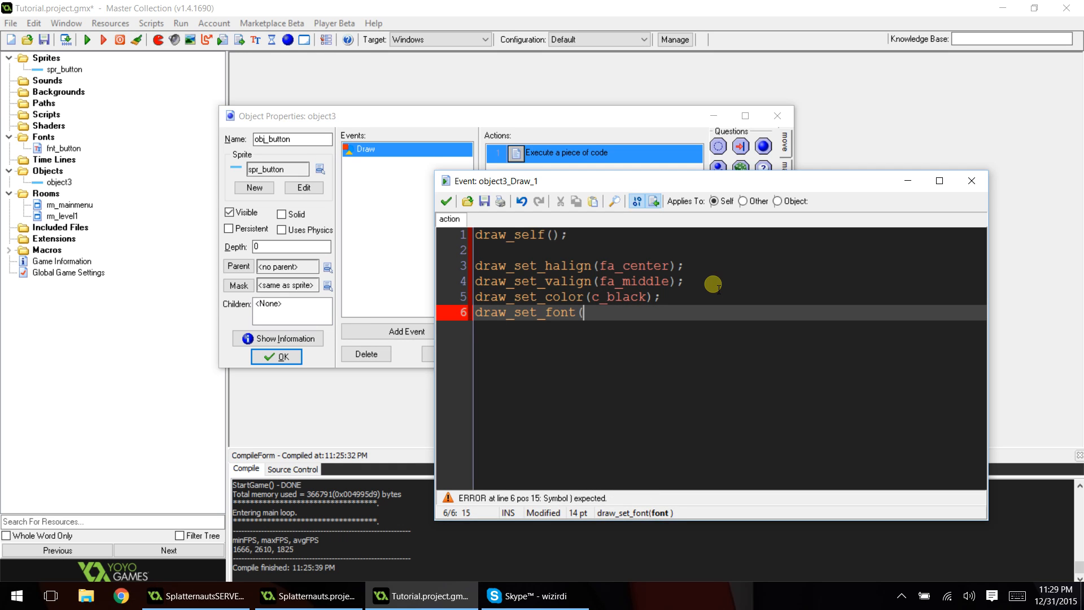
text(fnt_butt)
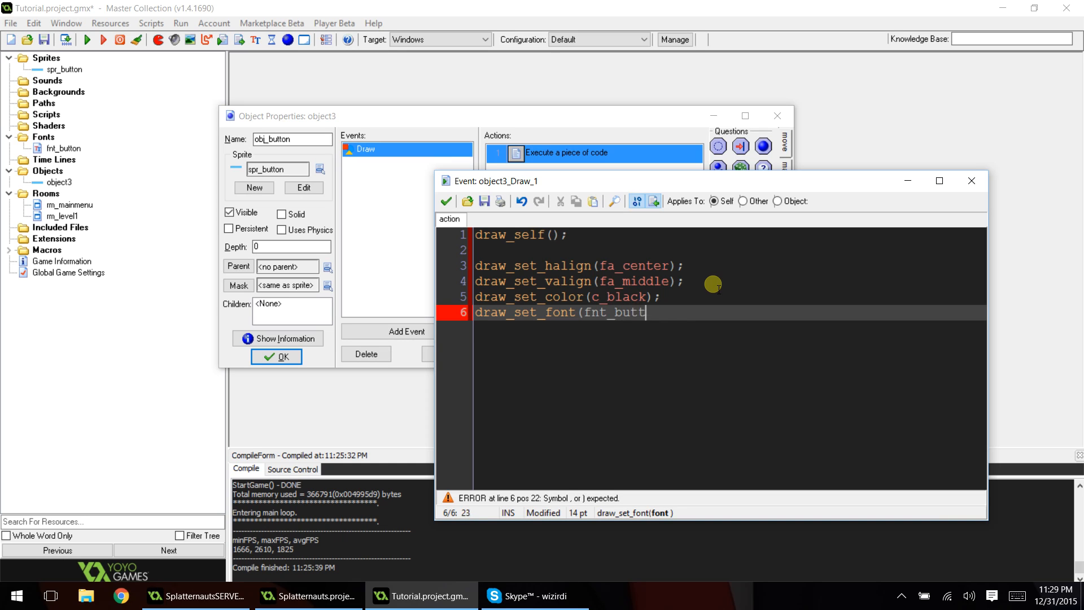
text(on);)
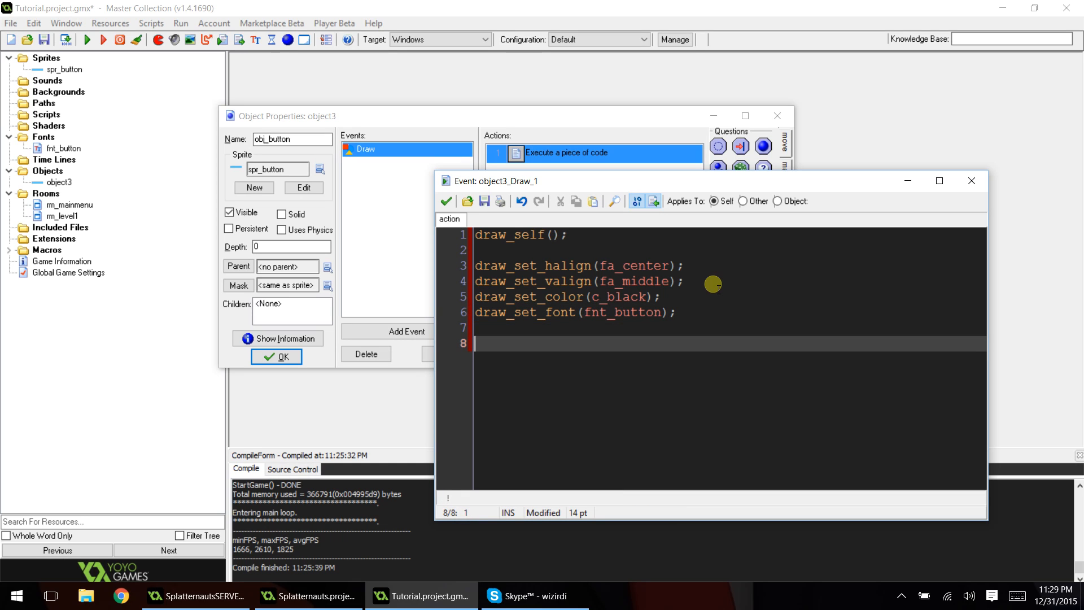
text(draw_tex)
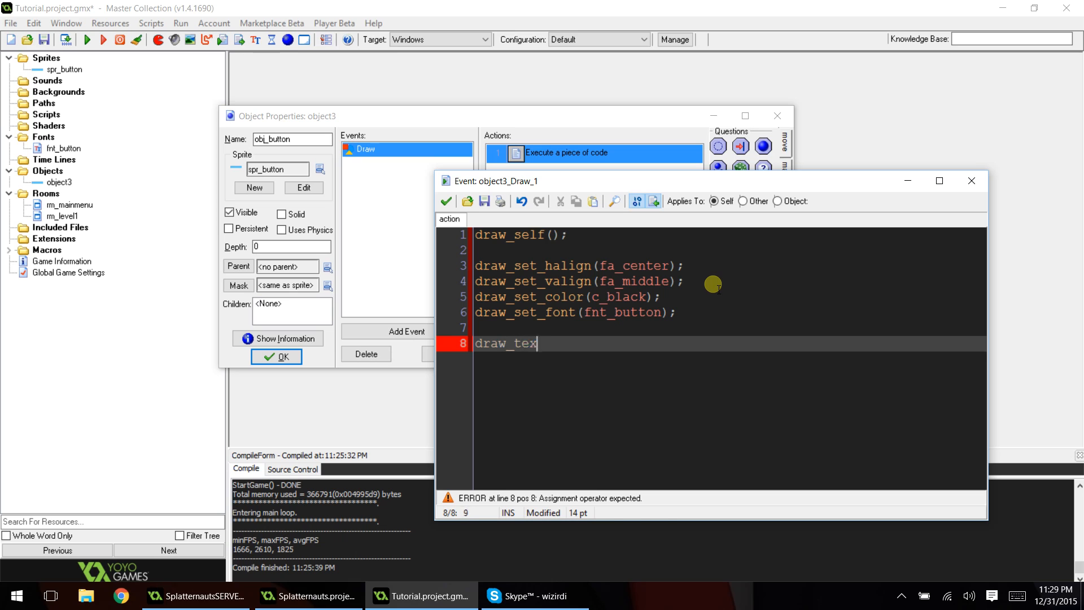
text(t(x,y)
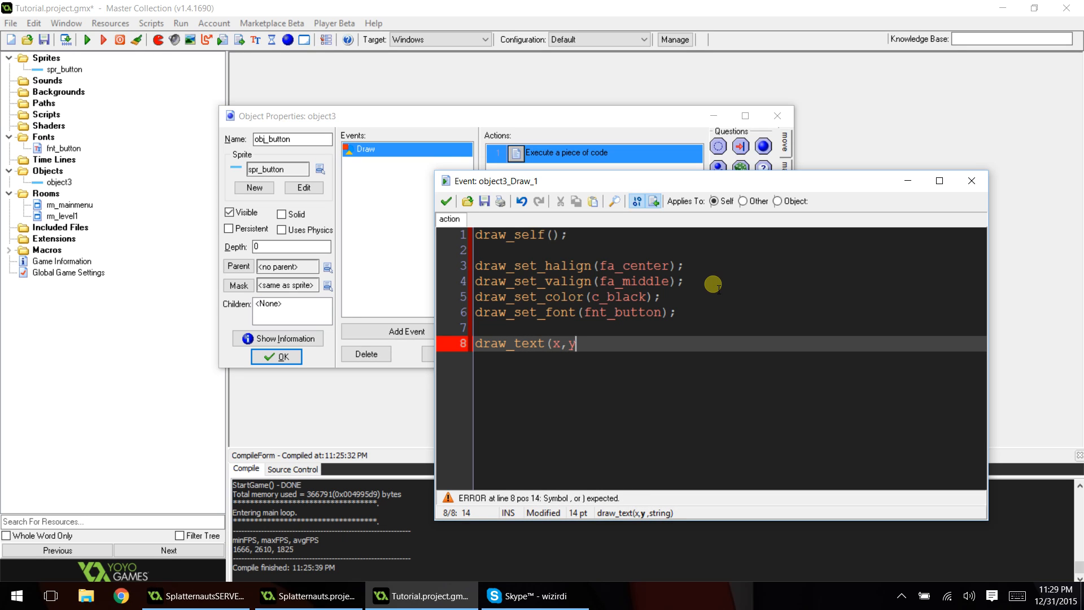
text(,text))
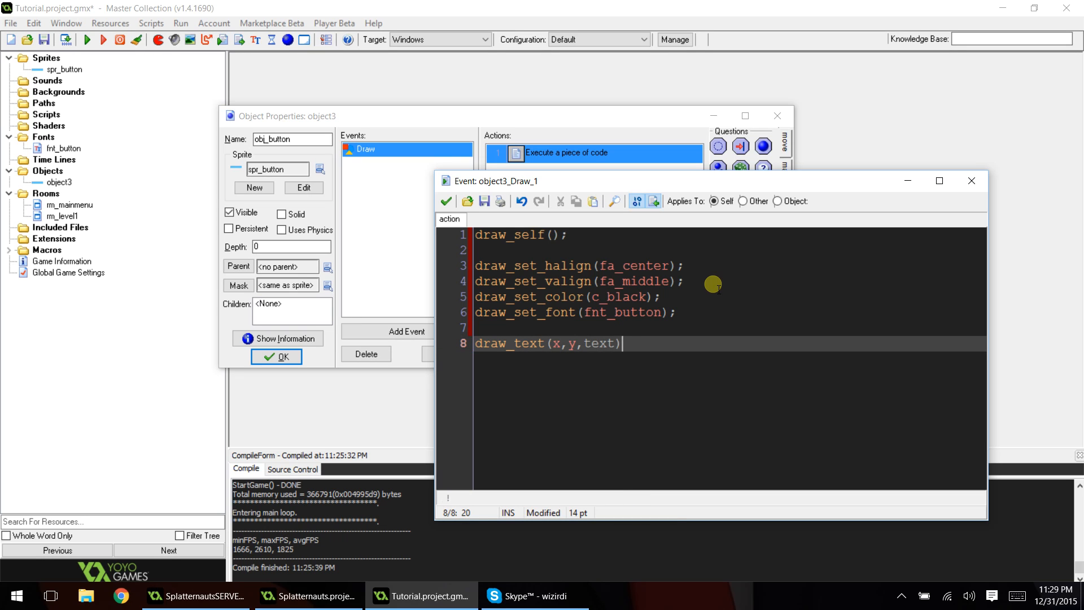
text(;)
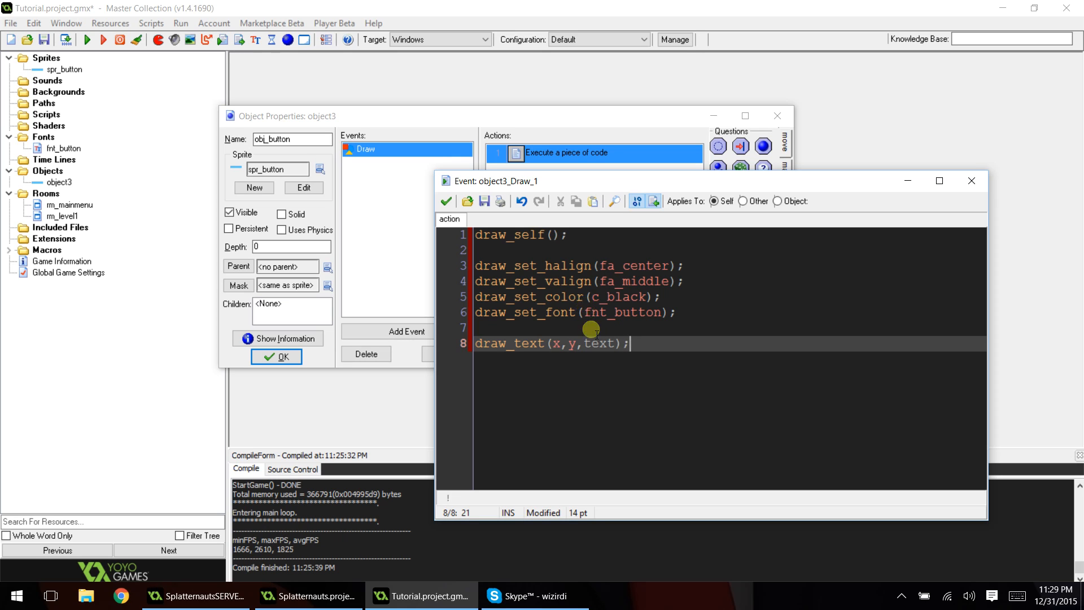
mouse_move(605, 345)
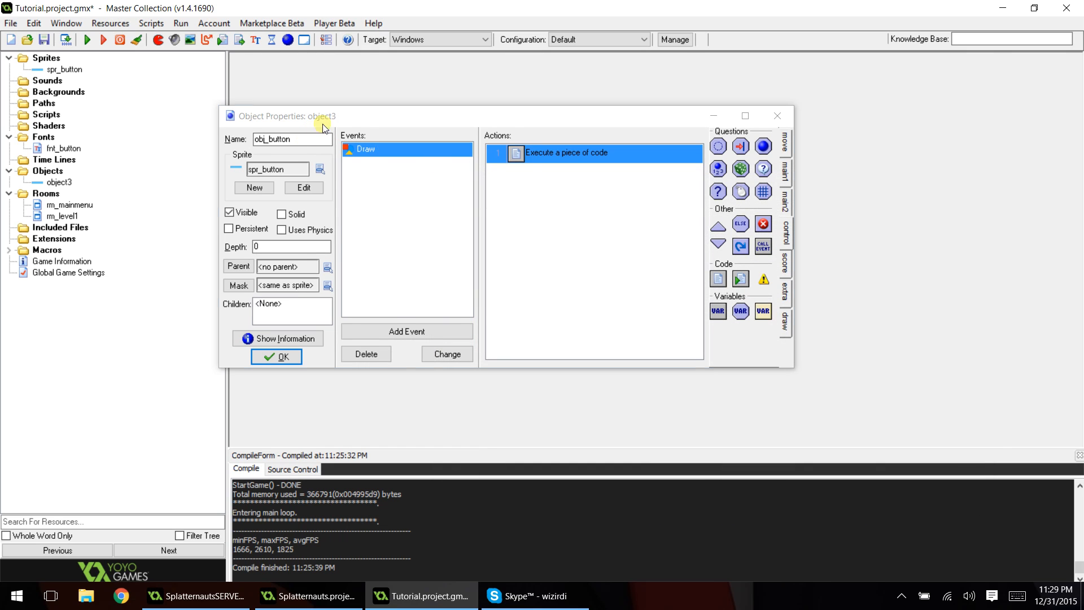
Open rm_mainmenu and place two obj_button instances at y 96 and y 160
click(276, 357)
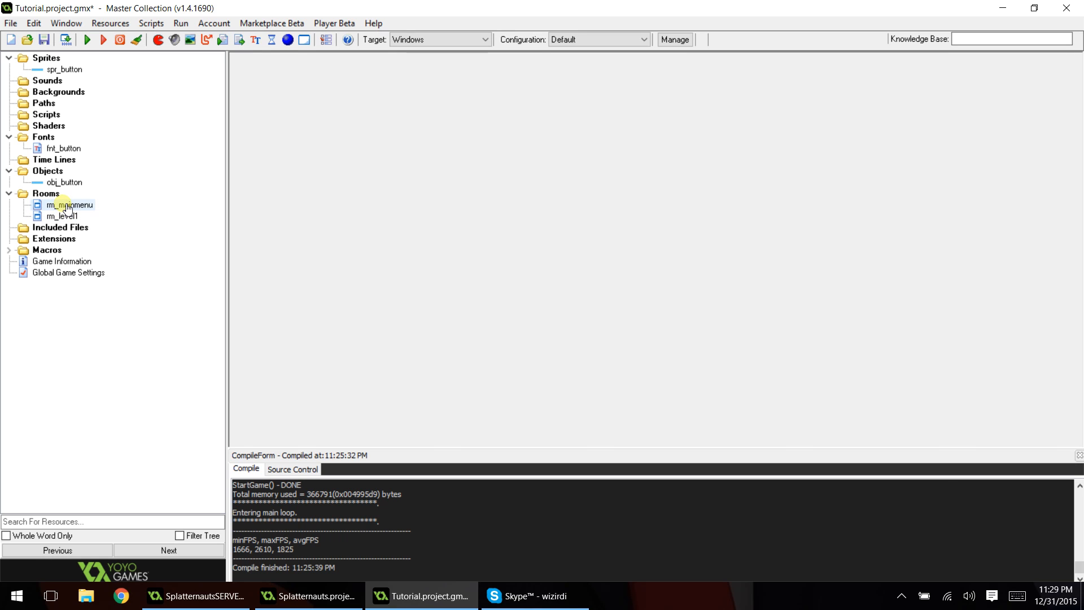
double_click(68, 205)
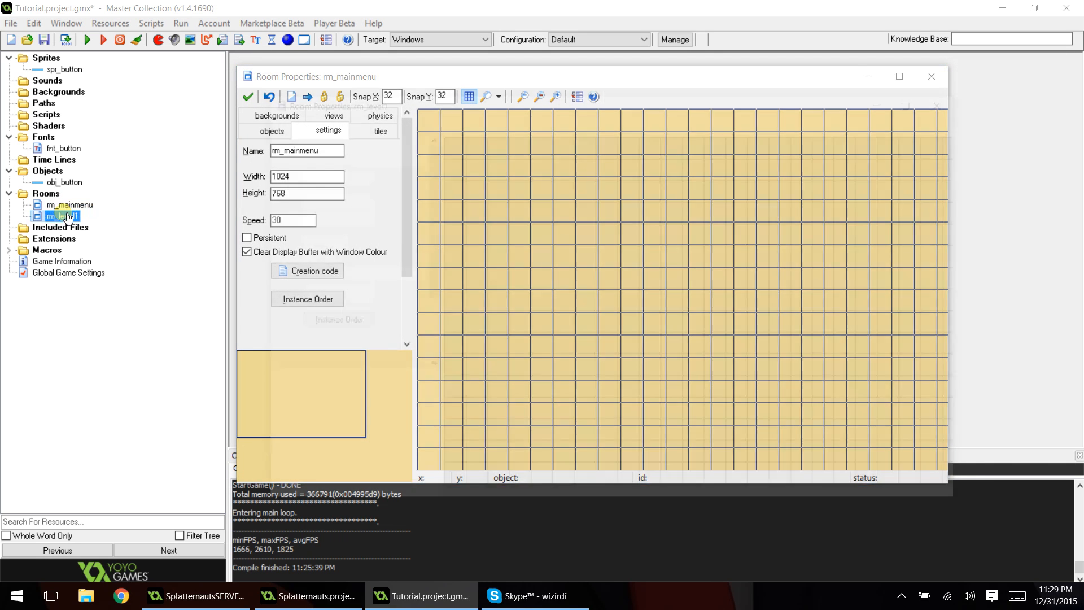
double_click(61, 216)
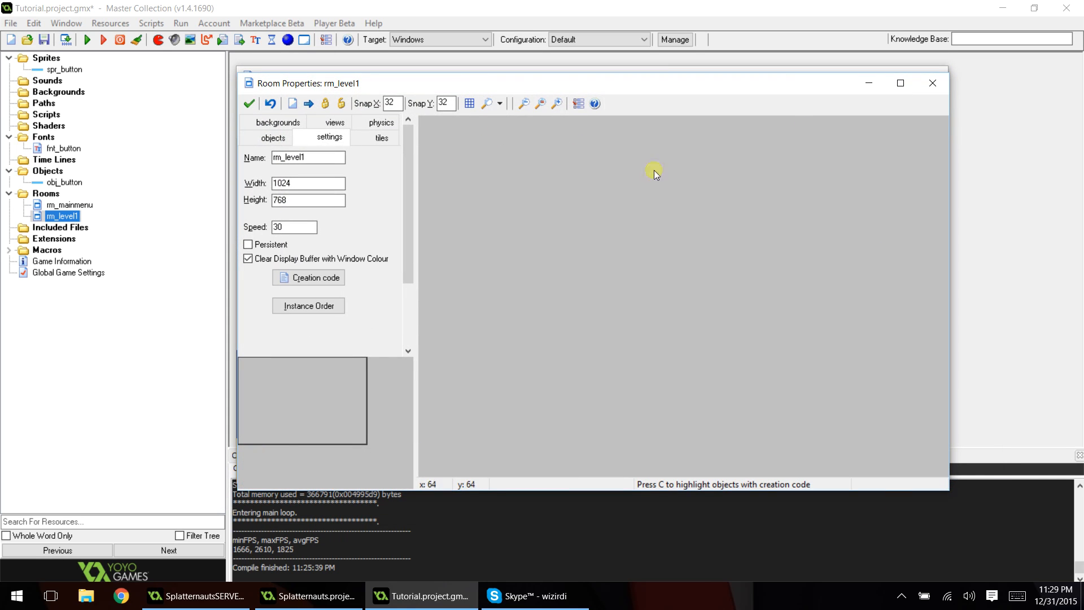
mouse_move(407, 92)
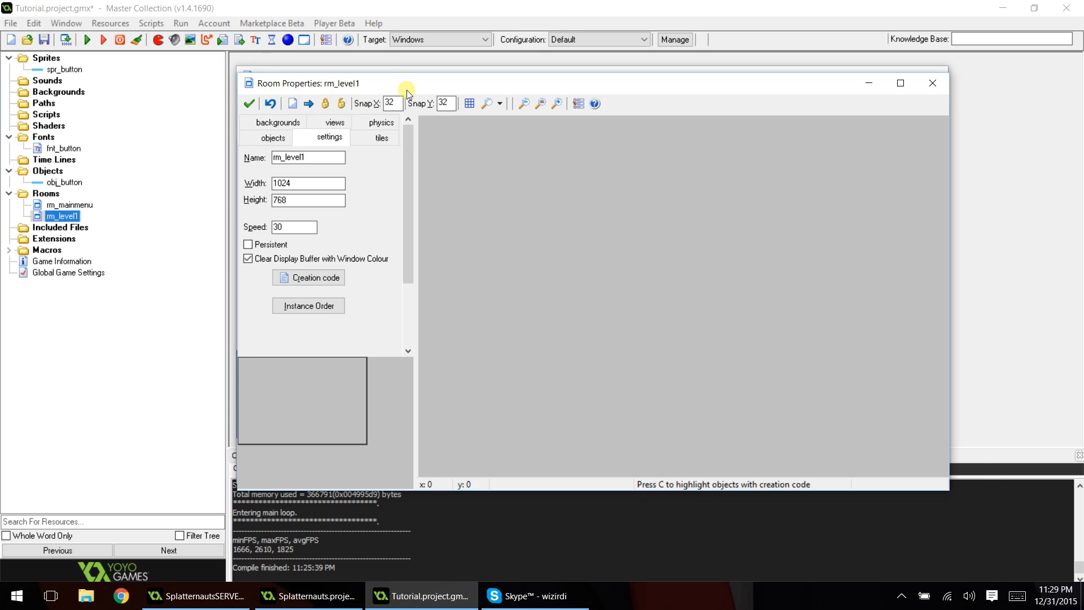
double_click(69, 204)
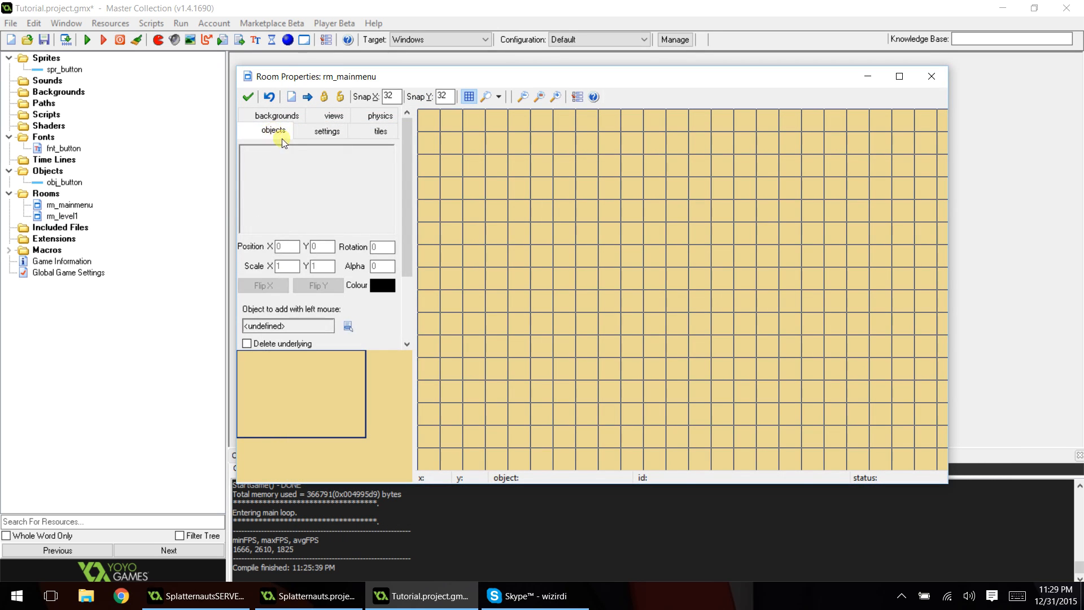
click(684, 234)
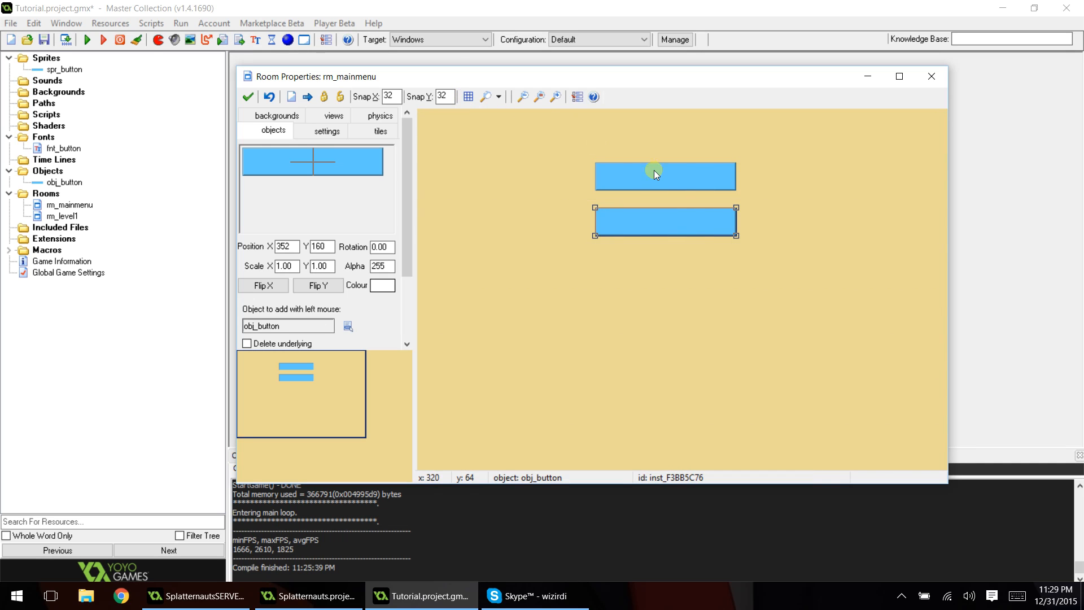
click(664, 175)
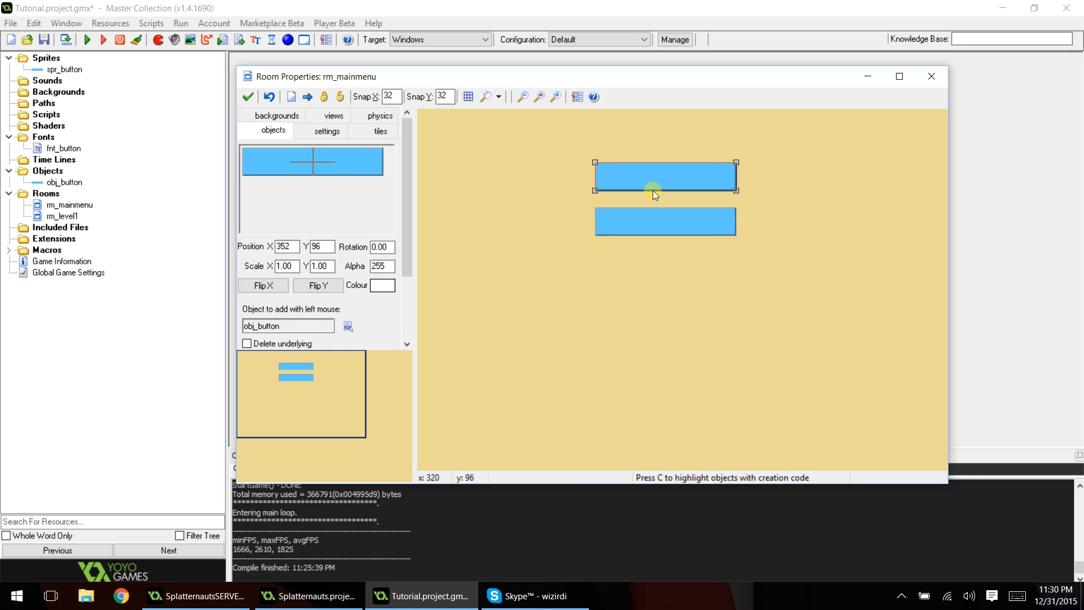
mouse_move(496, 173)
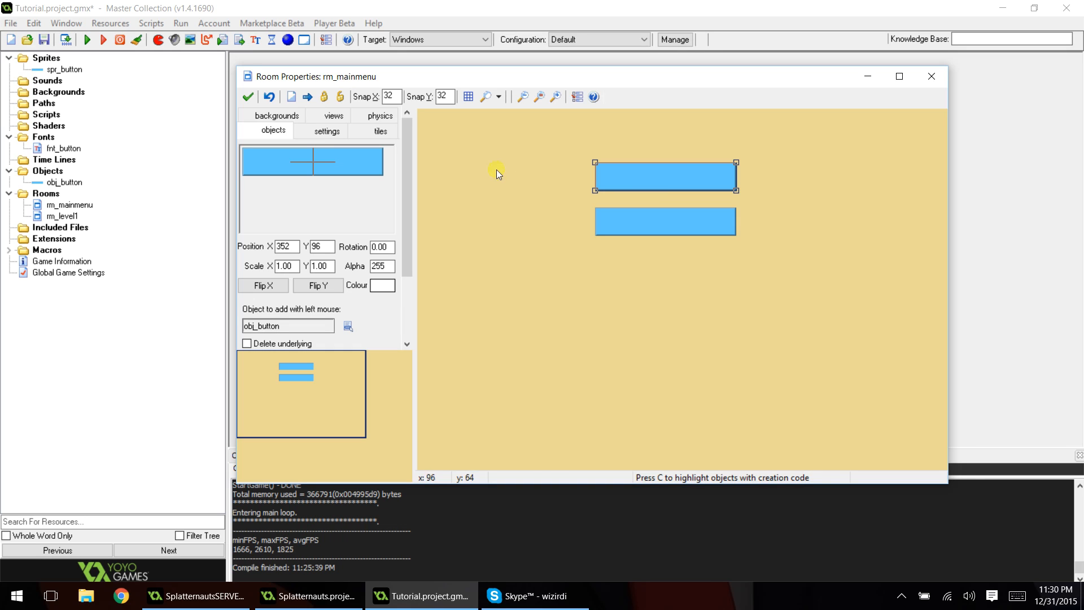
mouse_move(662, 176)
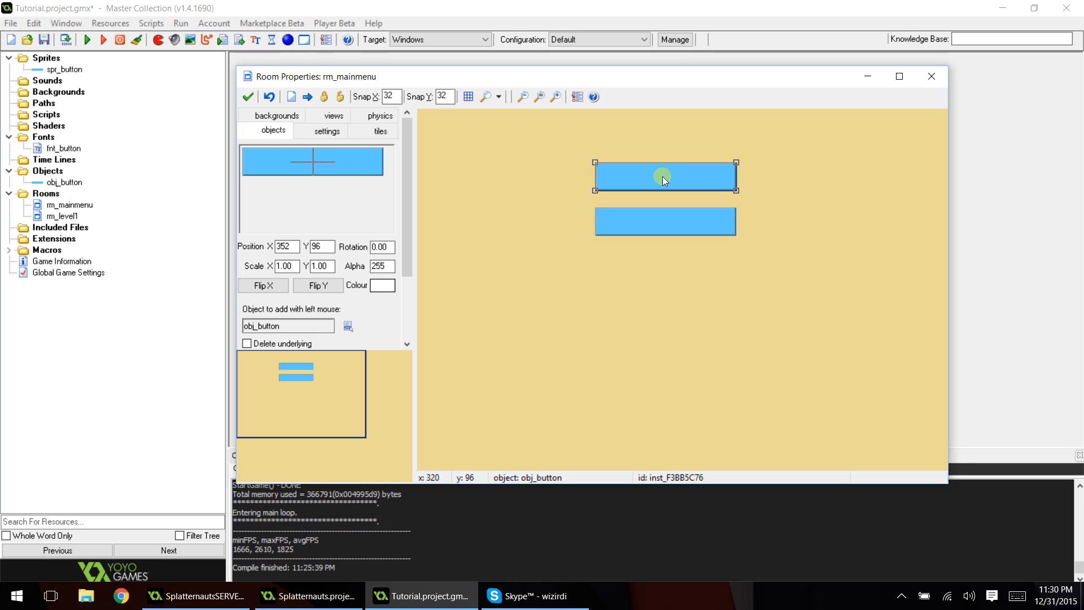
Give the upper button creation code text = "Play Game" and action = 0
right_click(646, 192)
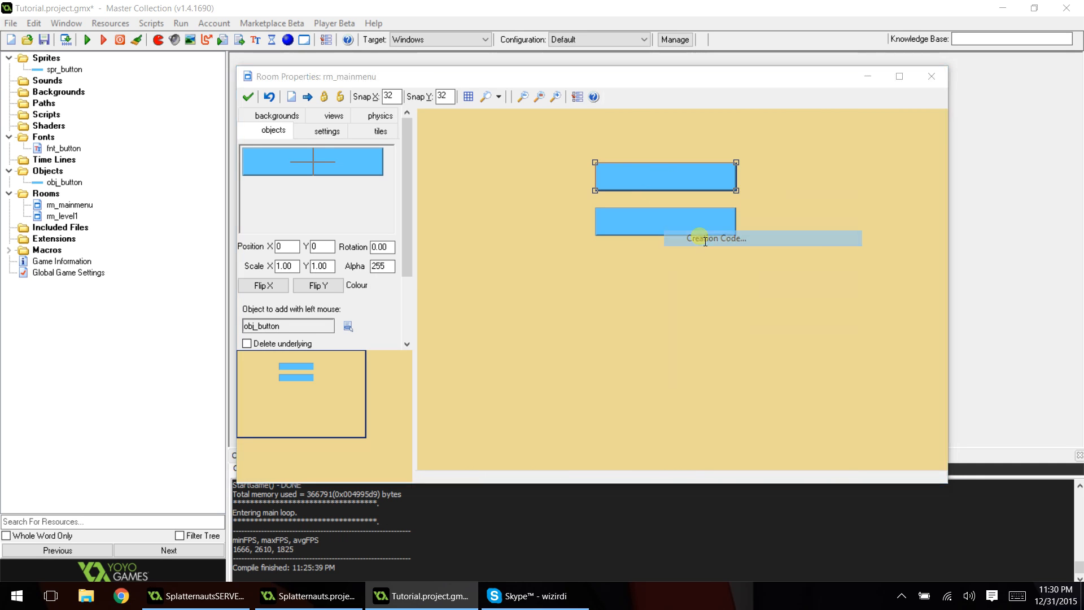
click(715, 238)
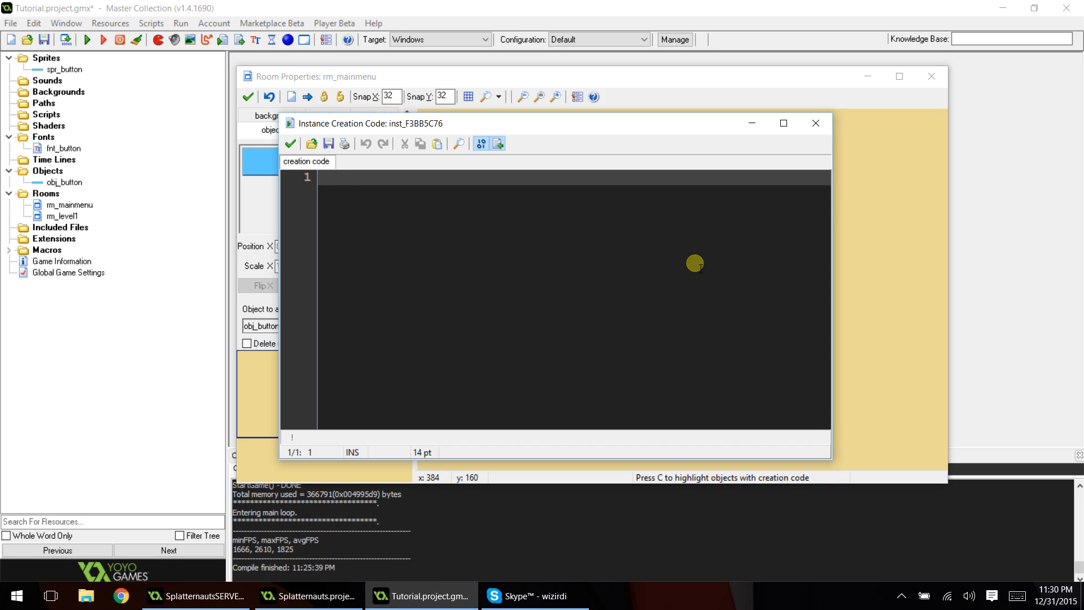
text(text = ")
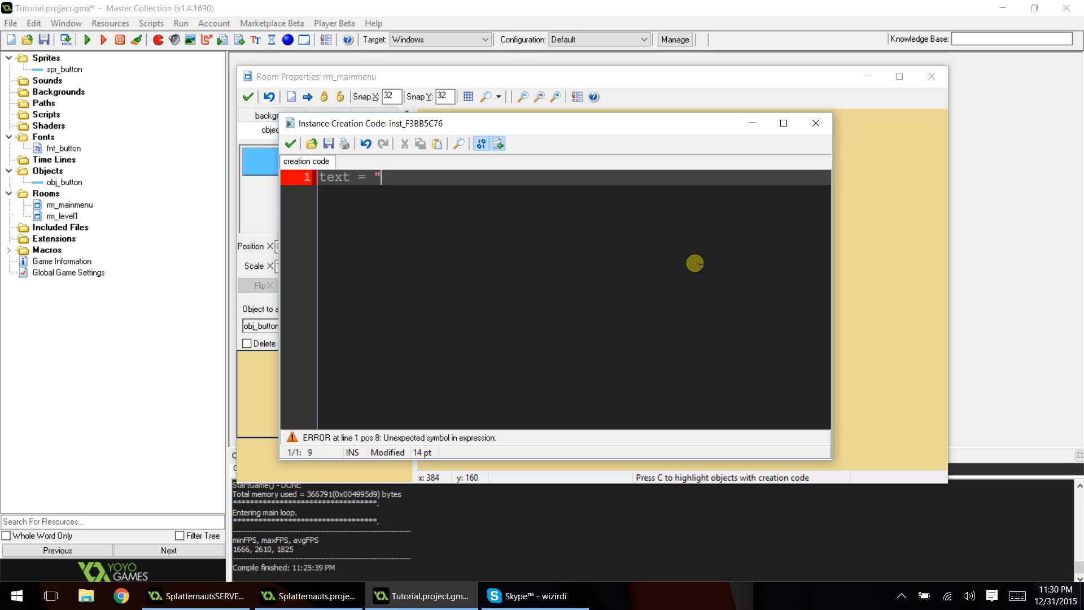
text(";)
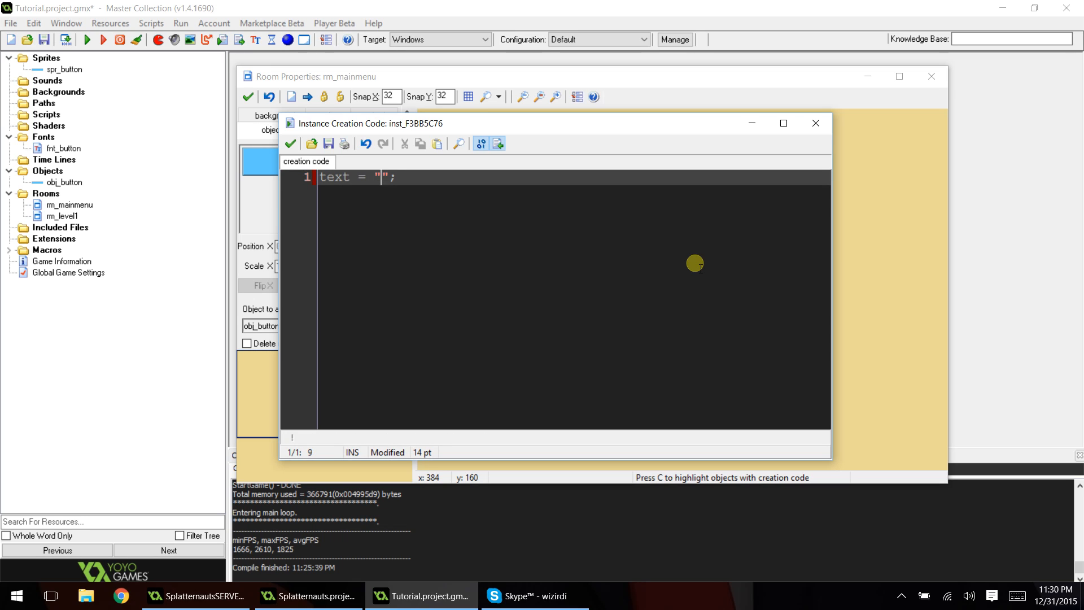
text(Play)
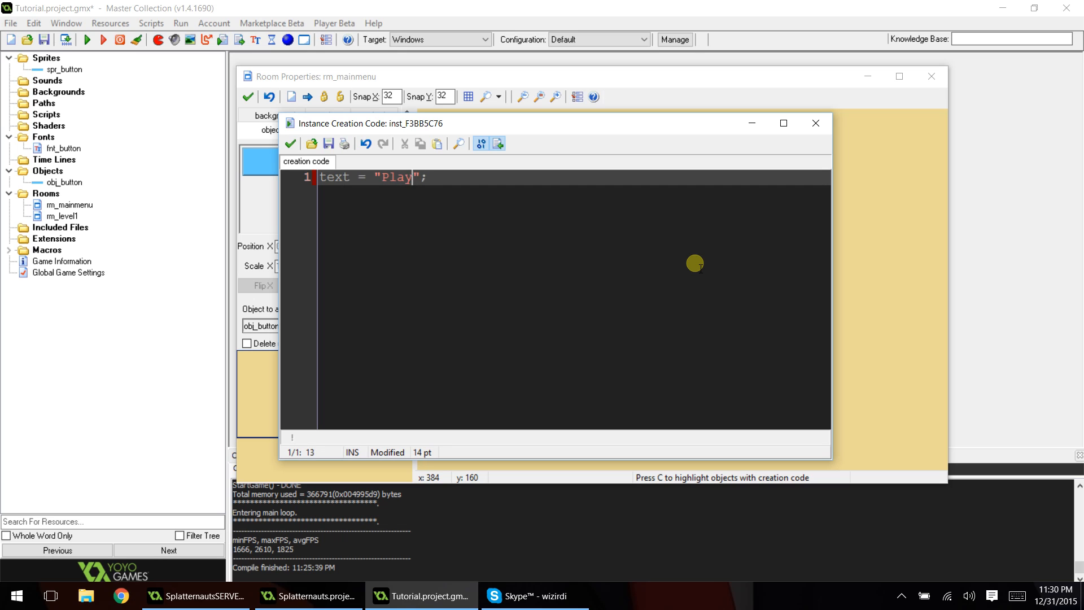
text(Game)
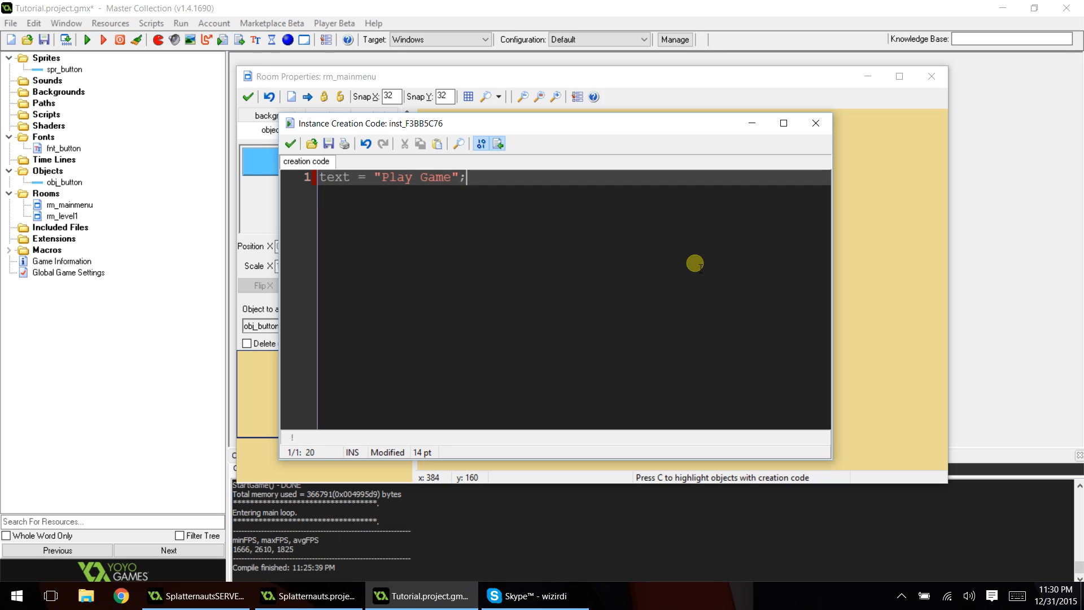
key(Return)
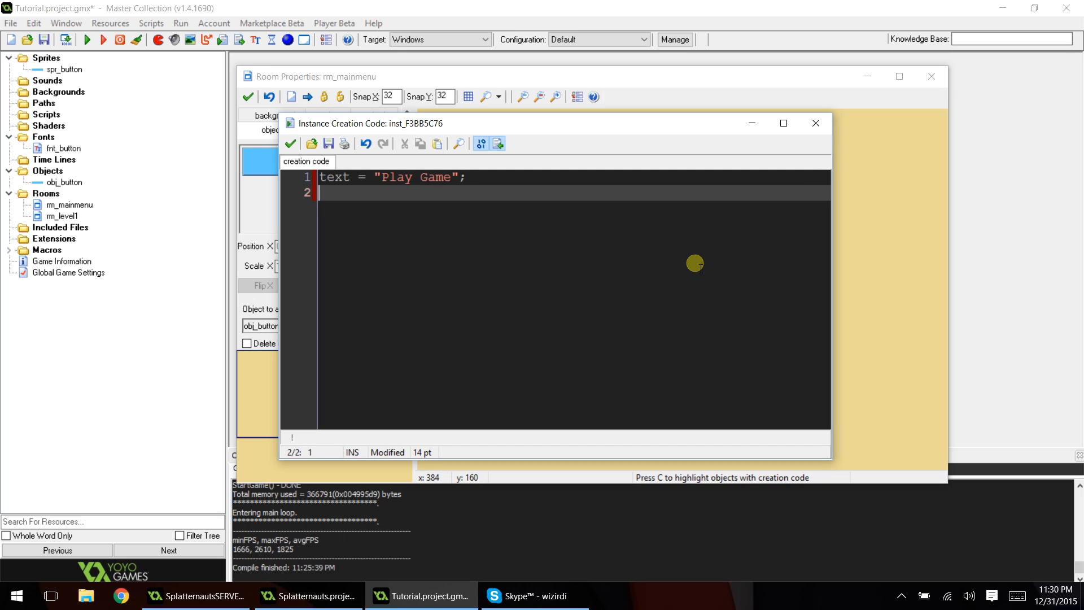
text(action = 0)
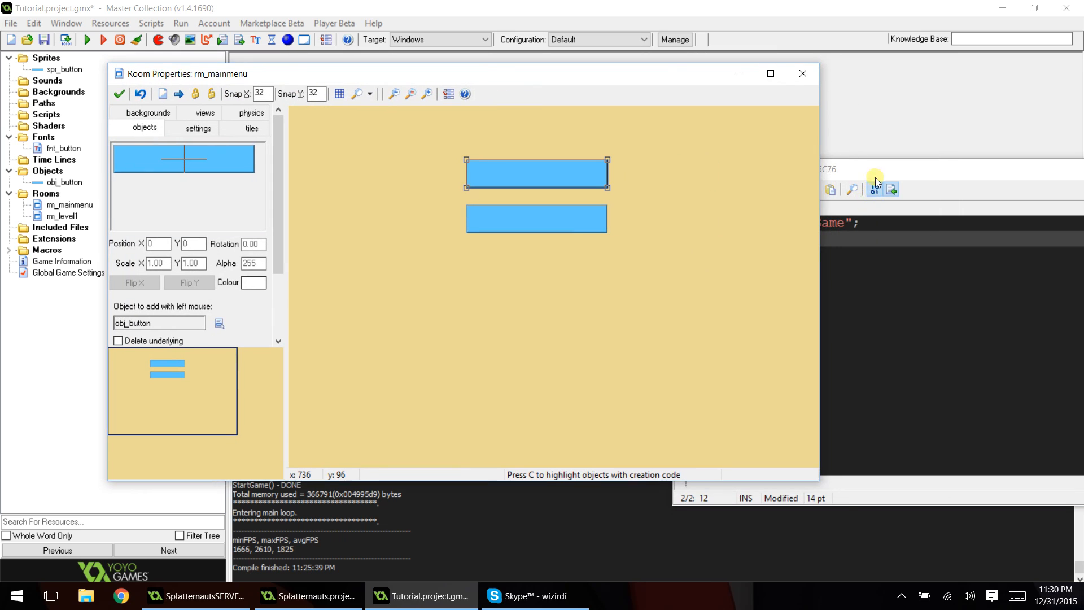
double_click(536, 173)
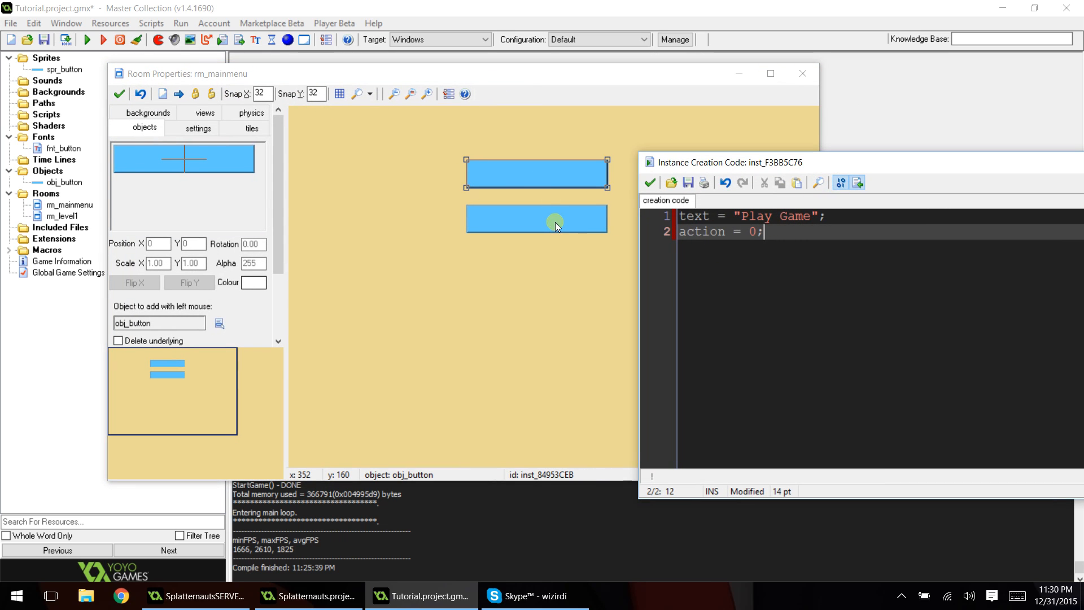
key(Backspace)
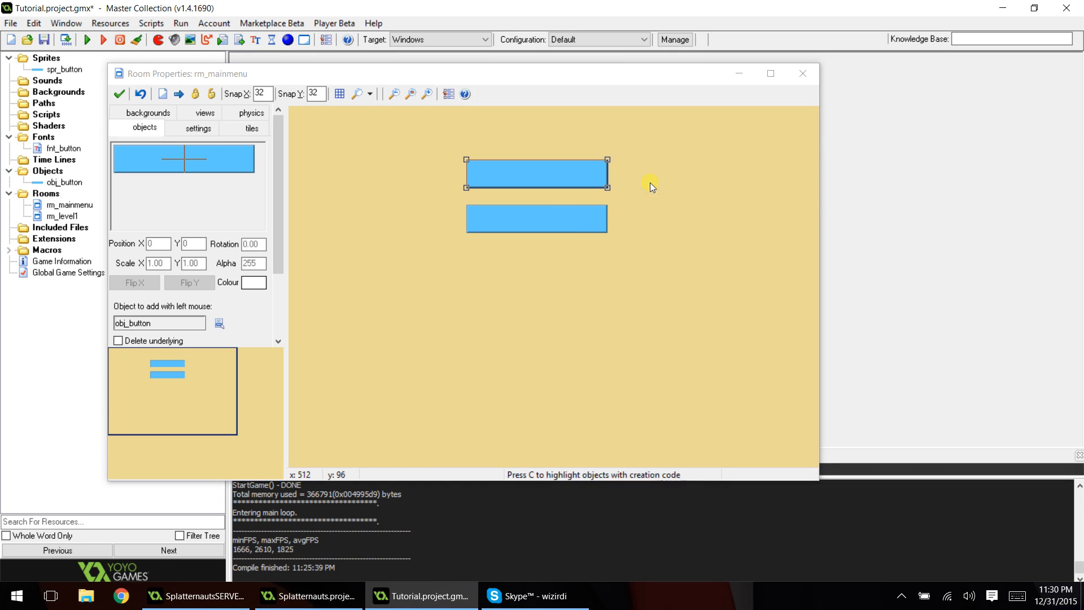
Give the lower button creation code text = "Exit Game" and action = 1
right_click(535, 218)
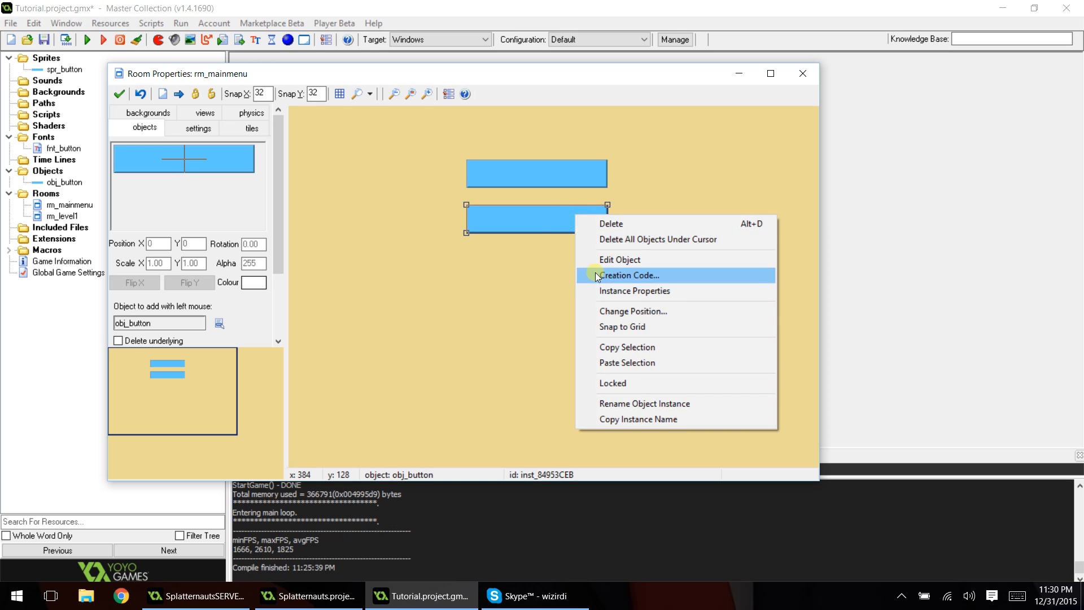
click(628, 275)
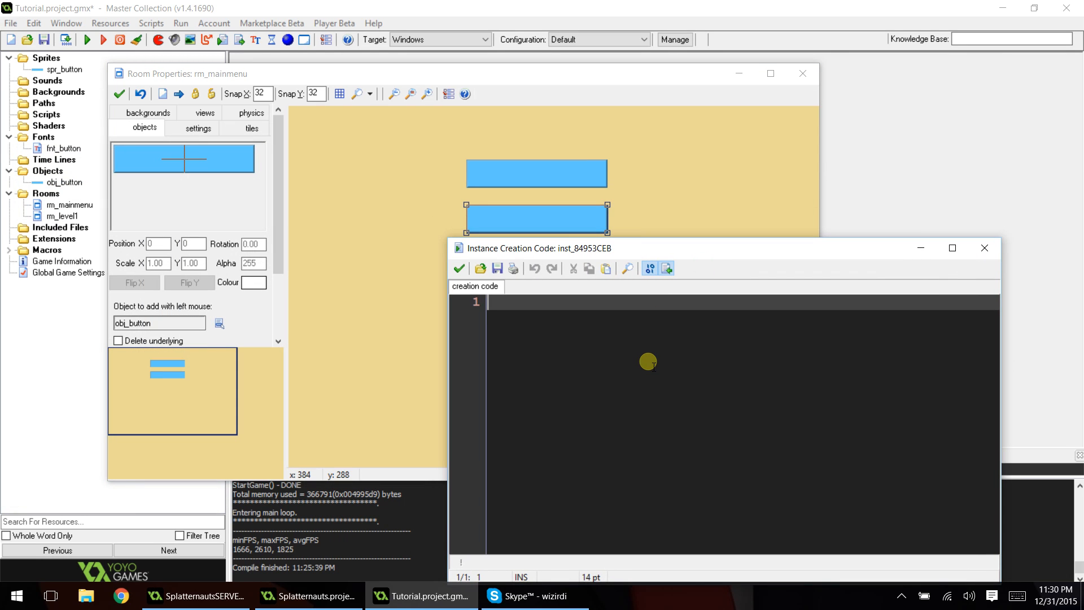
text(text = "E)
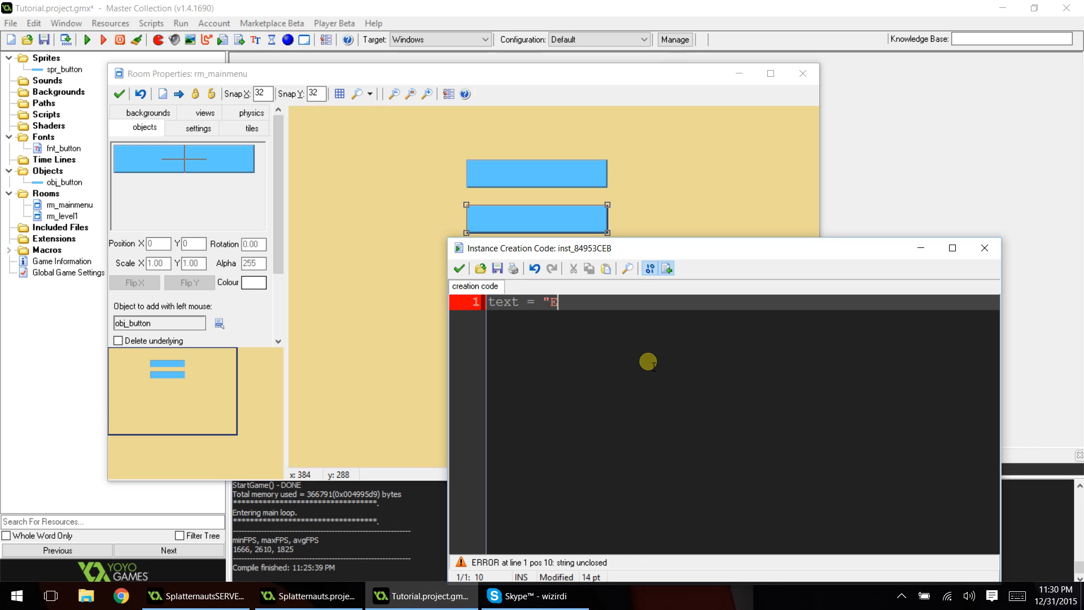
text(xit Game";)
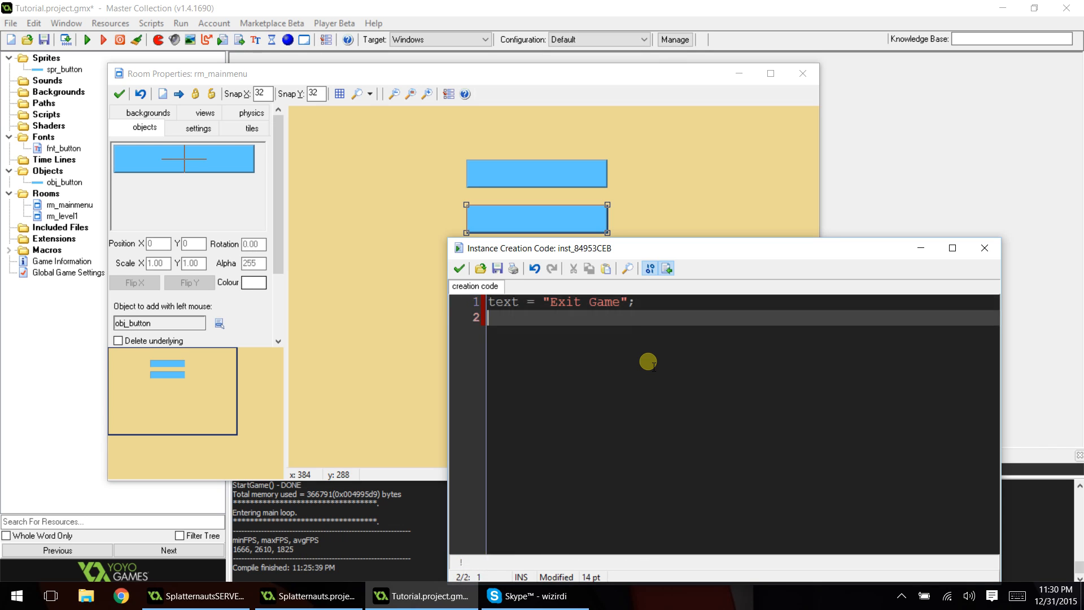
text(action = 1)
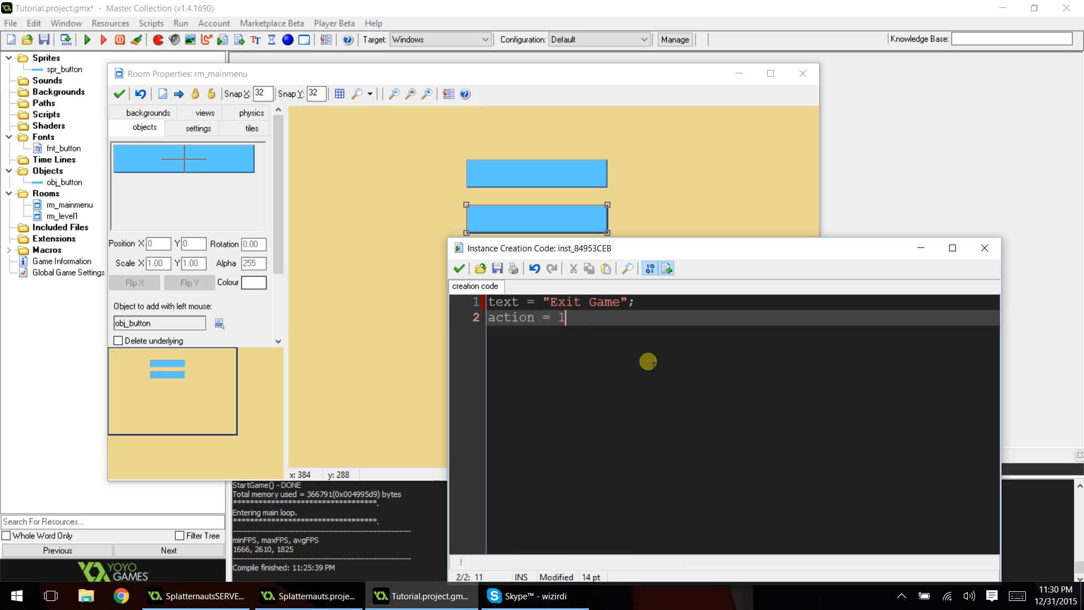
text(;)
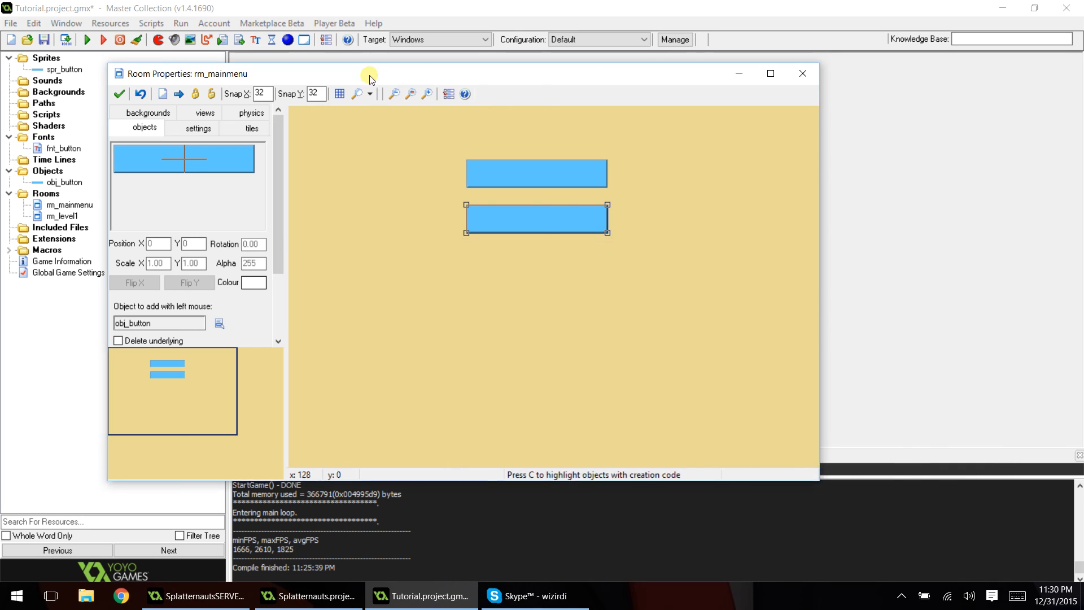
Add a Left Released mouse event to obj_button with an empty code action
double_click(64, 182)
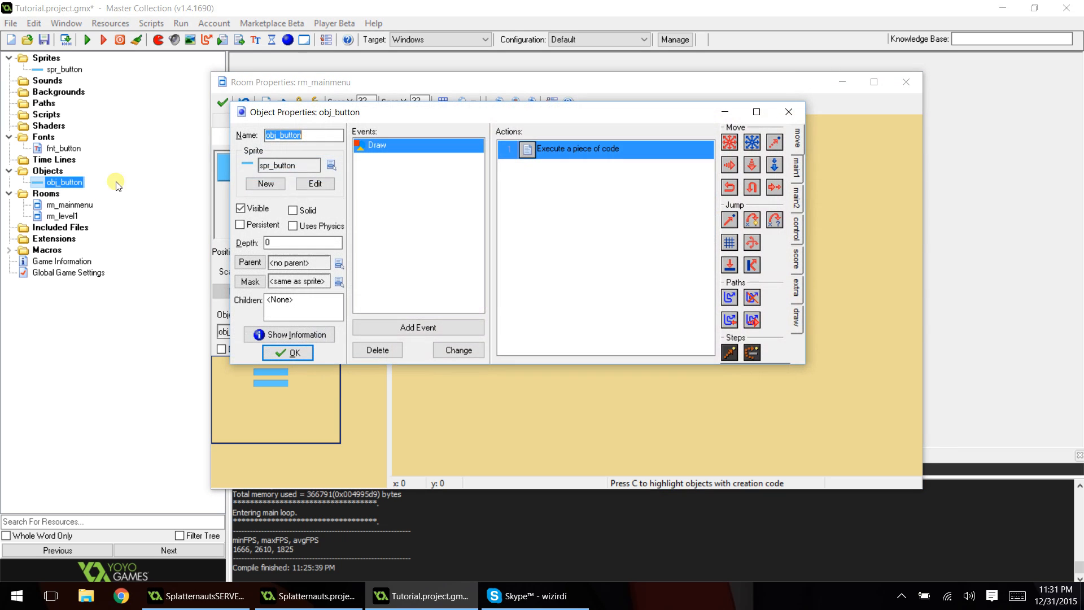
click(416, 326)
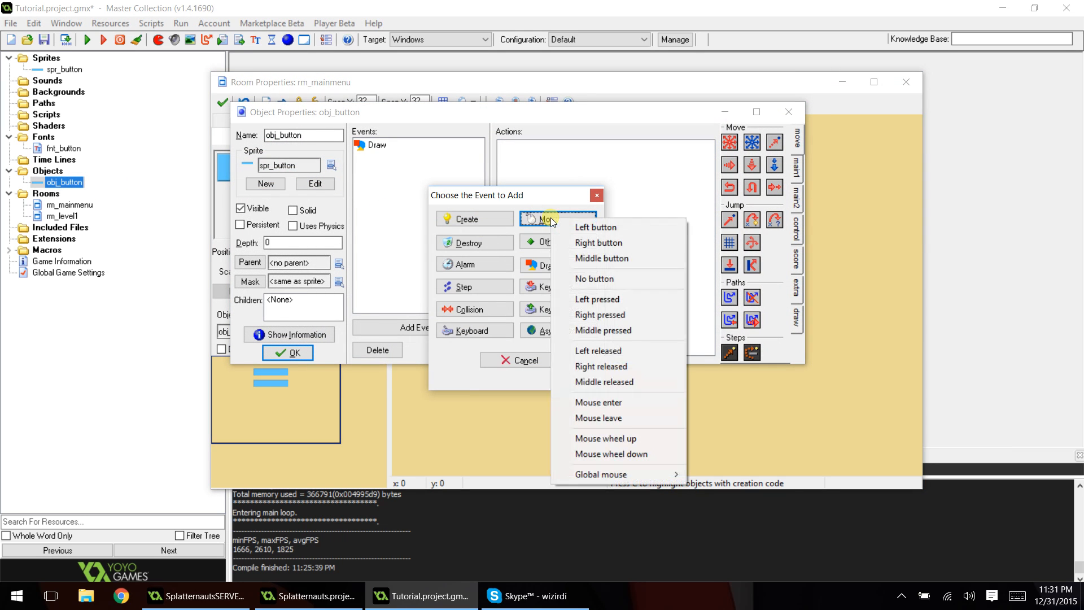
click(598, 351)
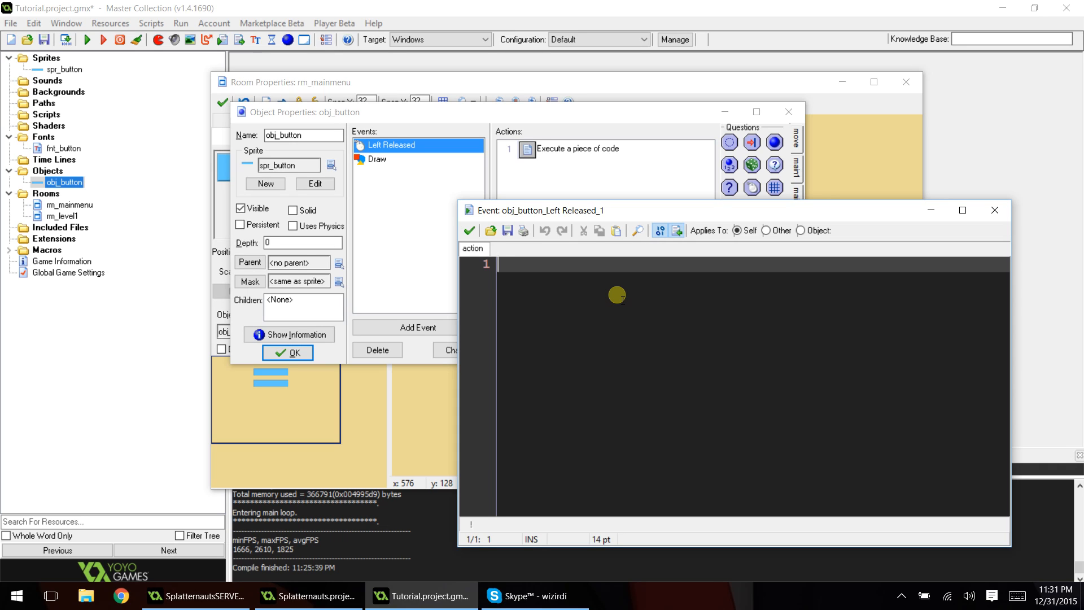
Start a switch(action) block with an opening brace in the Left Released code
text(s)
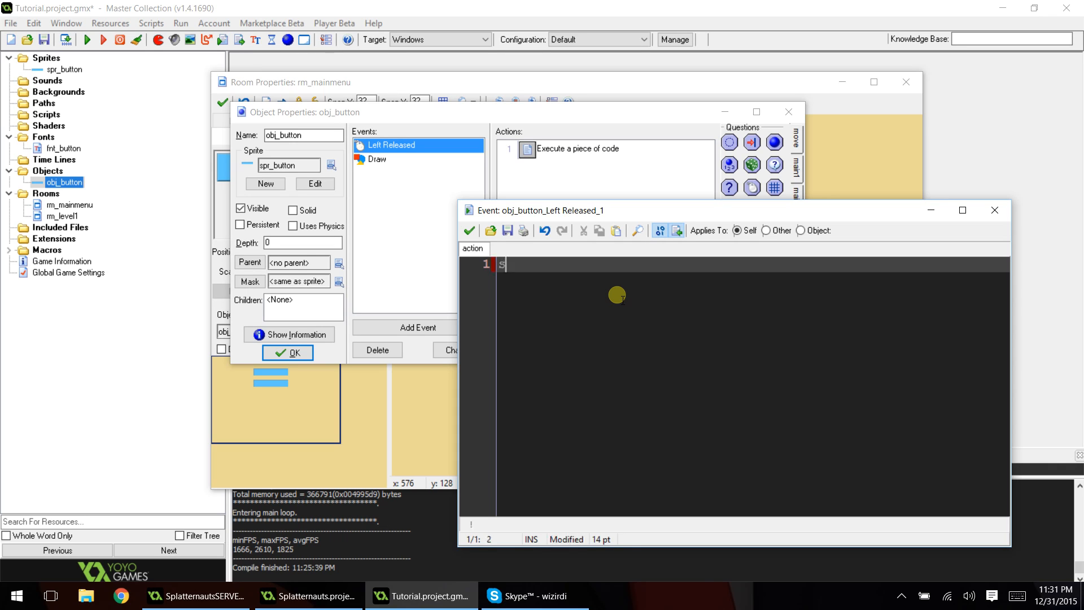
text(switch(actio)
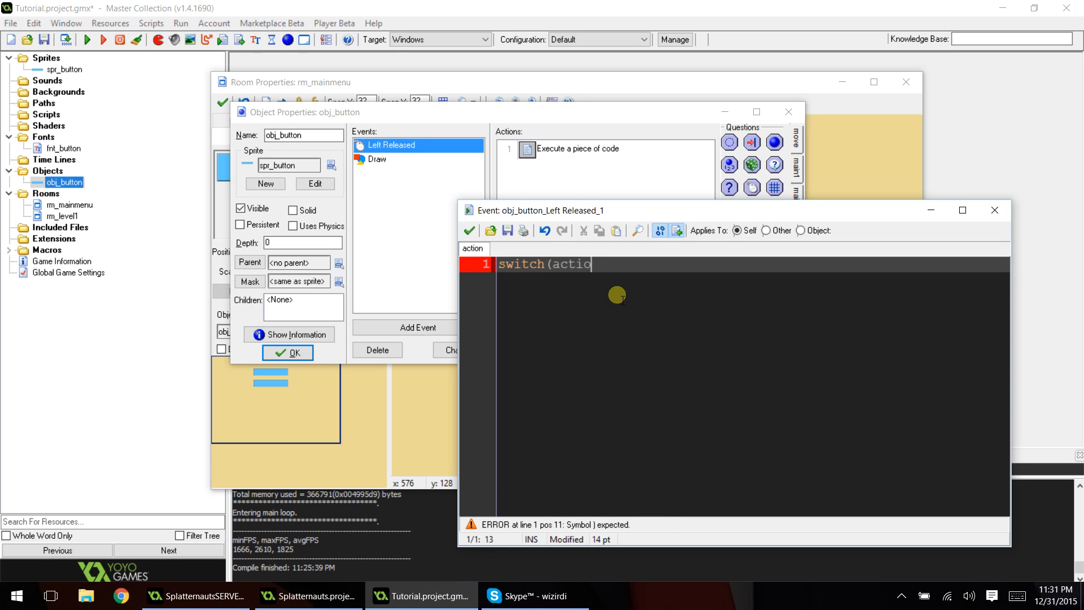
text(n))
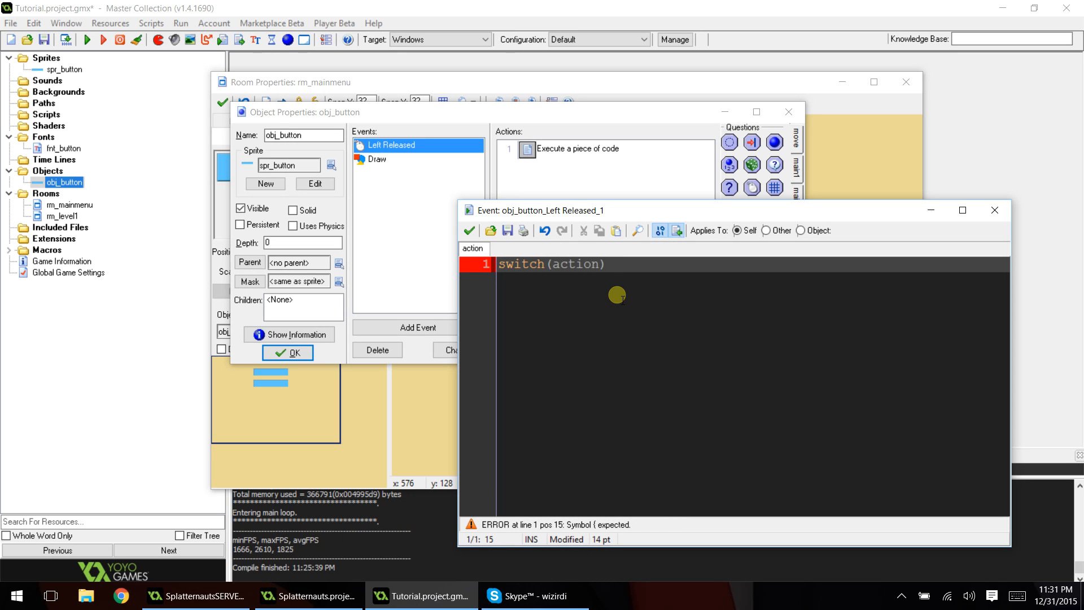
text({)
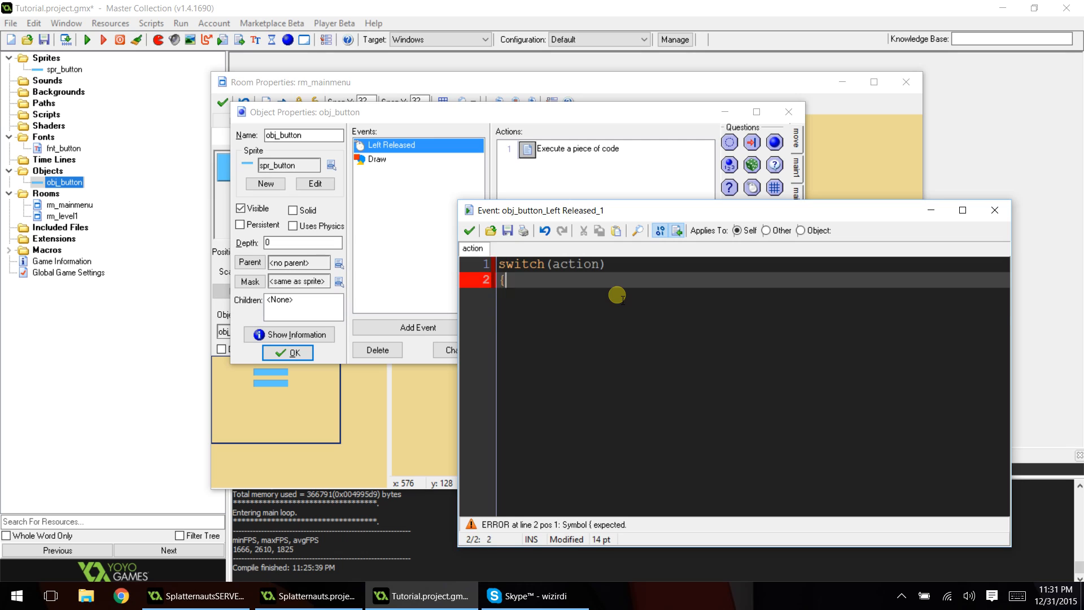
key(Enter)
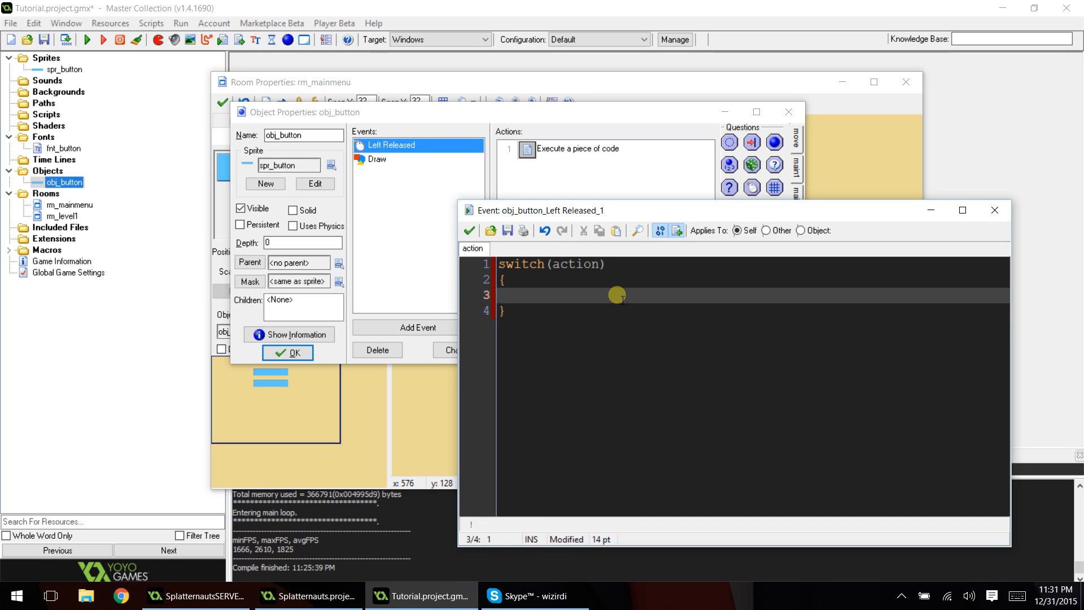
Add case 0: that calls room_goto(rm_level1);
click(529, 295)
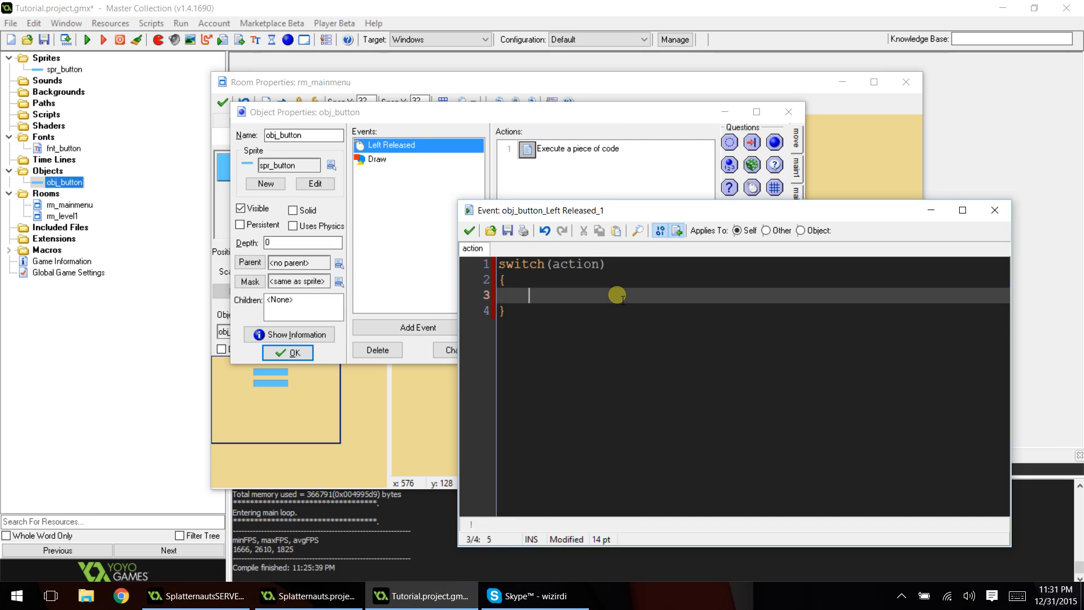
text(case)
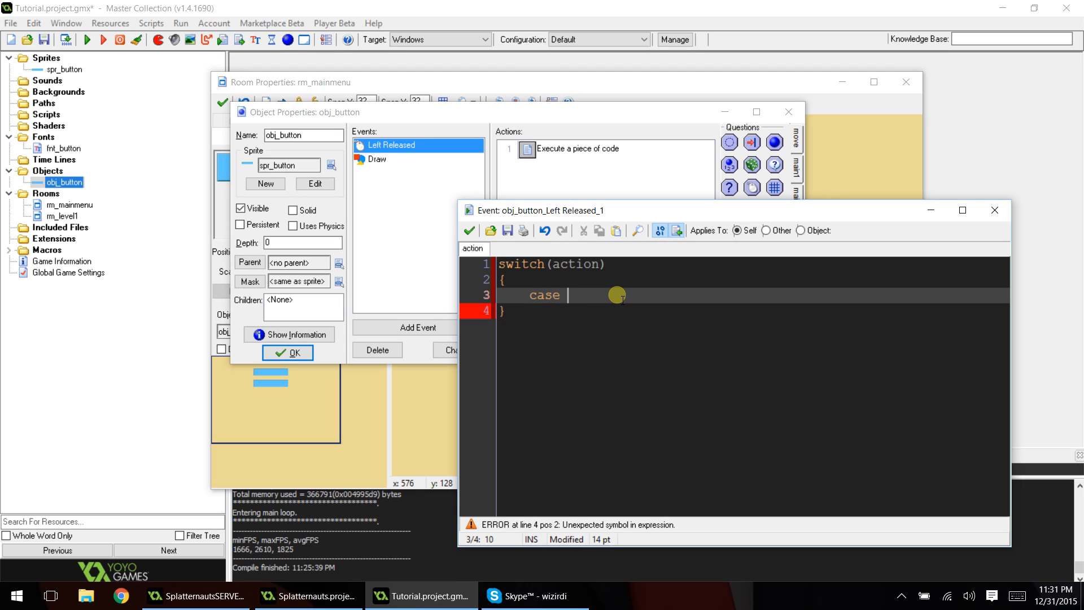
text(0:)
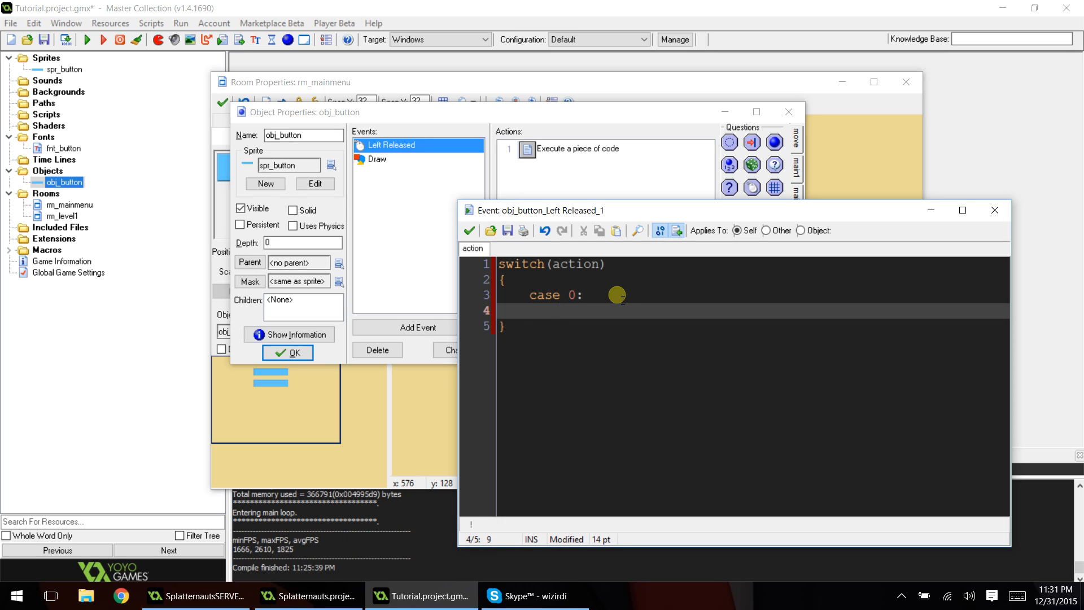
text(room)
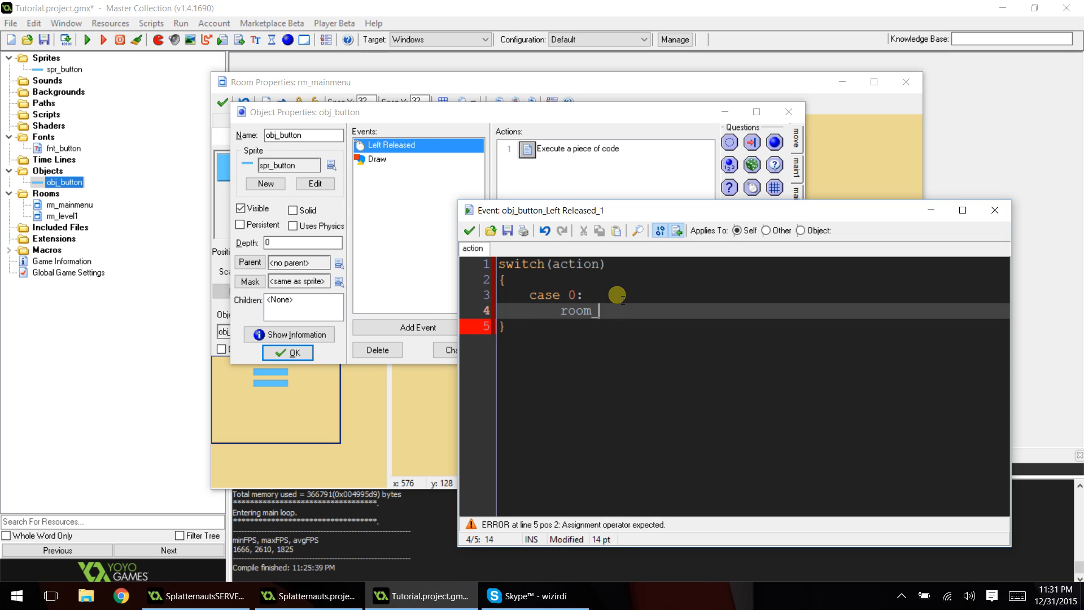
text(_goto()
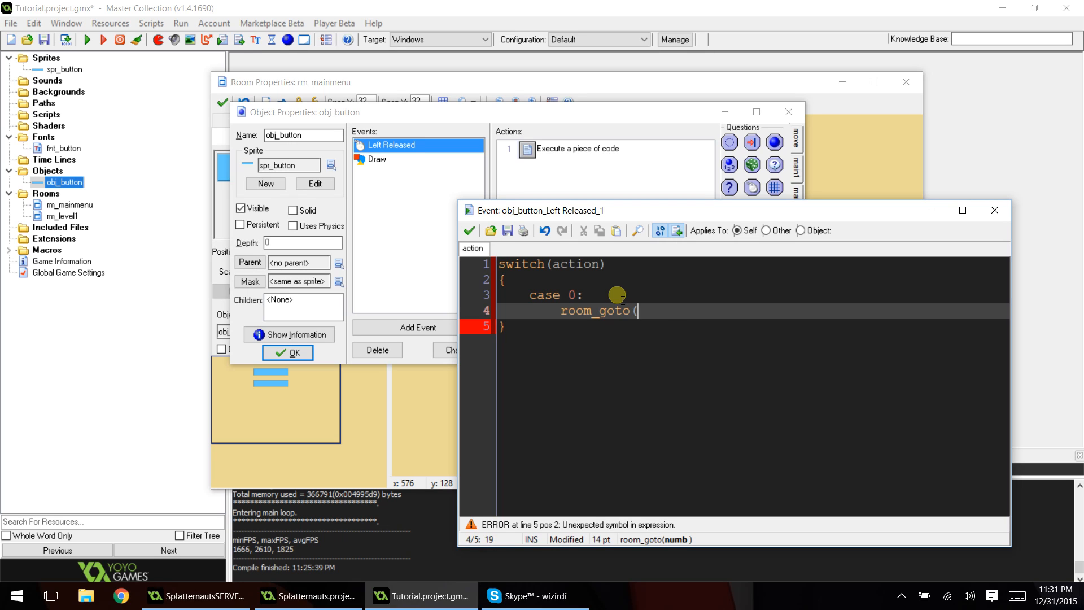
text(rm_m)
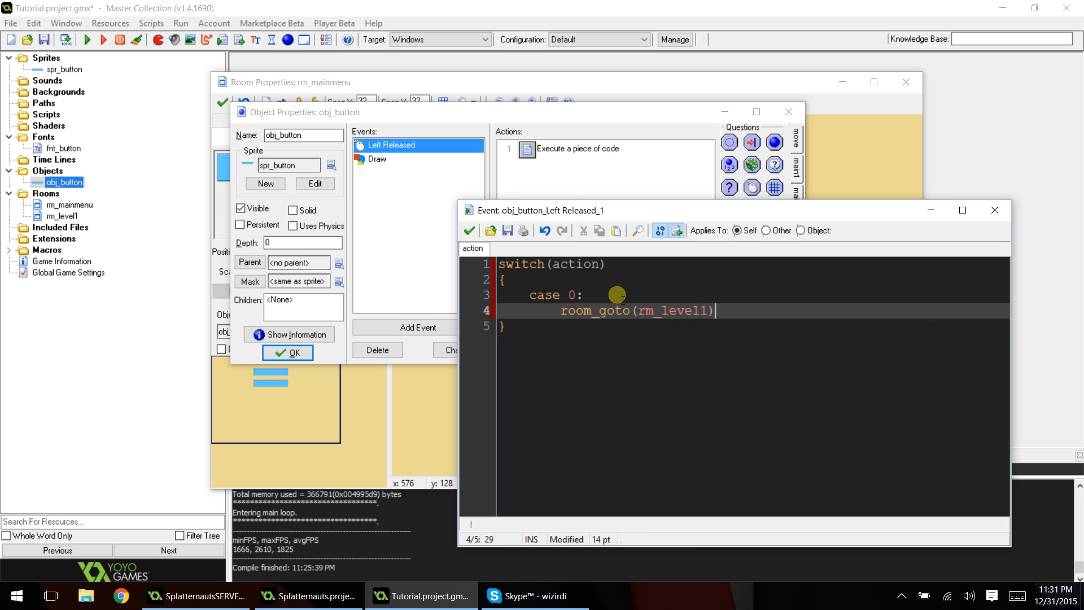
text(;)
text(break;)
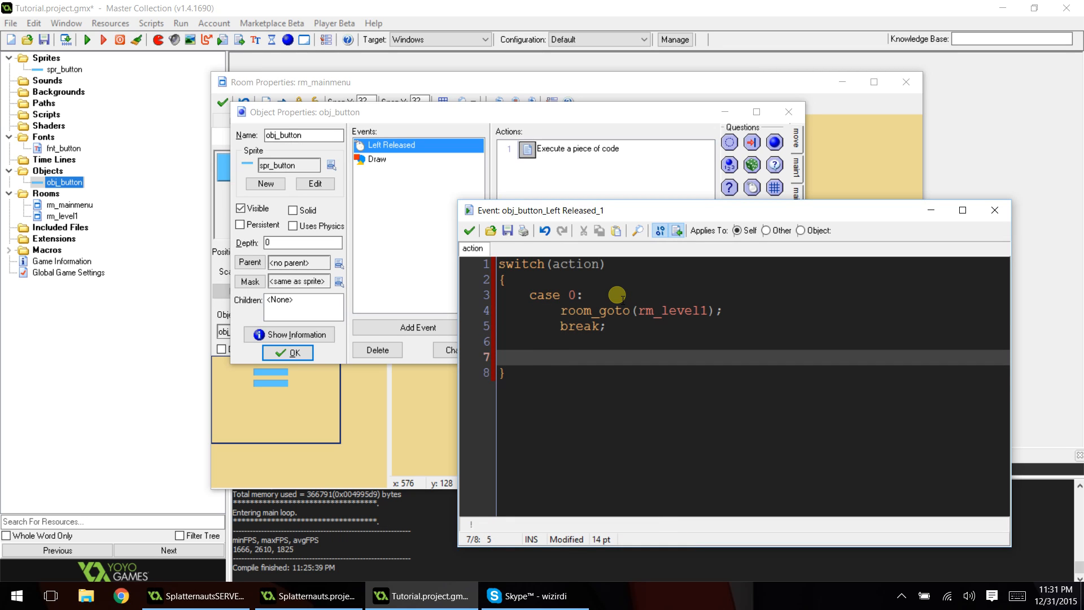
Add case 1: calling game_end(), then check the action and room_goto lines
text(case)
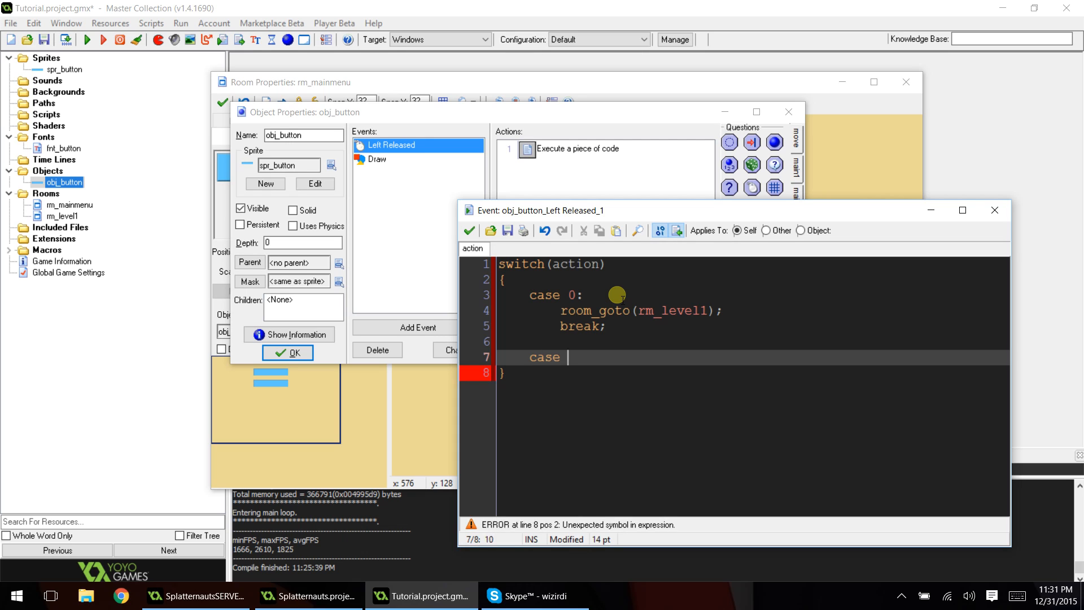
text(1:)
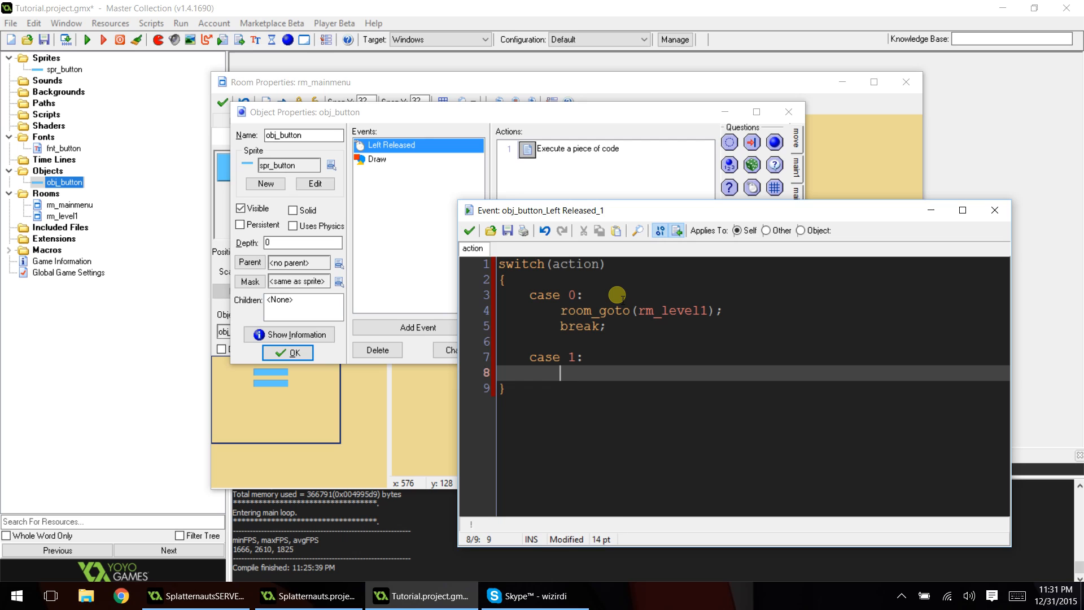
text(game_end();)
text(break;)
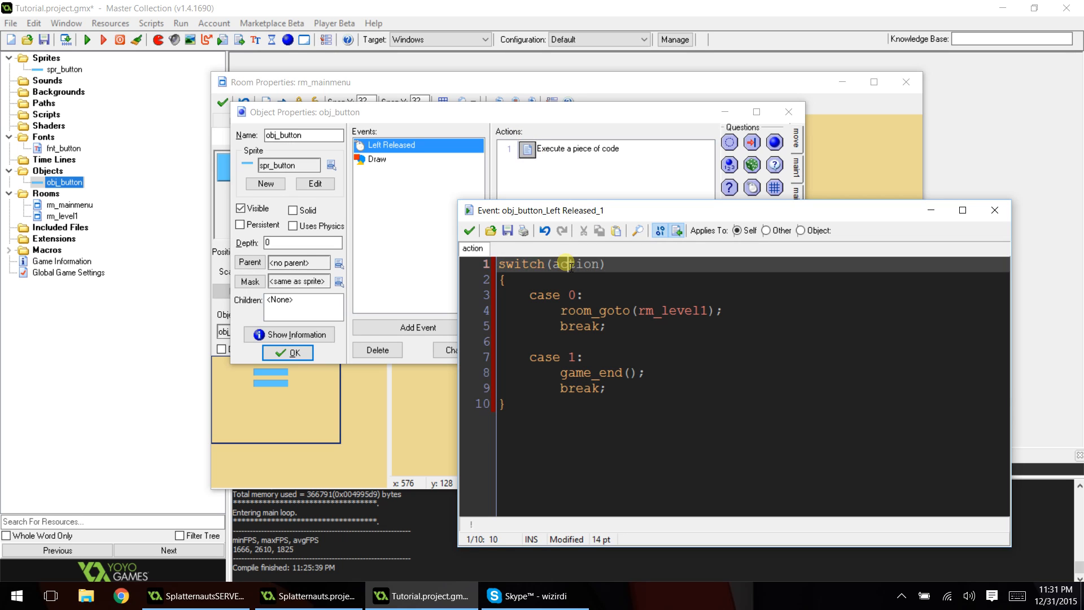
double_click(572, 263)
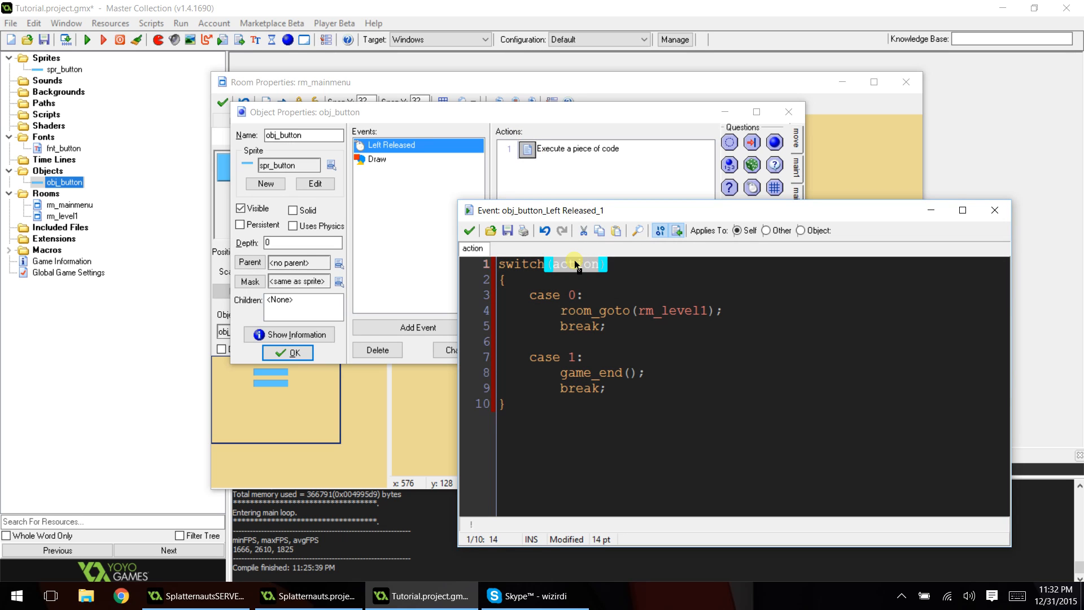
click(575, 294)
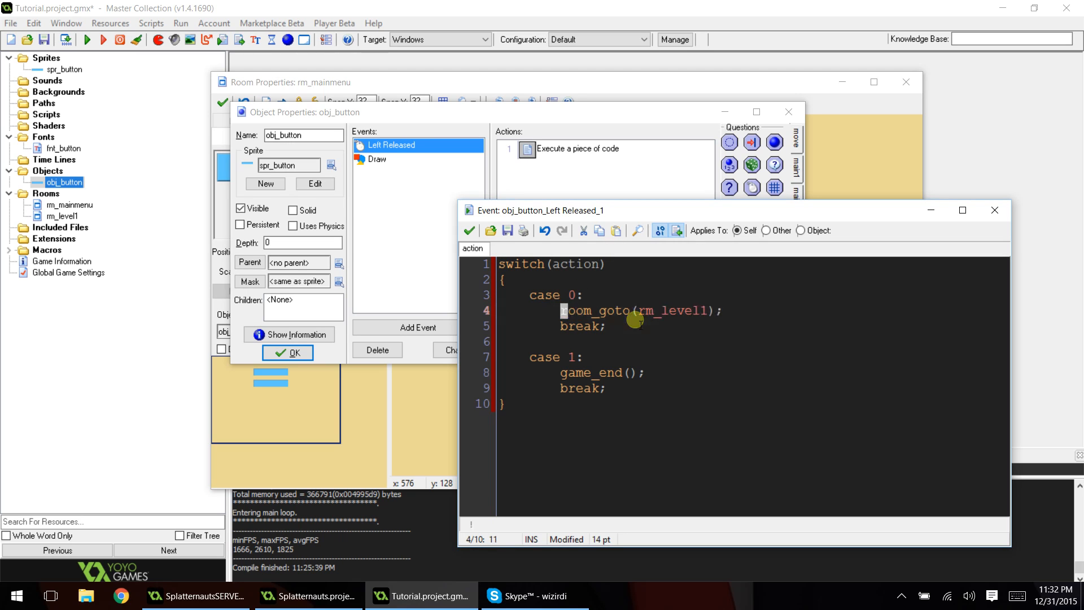
double_click(569, 264)
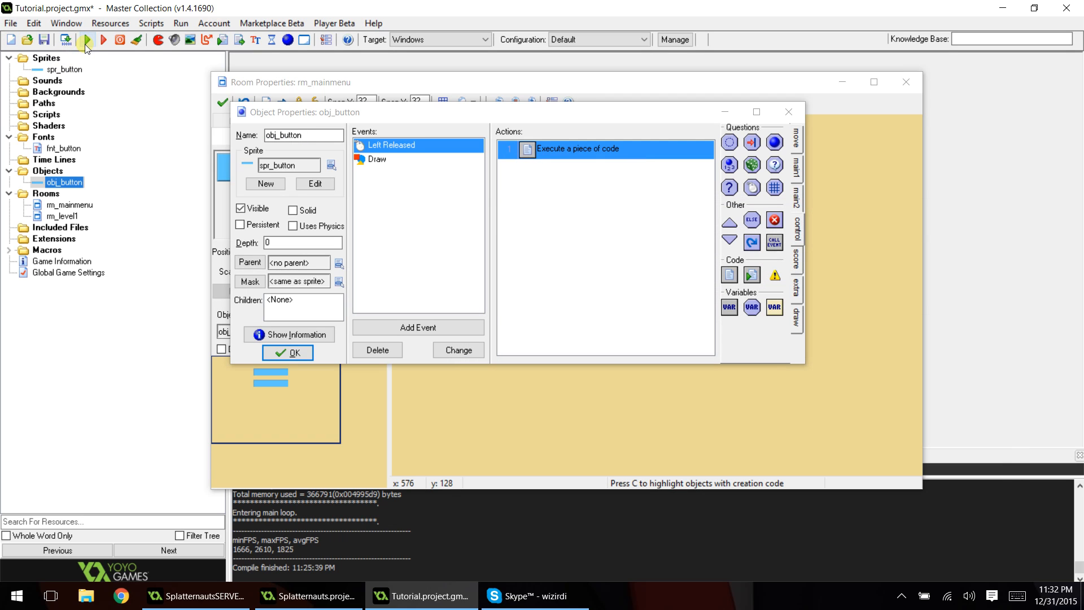
Test-run the game, confirm Play Game opens the empty level room, then close it
click(86, 39)
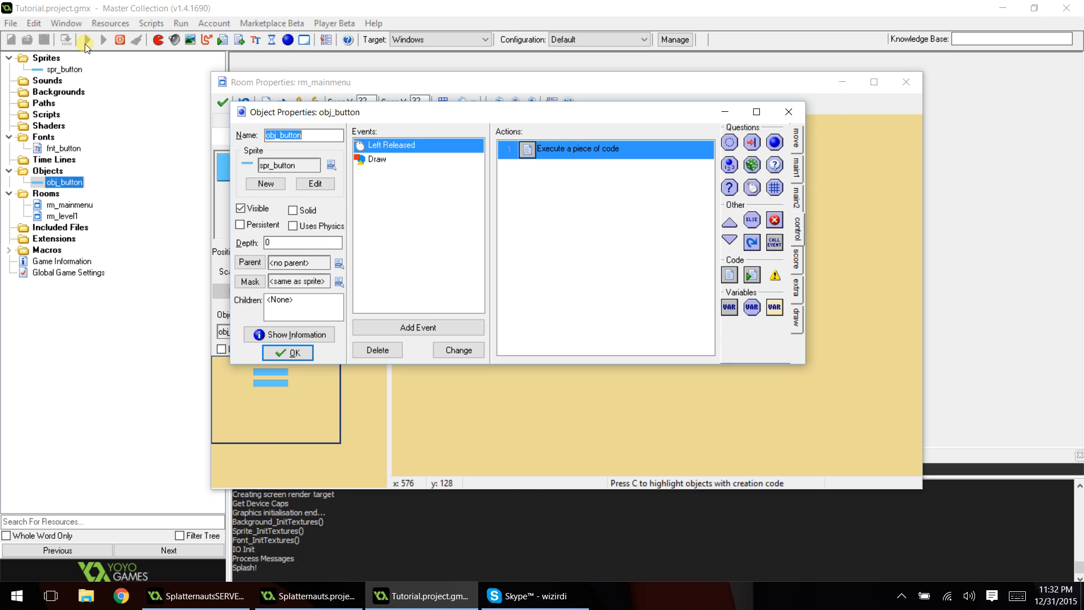
click(87, 39)
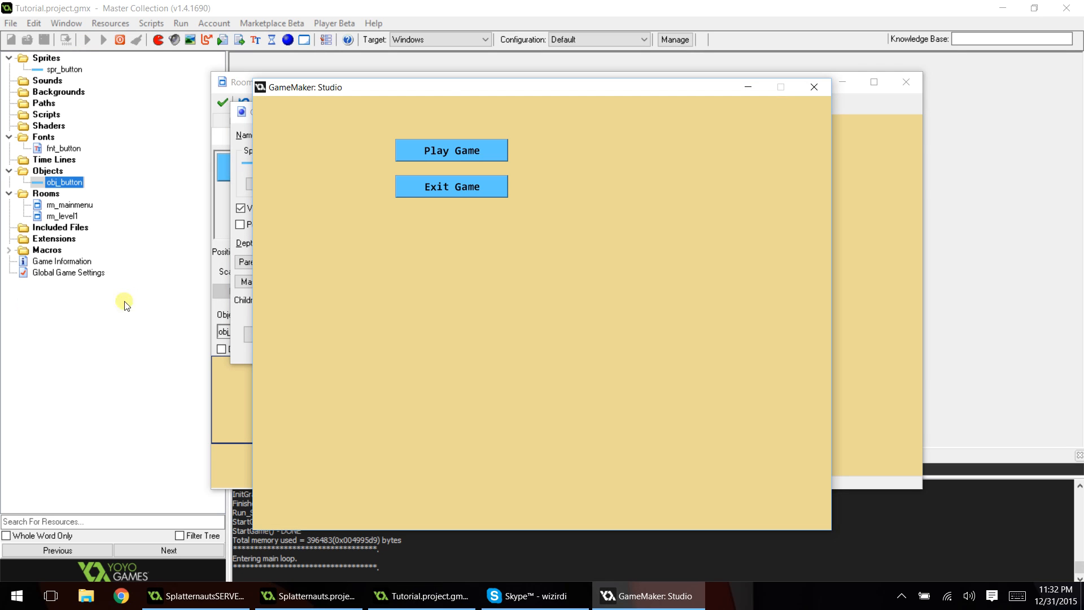
mouse_move(544, 161)
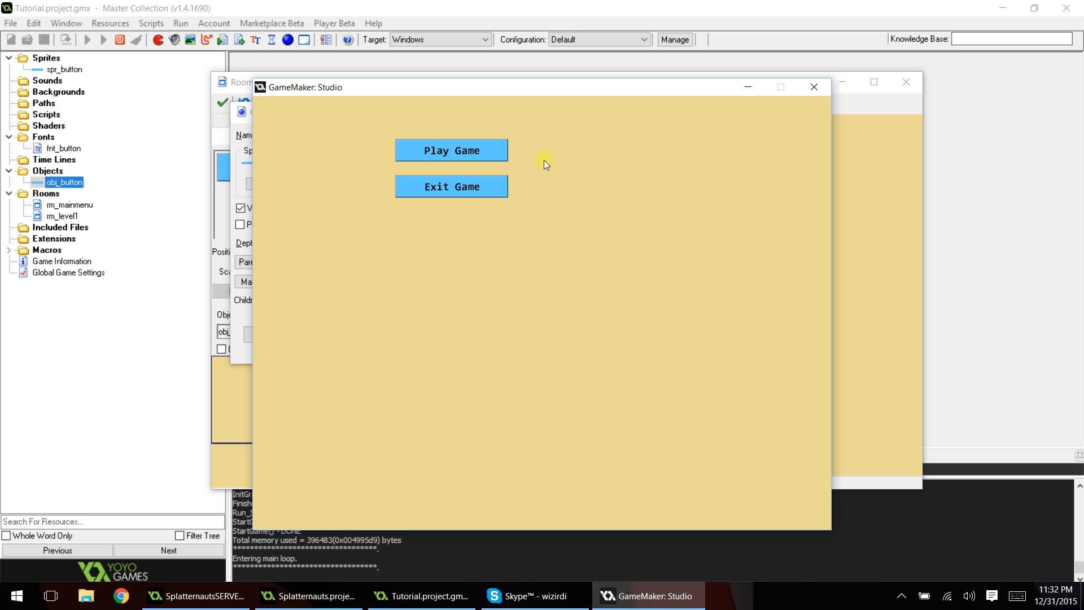
mouse_move(440, 135)
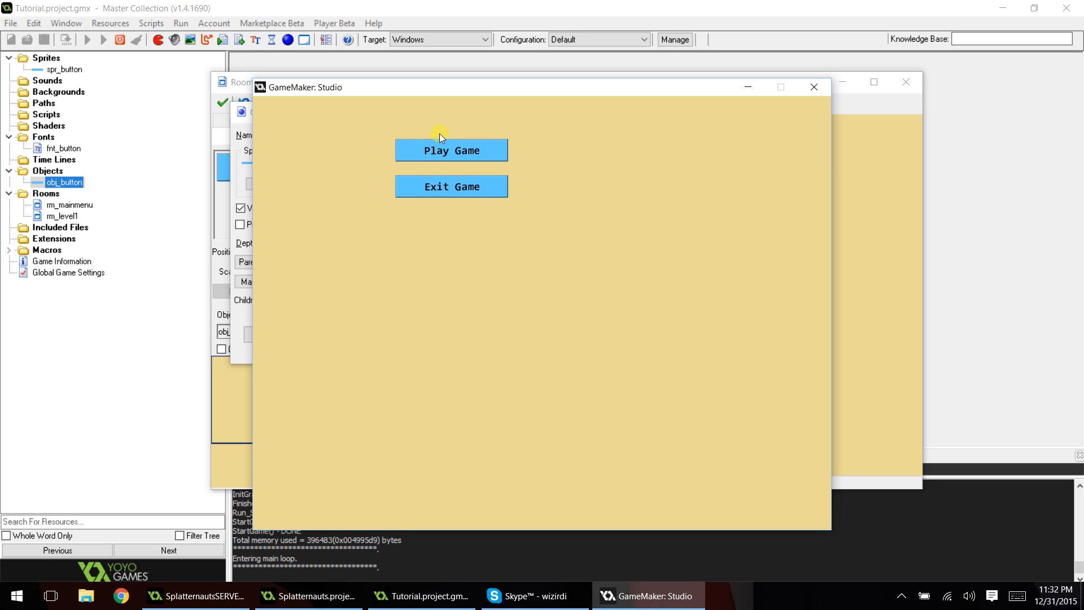
click(451, 150)
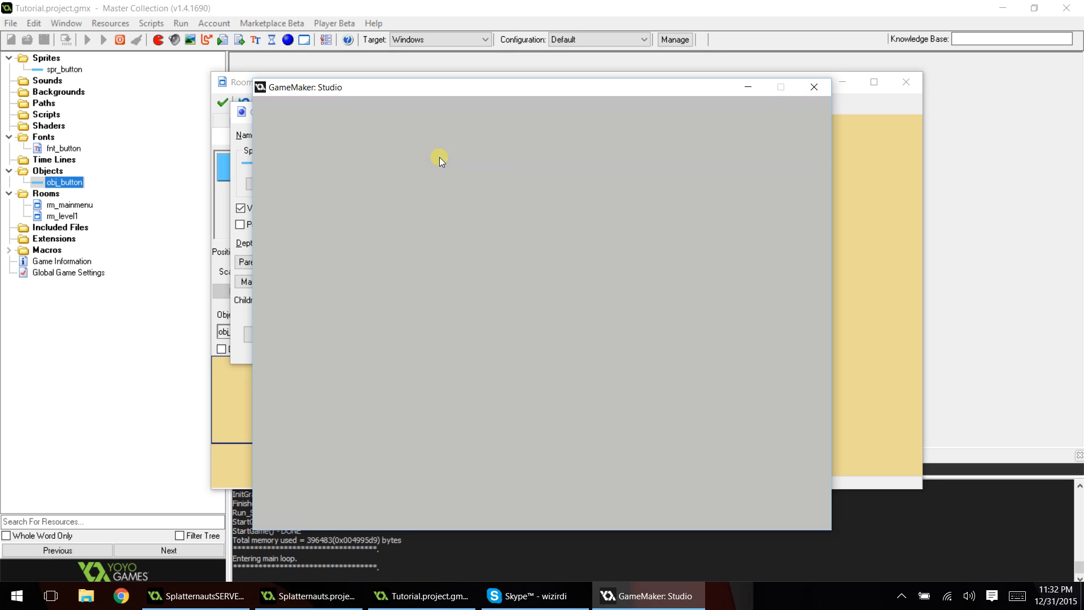
mouse_move(812, 87)
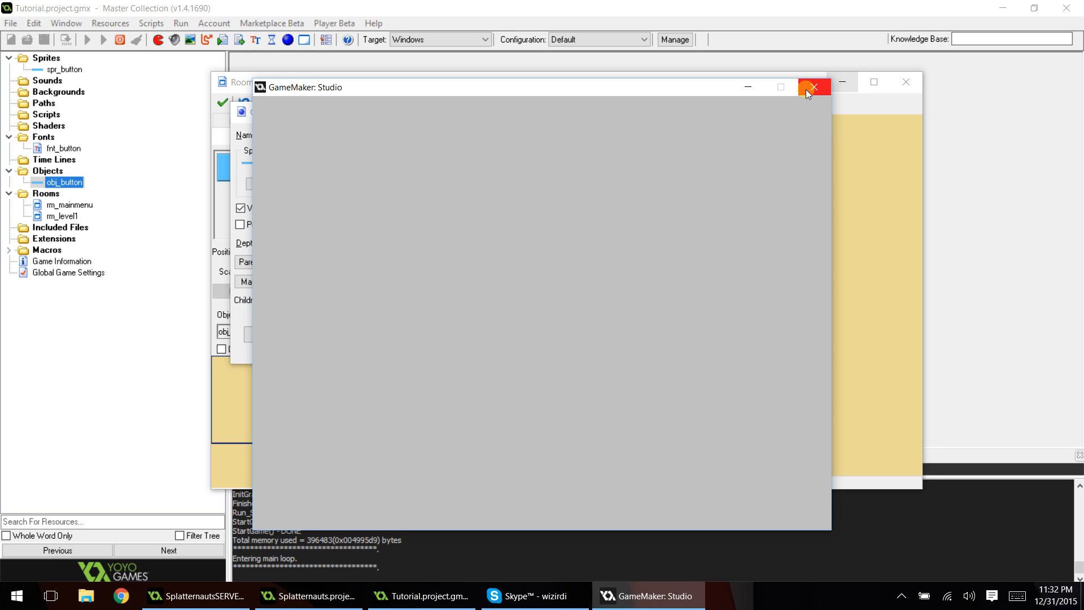
click(812, 87)
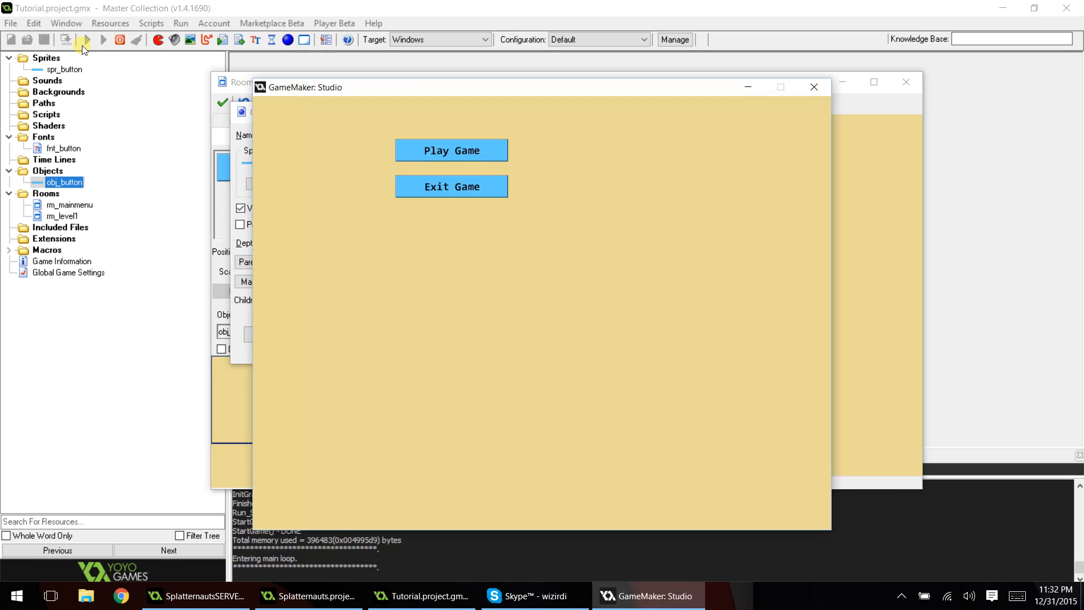
mouse_move(526, 244)
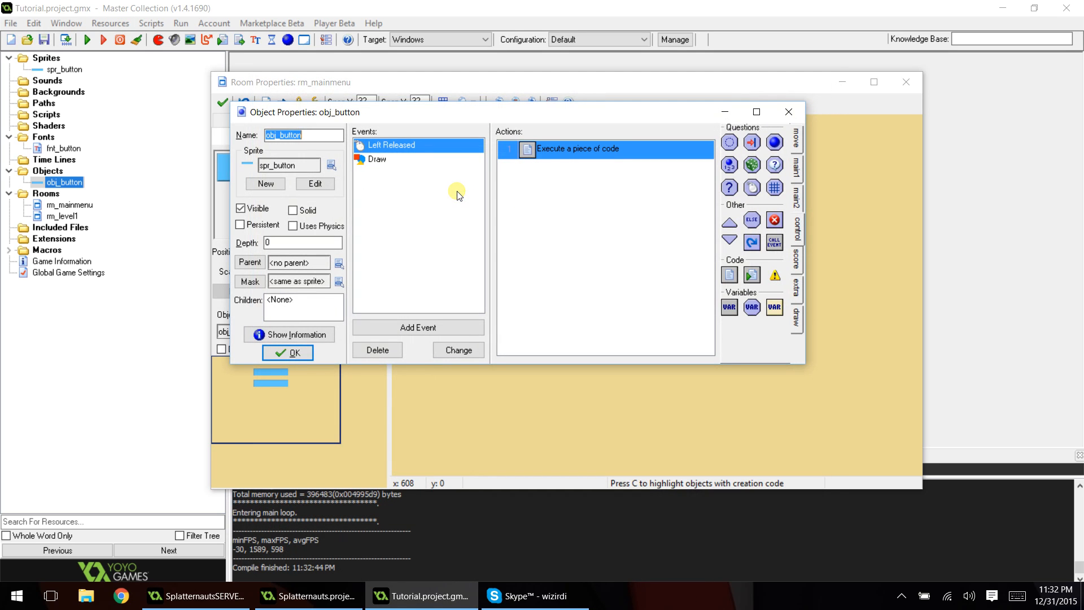
mouse_move(6, 114)
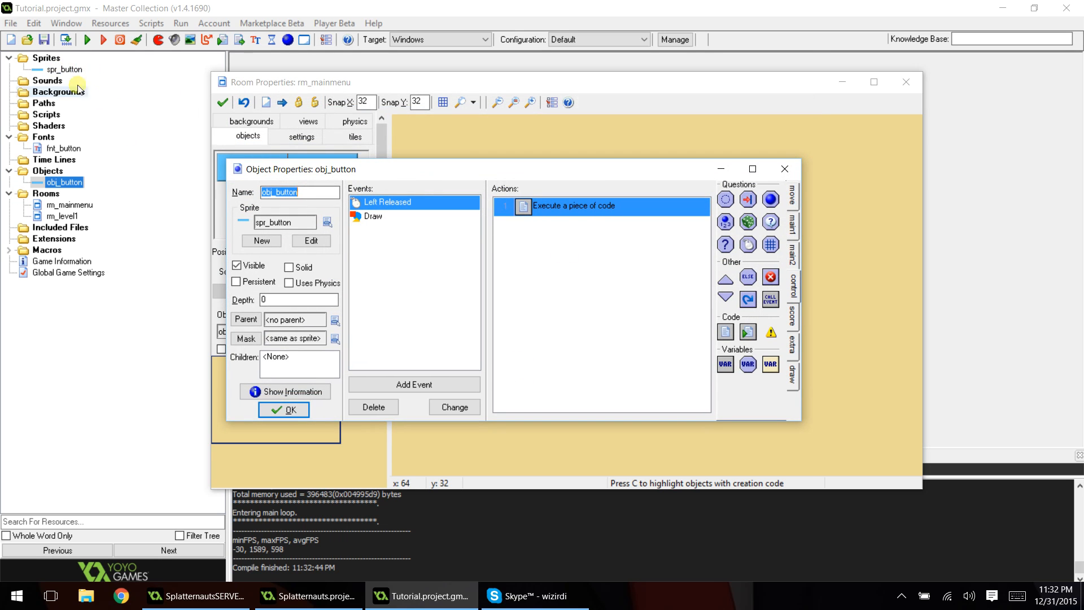
Colorize spr_button's second subimage orange with hue 27, keeping the first frame blue
click(311, 241)
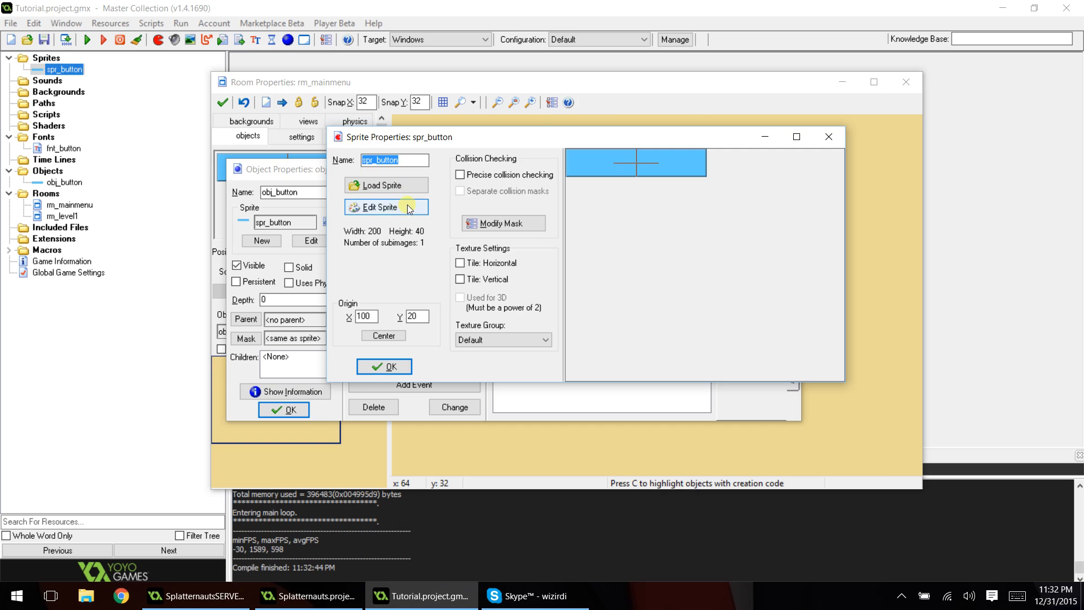
click(379, 207)
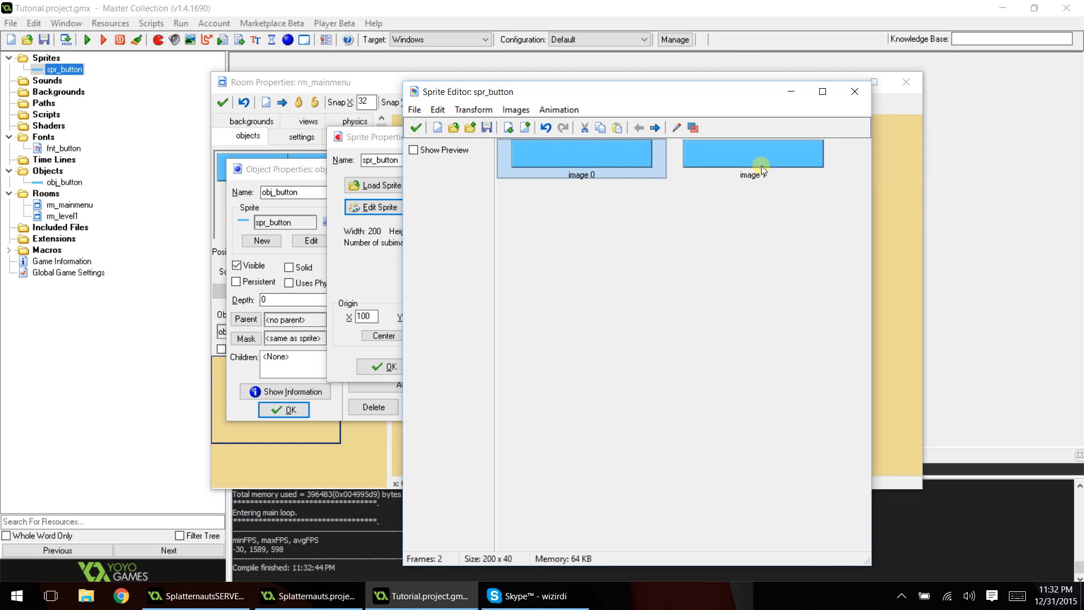
click(751, 153)
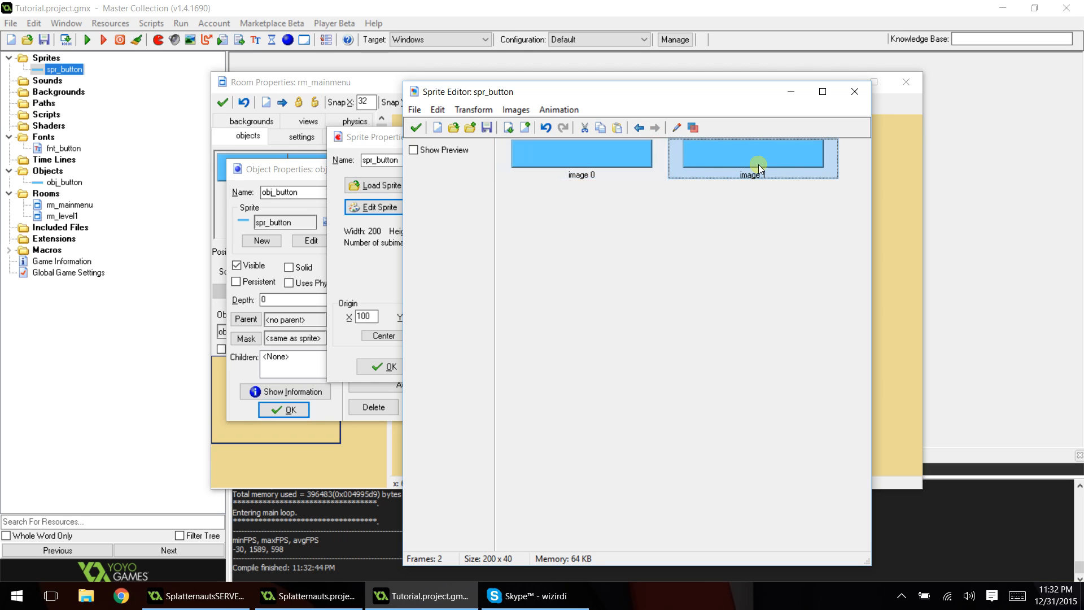
click(406, 112)
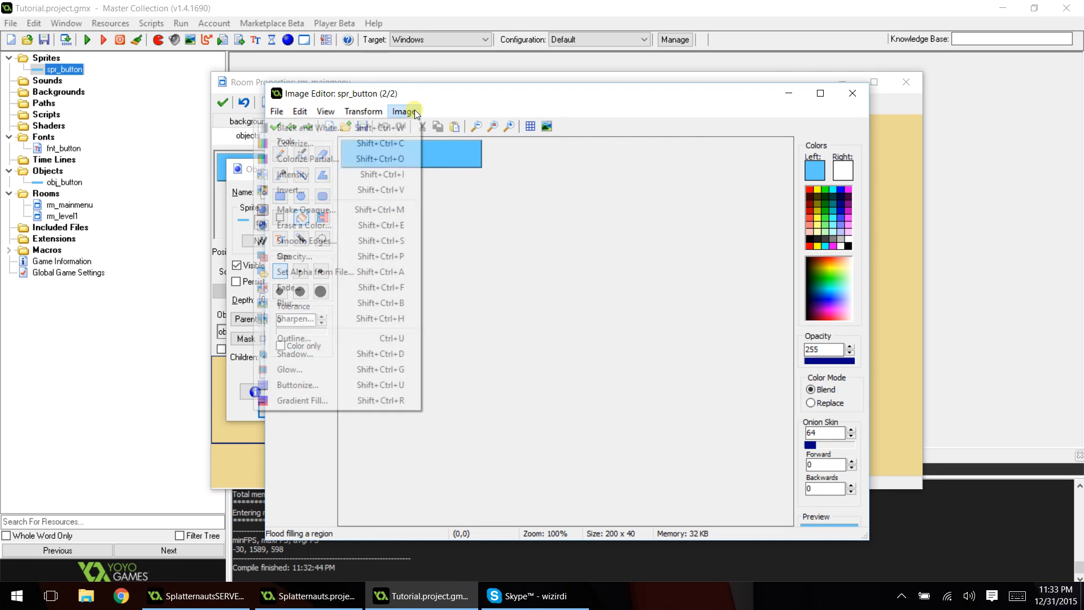
click(293, 142)
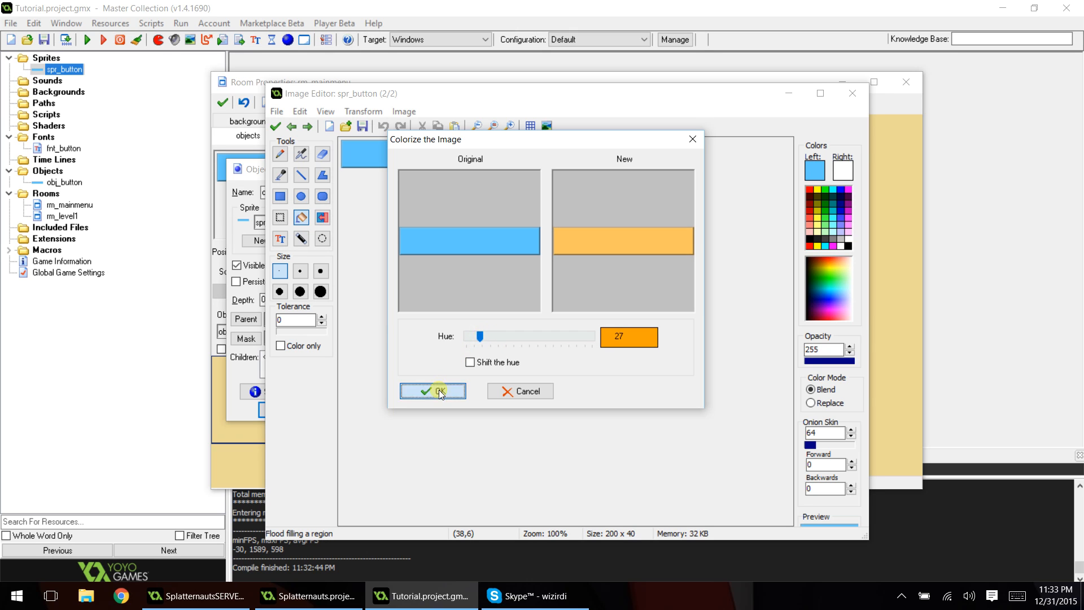
click(433, 391)
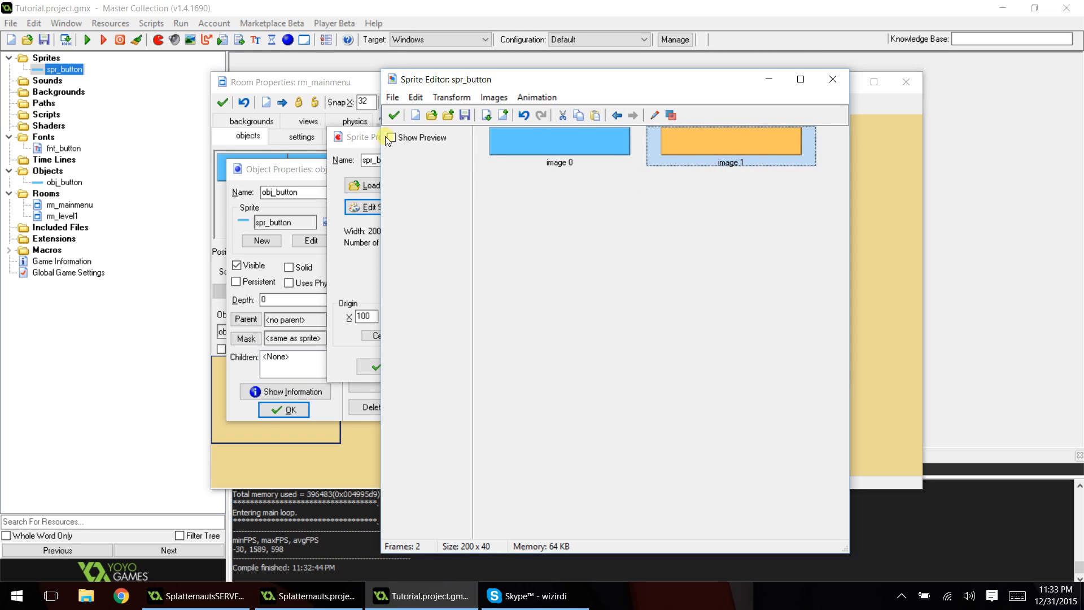
click(832, 79)
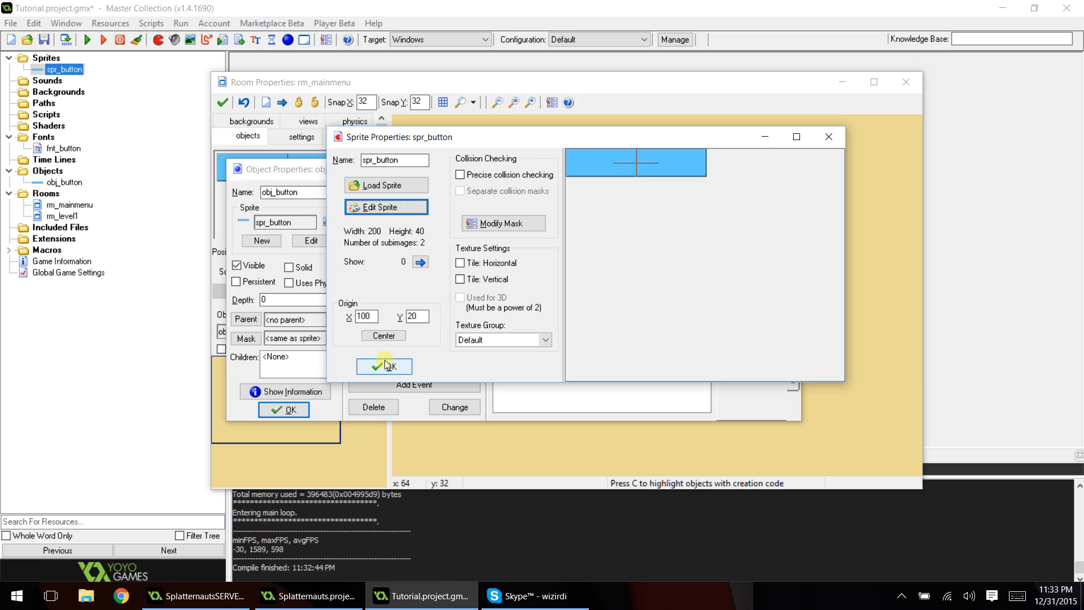
Give obj_button a Create event with the code image_speed = 0;
click(384, 366)
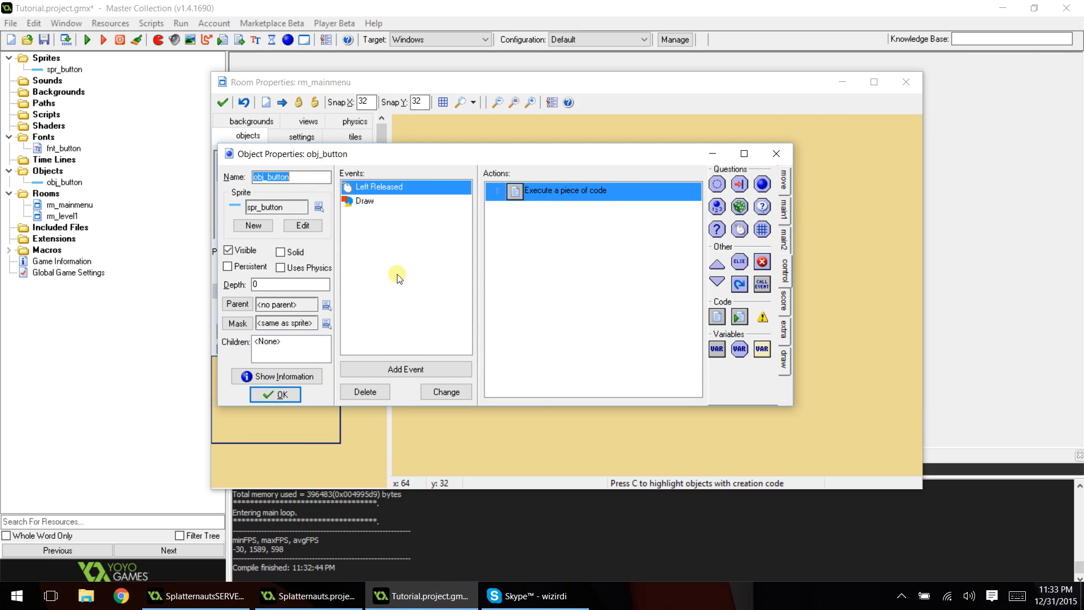
click(406, 369)
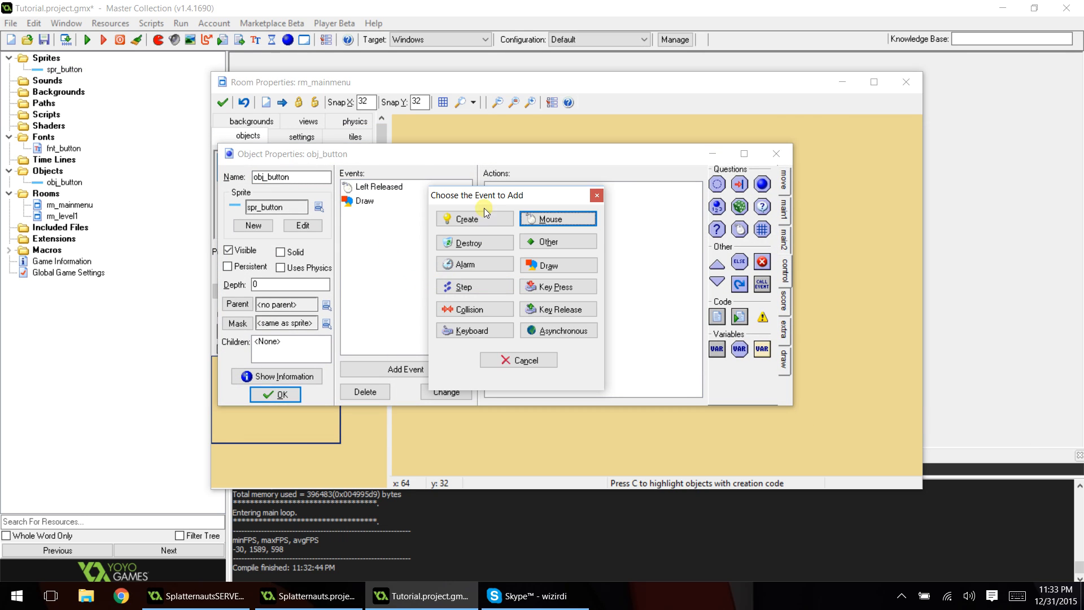
click(468, 218)
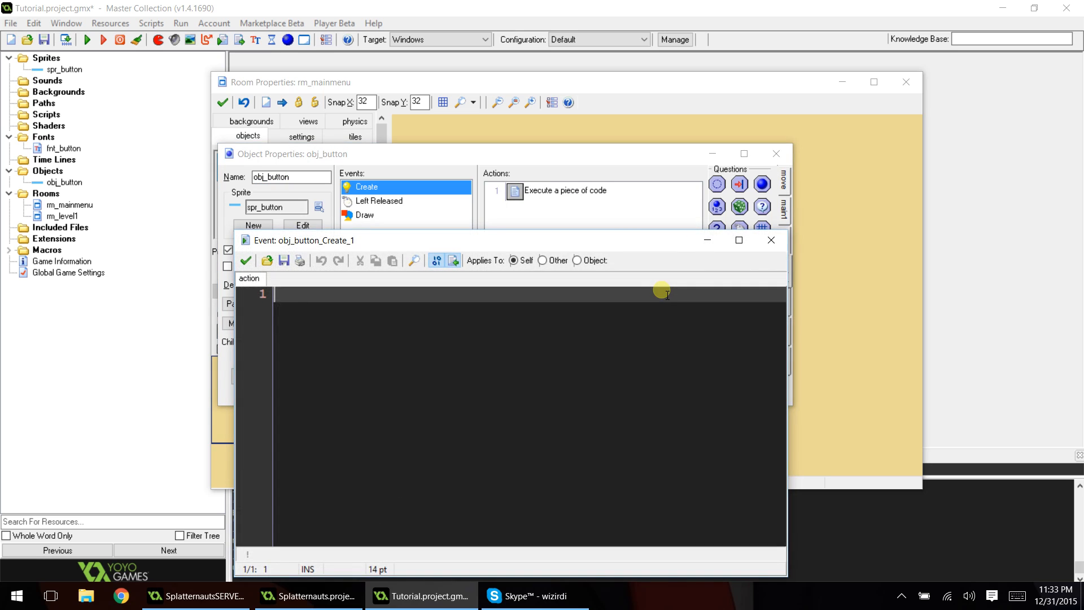
text(image_speed =)
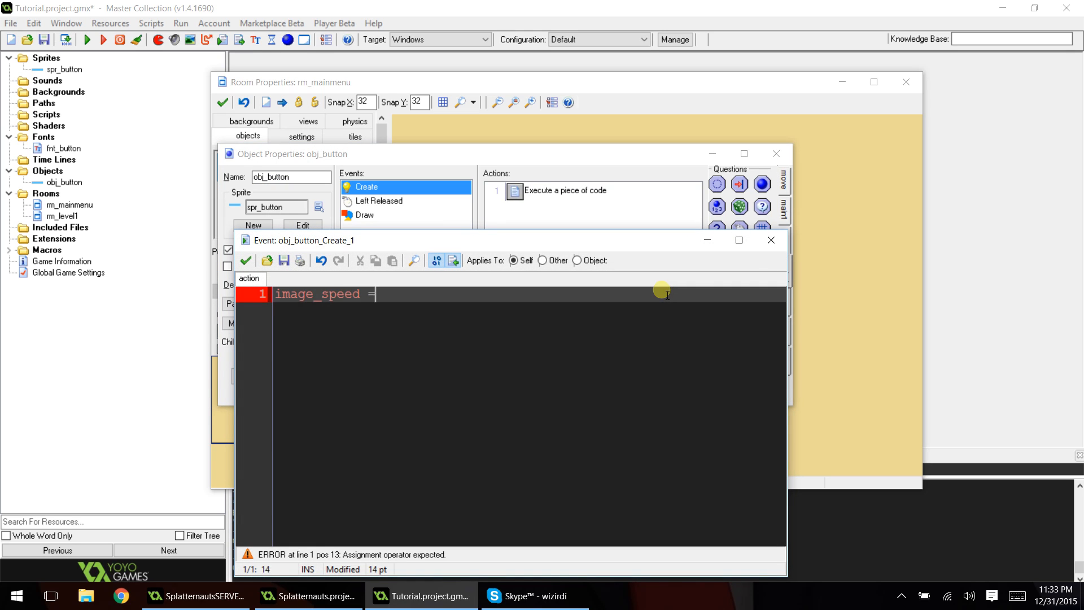
text(0;)
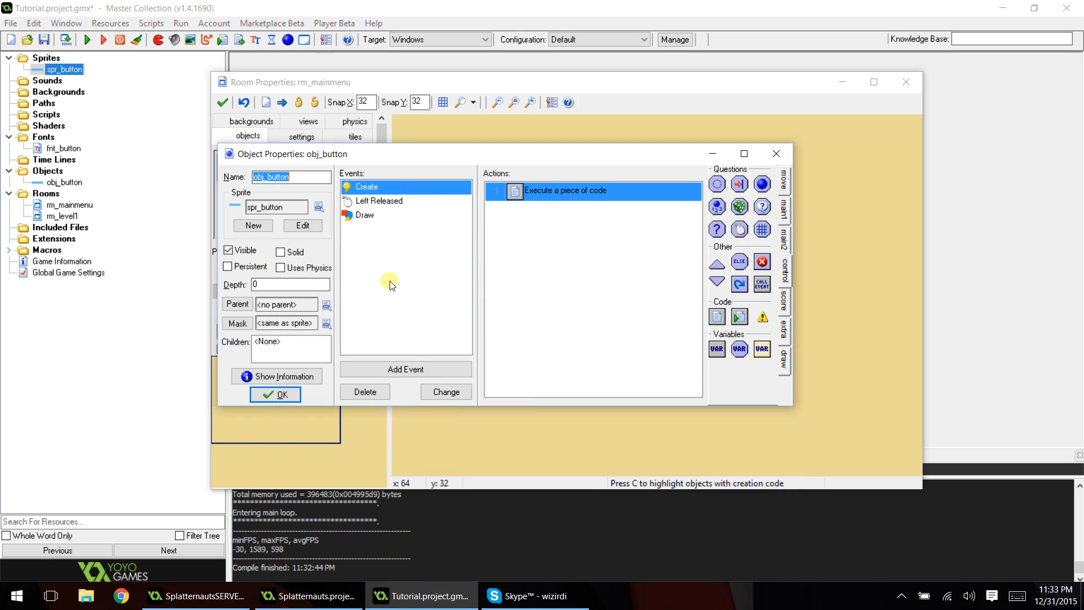
click(405, 369)
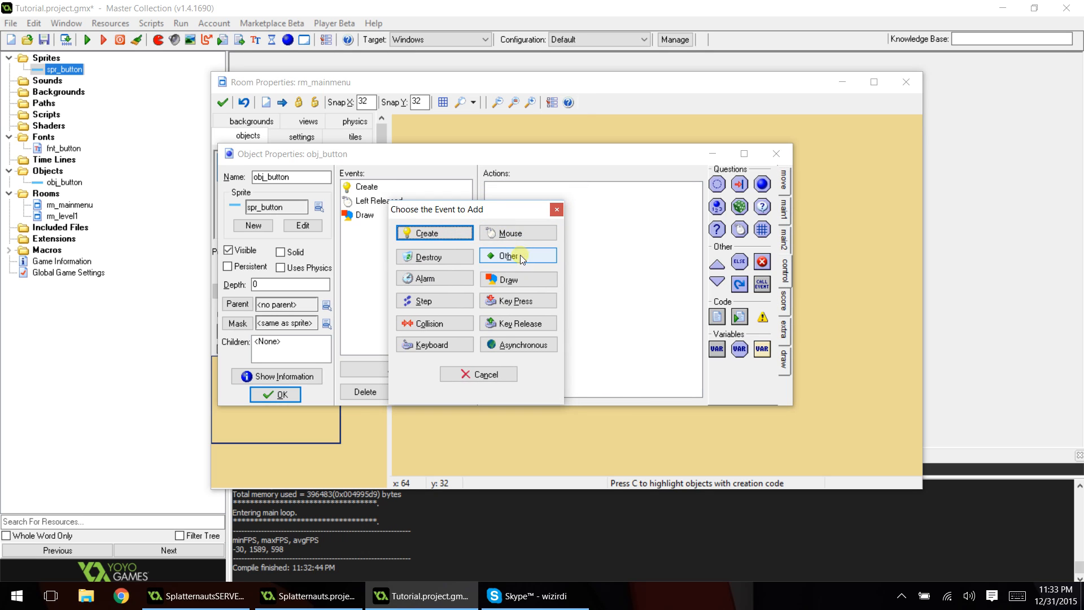
Add a Mouse Enter event with the code image_index = 1;
click(509, 232)
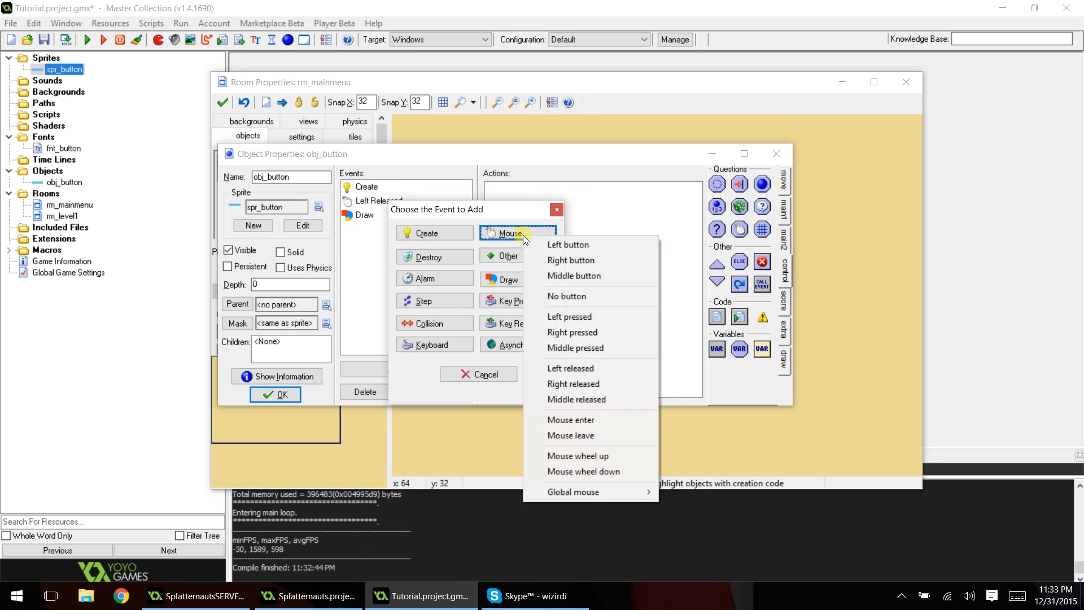
click(570, 419)
text(image)
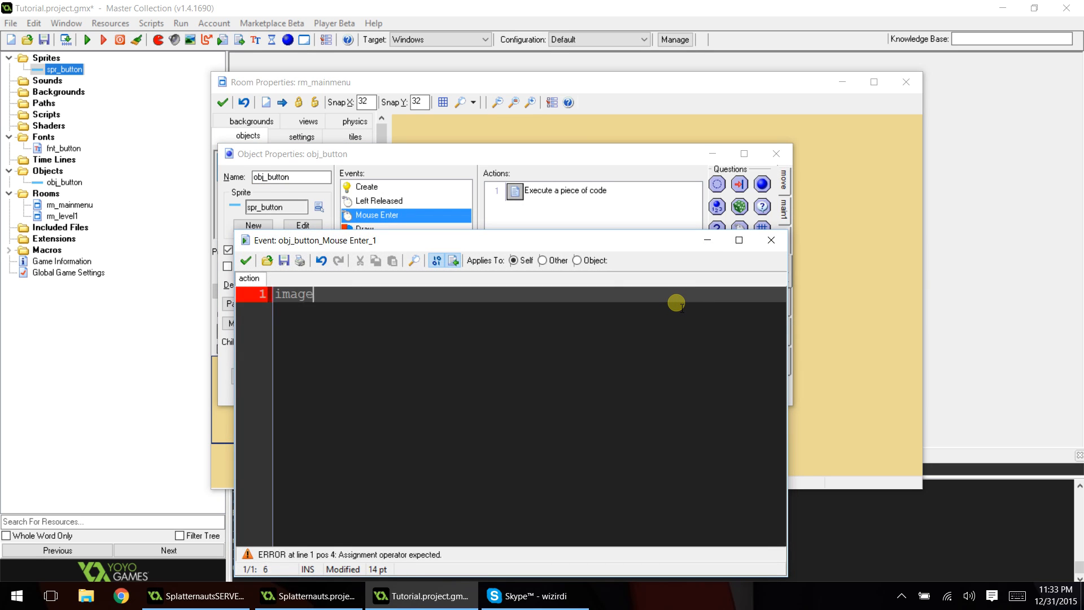
text(_index =)
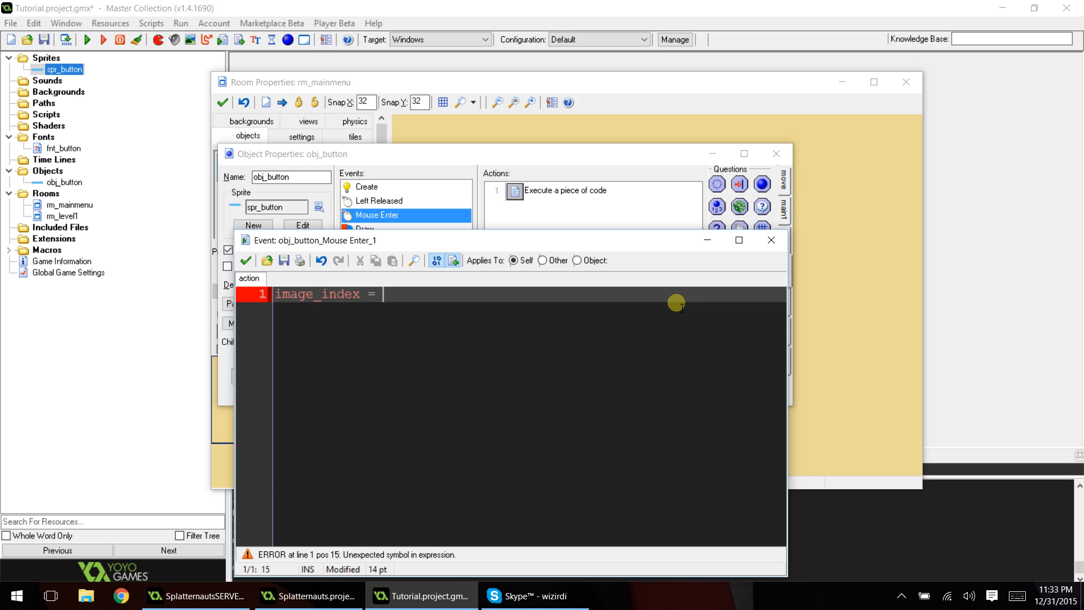
text(1;)
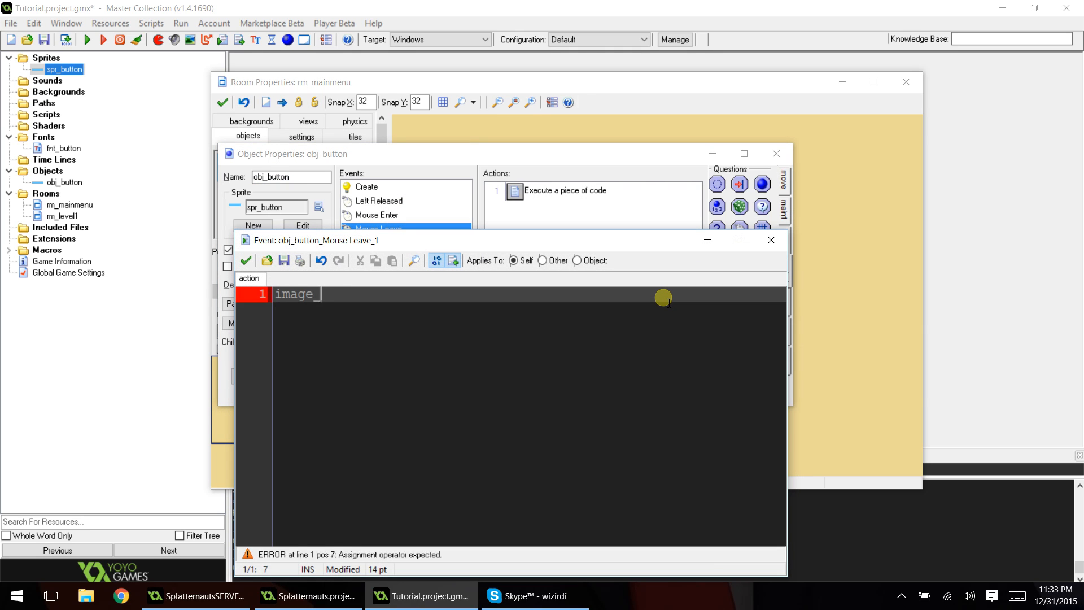
Add Mouse Leave code image_index = 0;, check the orange subimage, and test-run
text(index = 0;)
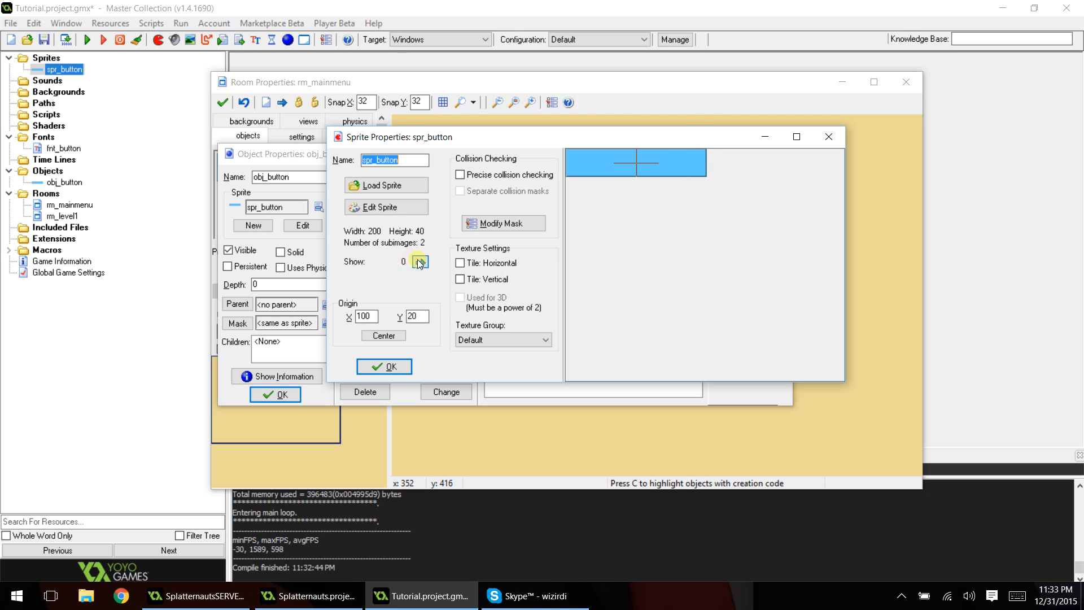
click(419, 262)
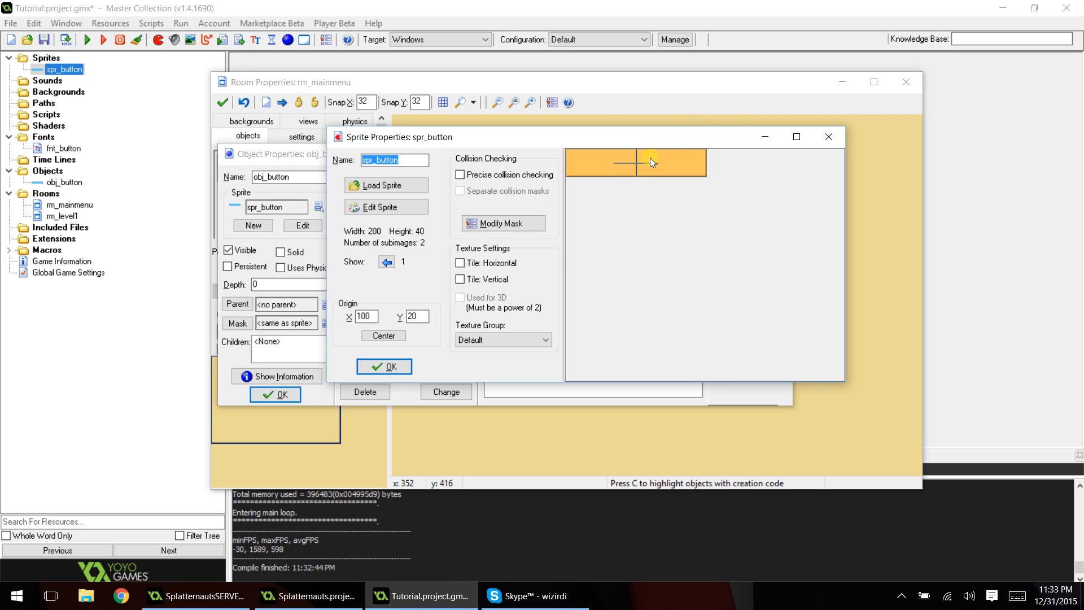
click(384, 366)
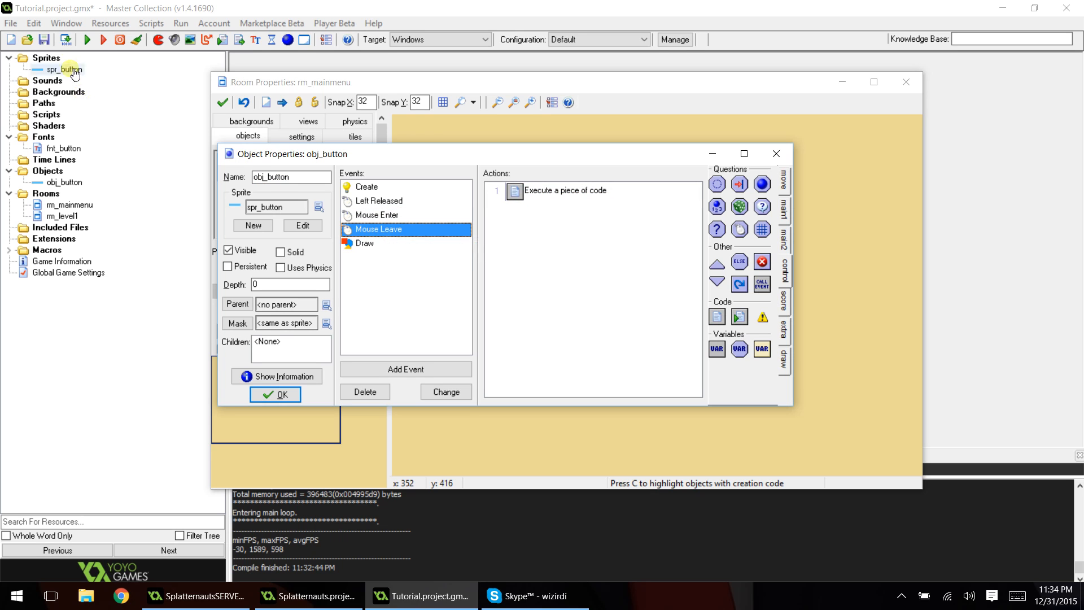
click(85, 39)
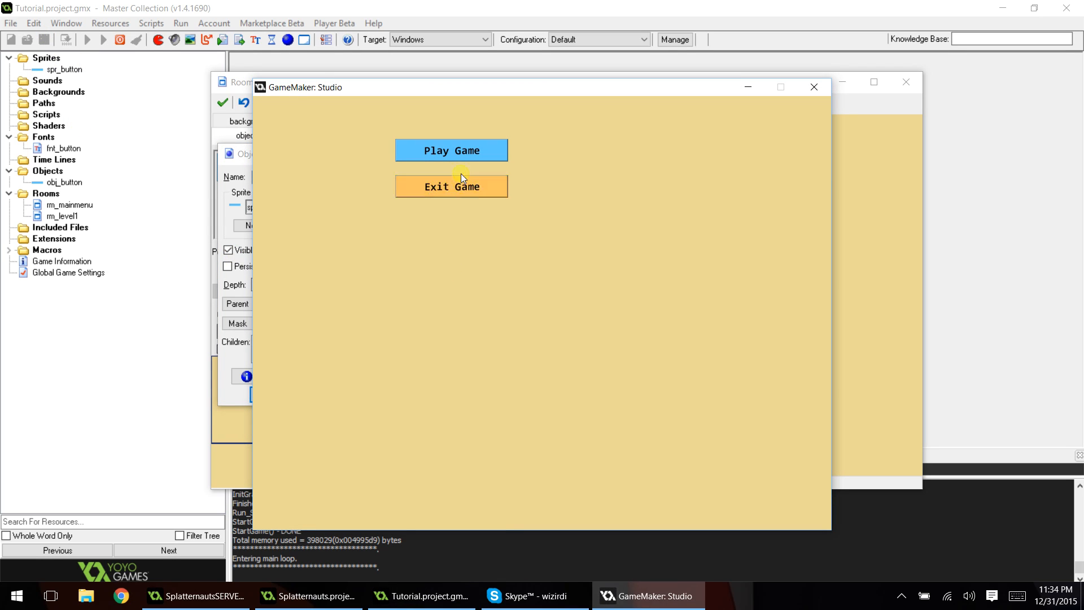
mouse_move(453, 153)
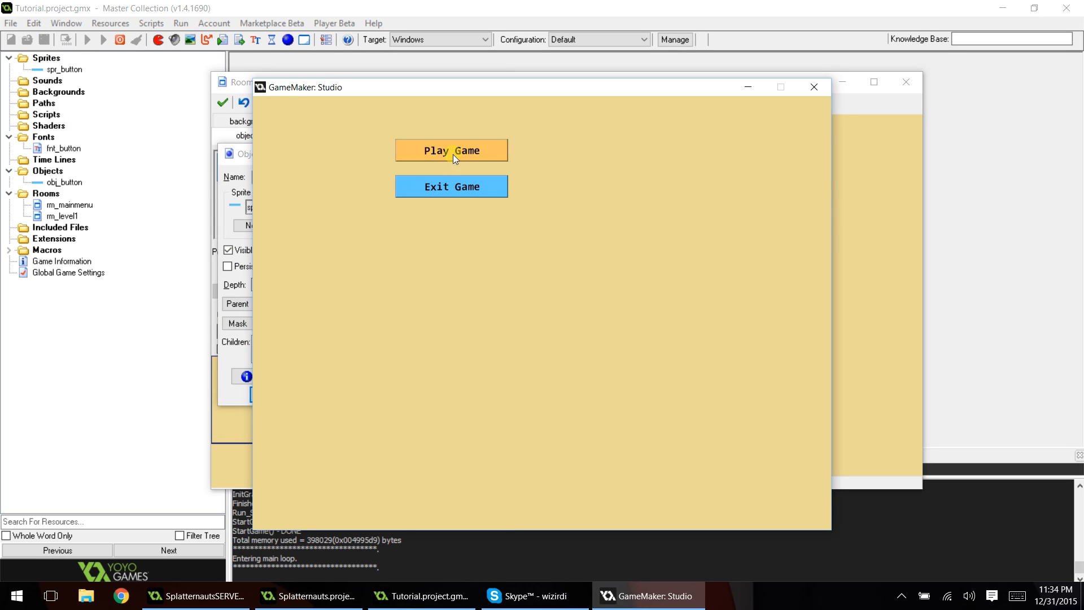
mouse_move(807, 90)
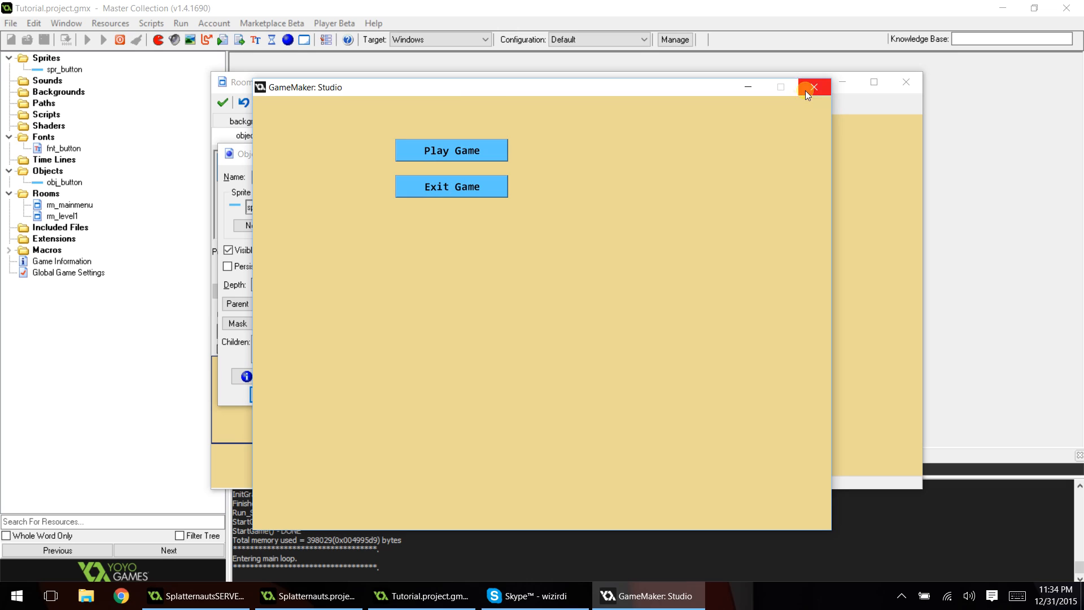
mouse_move(812, 90)
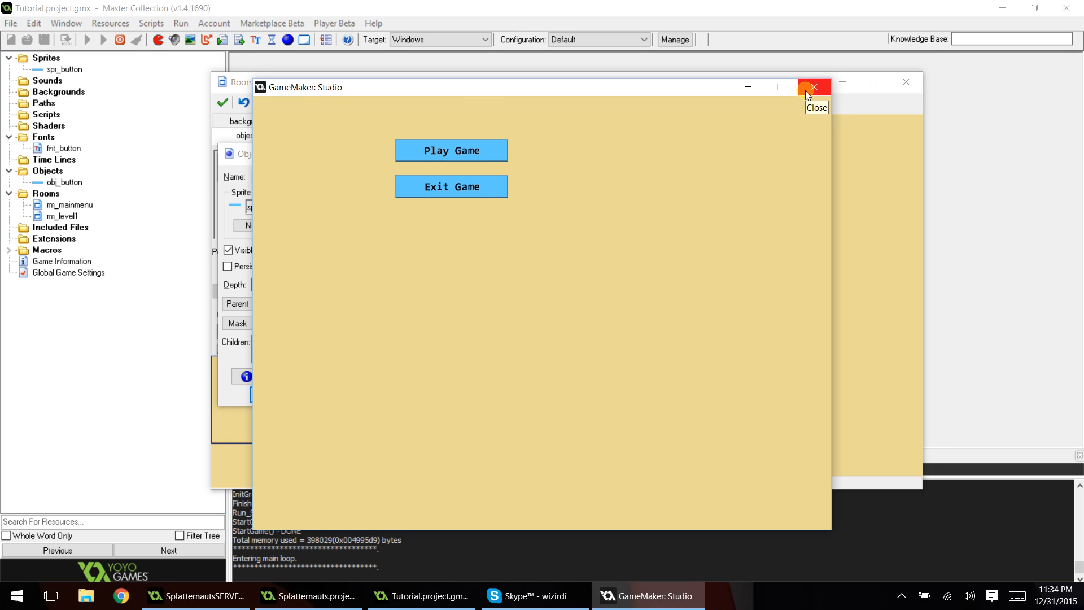
mouse_move(808, 93)
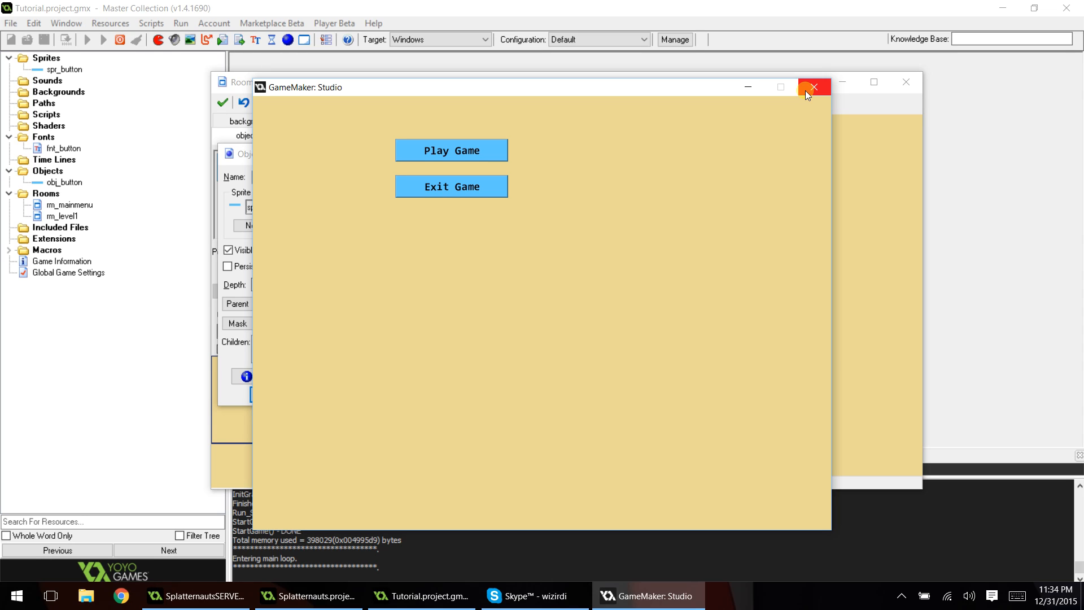